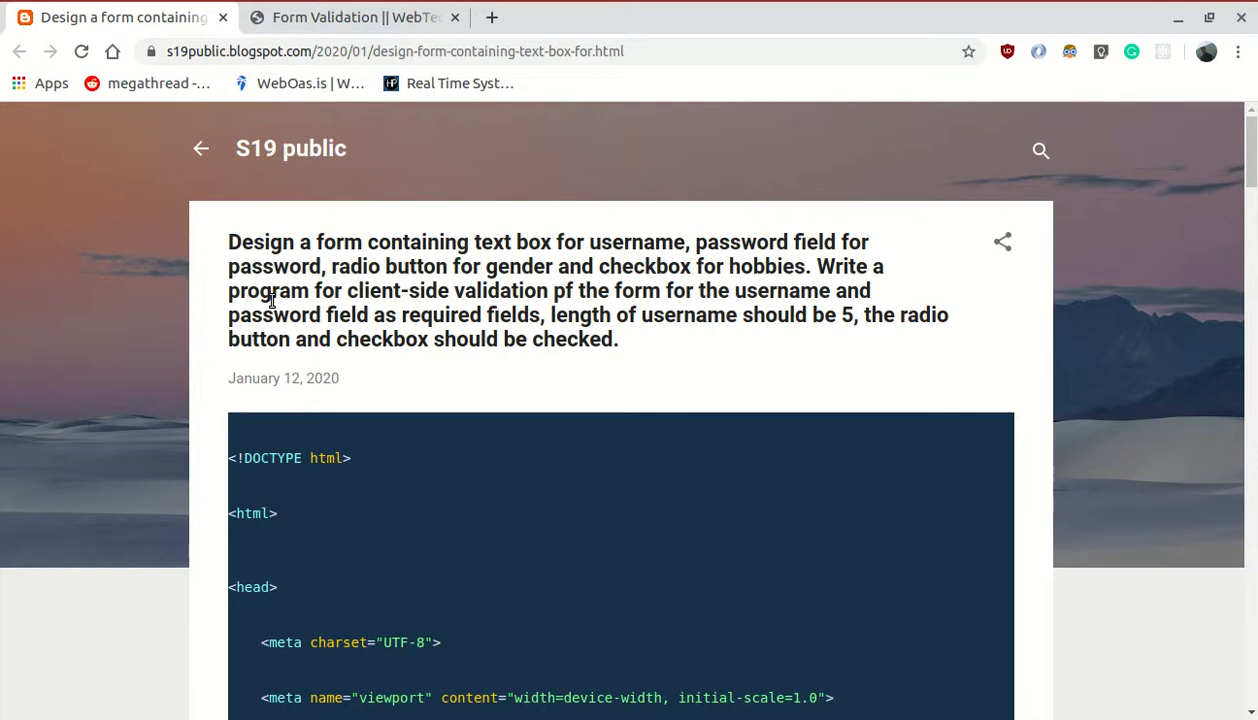
pyautogui.moveTo(232, 240)
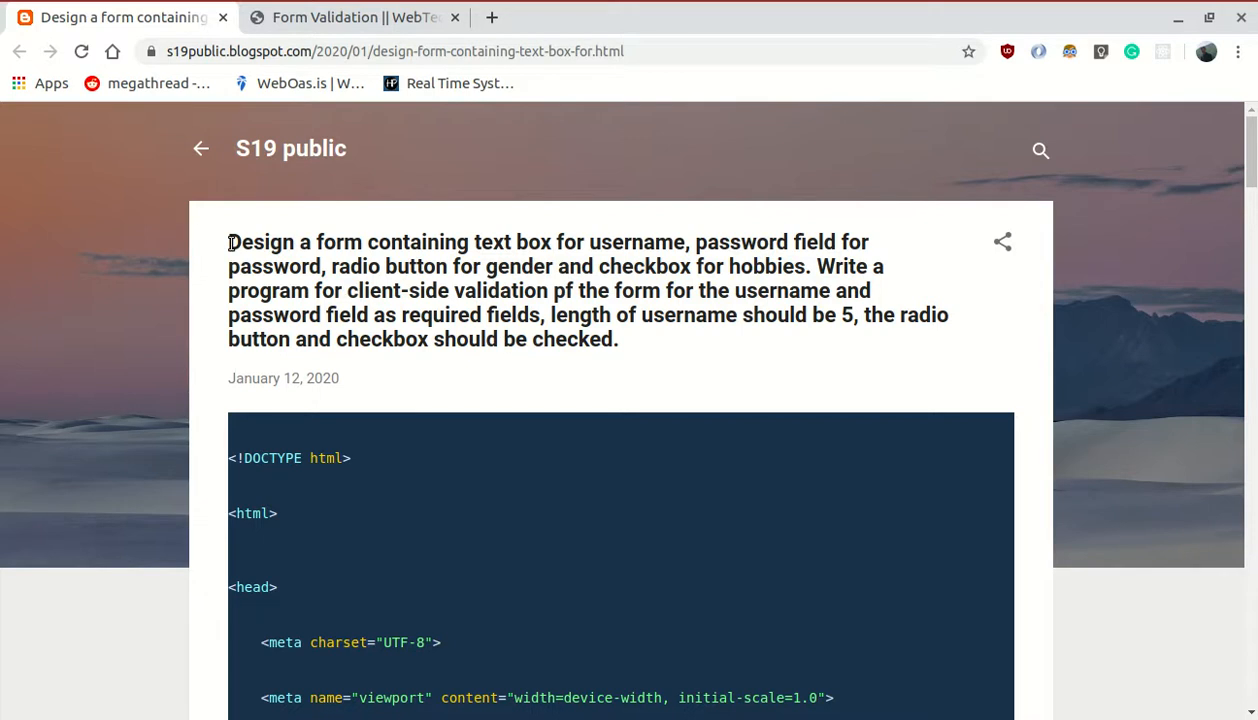
pyautogui.moveTo(601, 253)
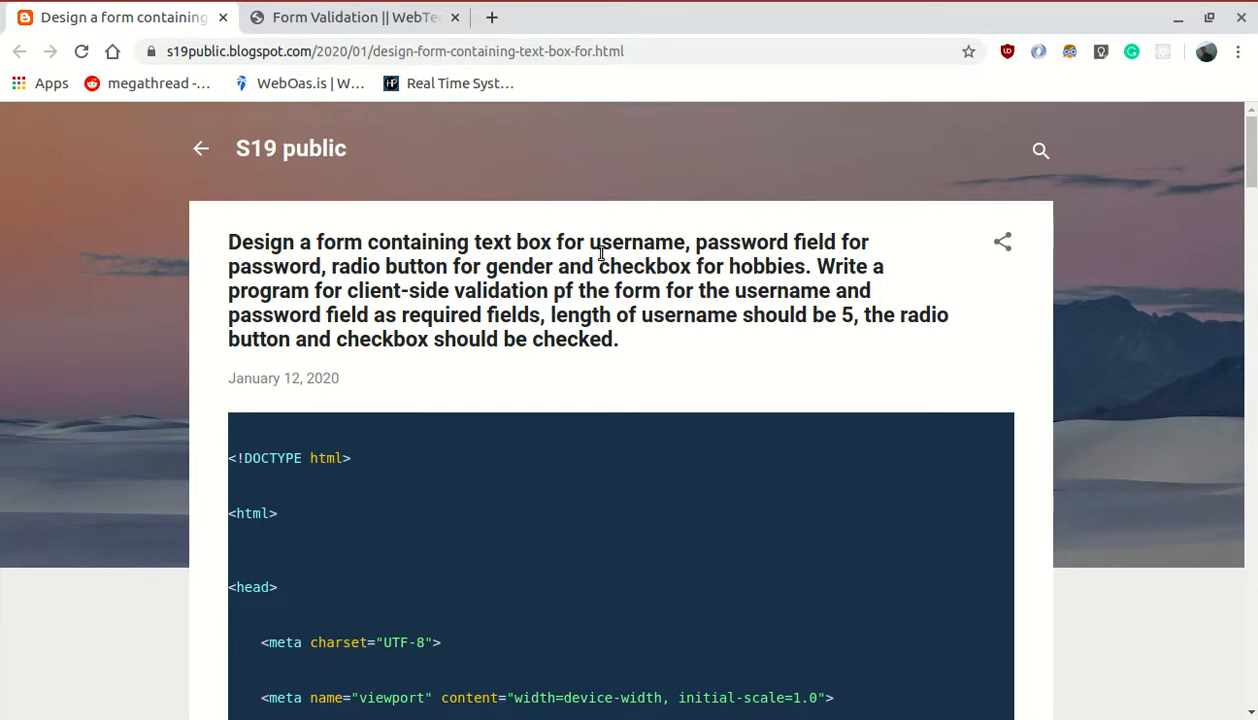
pyautogui.moveTo(508, 303)
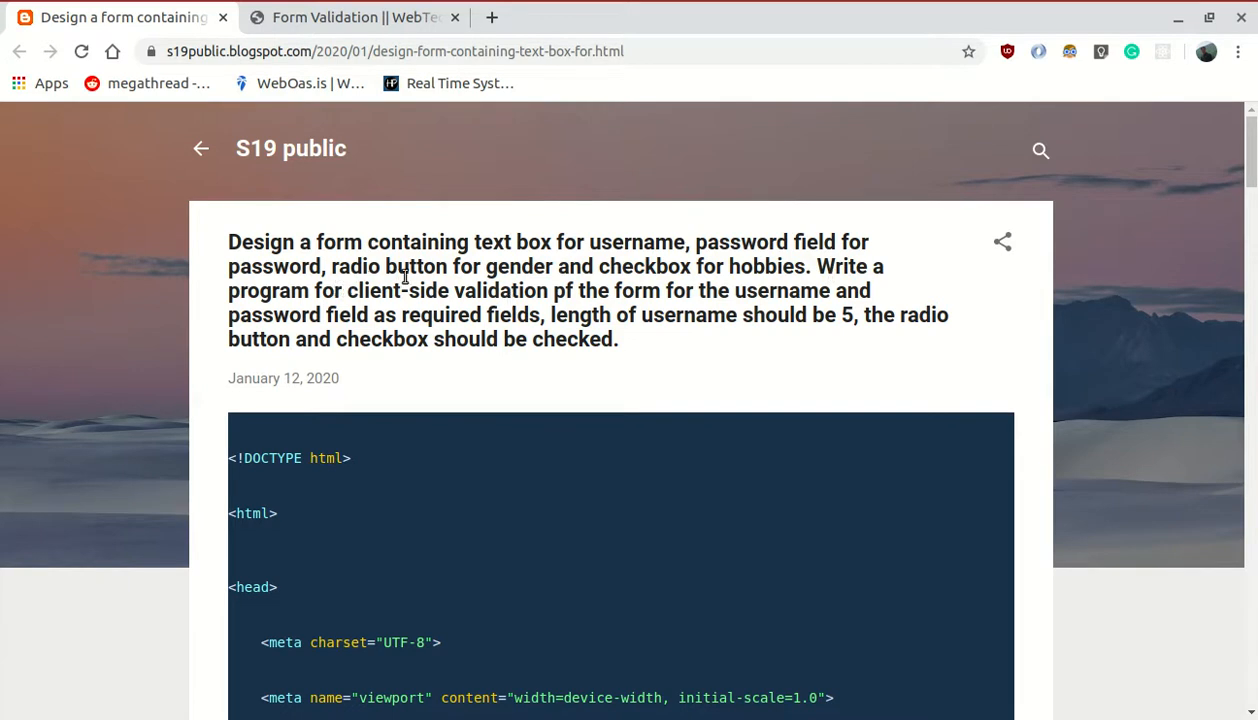
pyautogui.moveTo(762, 280)
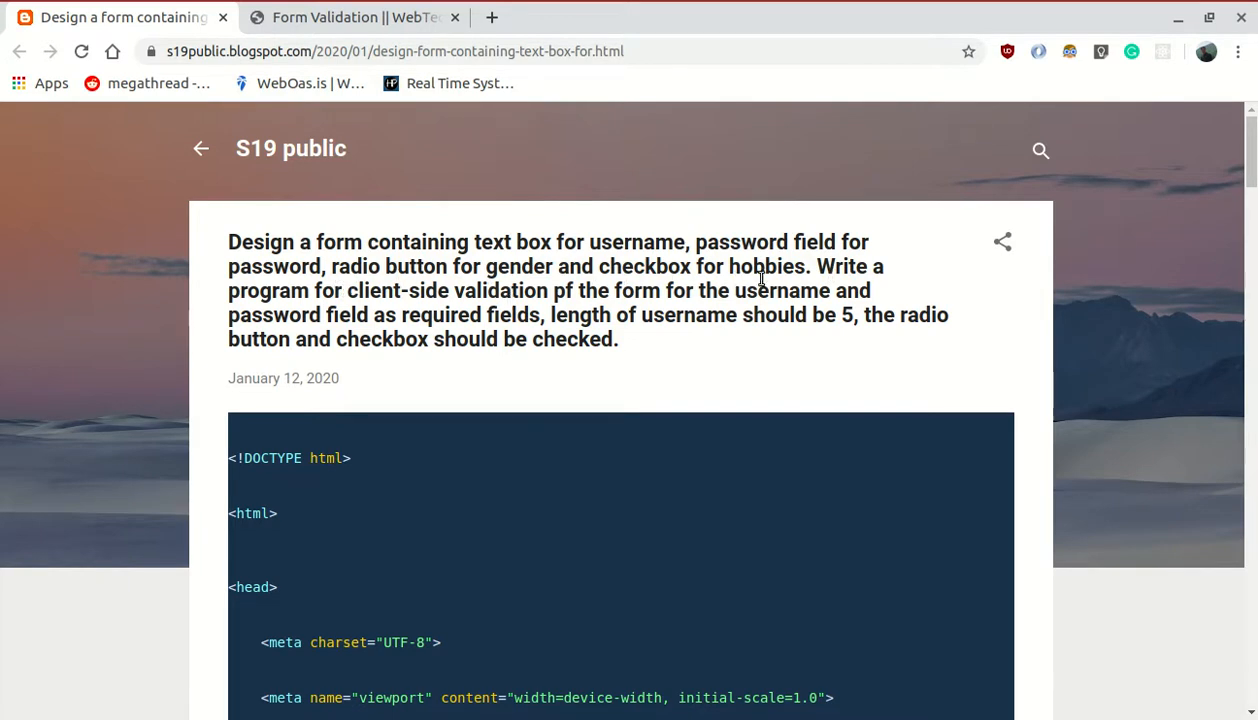
pyautogui.moveTo(515, 300)
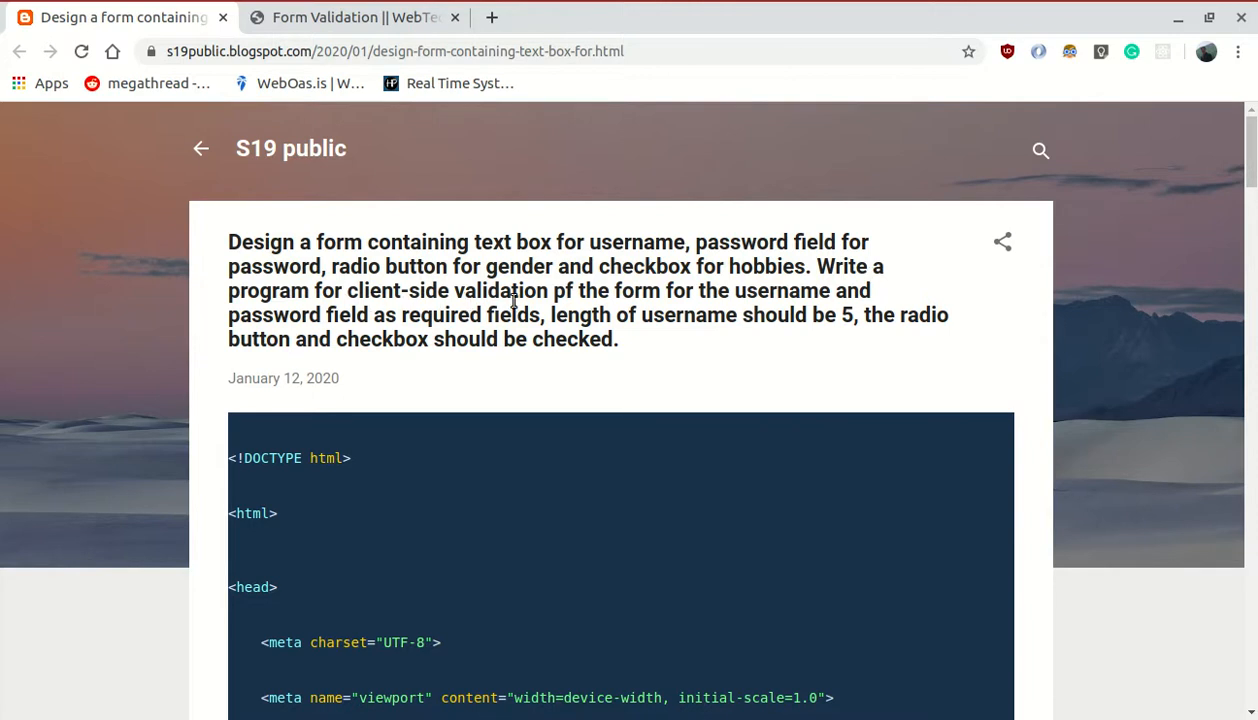
pyautogui.moveTo(672, 302)
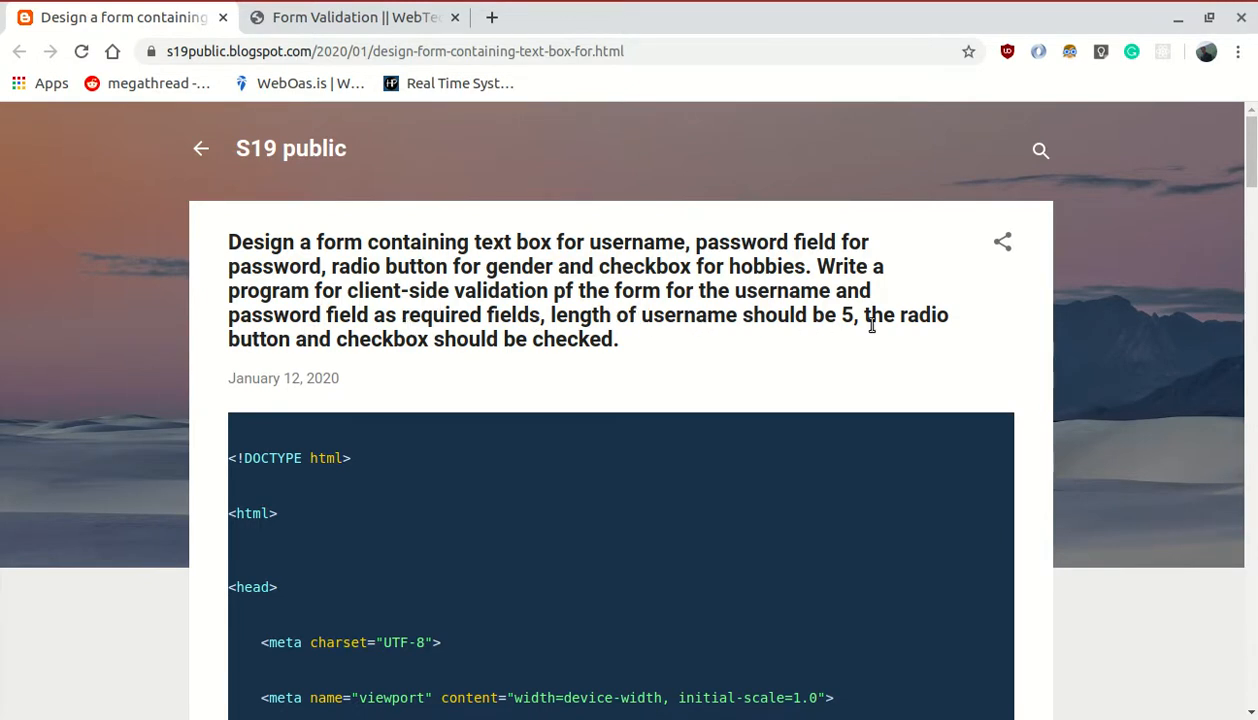
pyautogui.moveTo(585, 340)
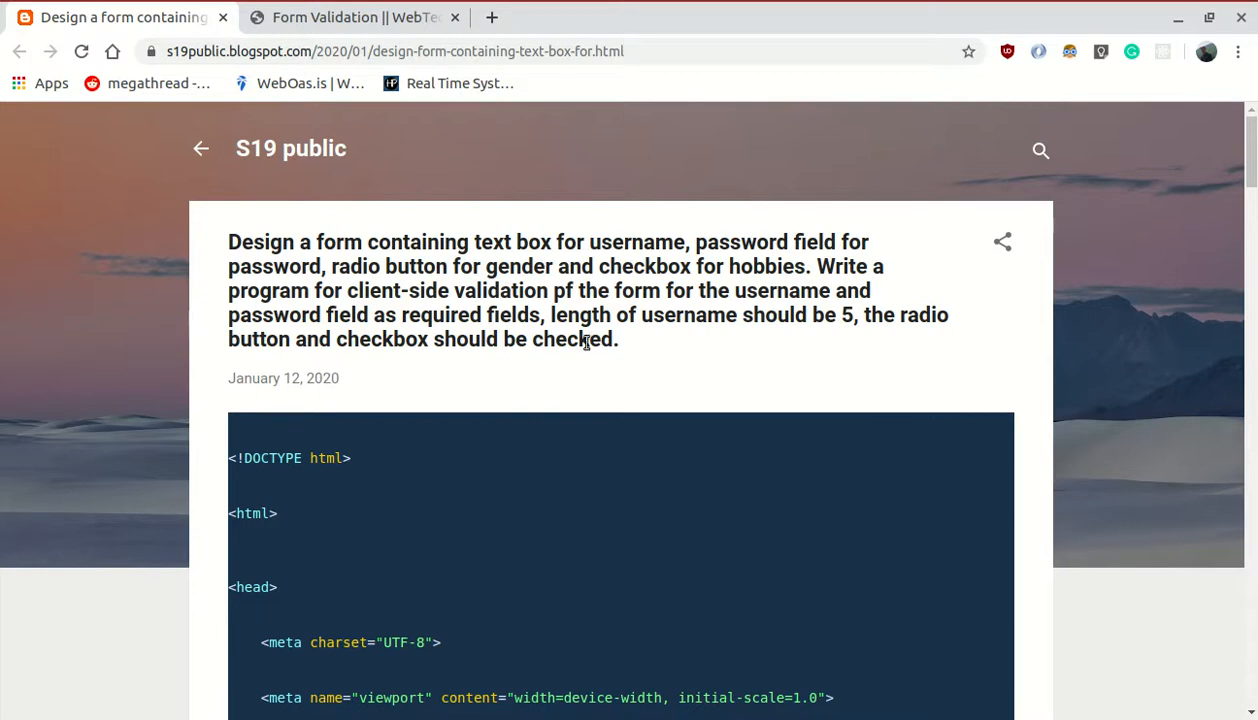
pyautogui.moveTo(610, 345)
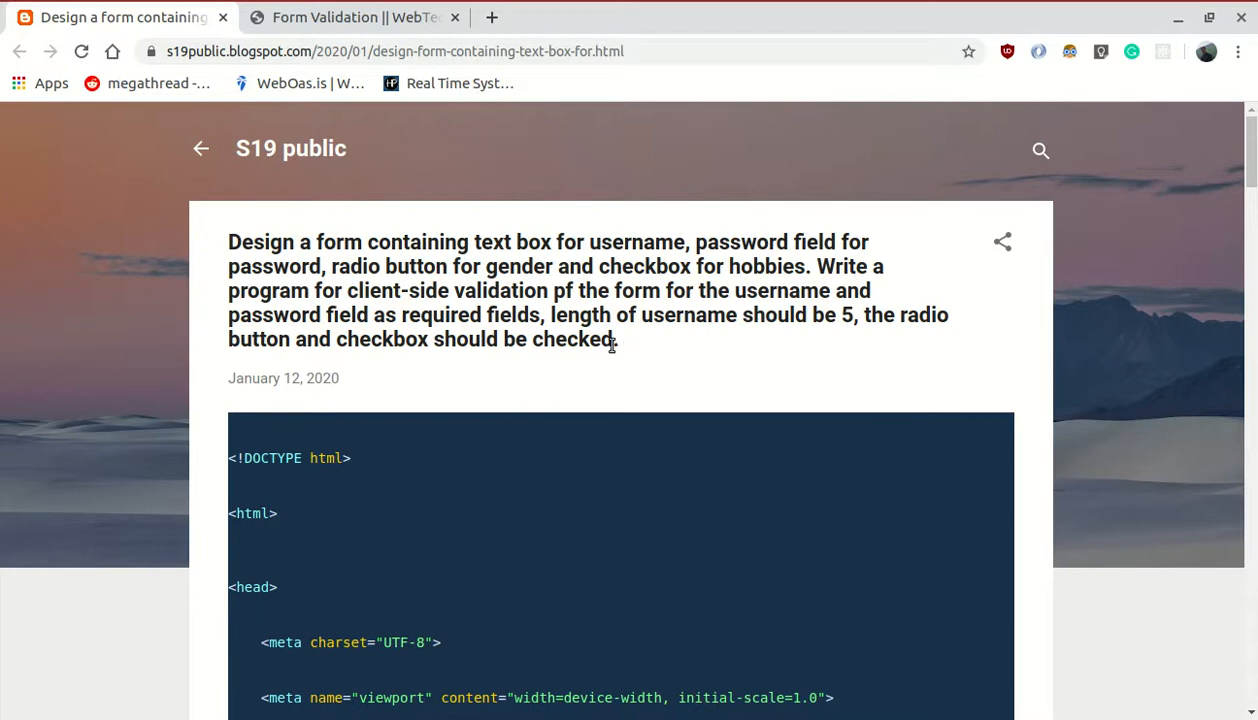
pyautogui.moveTo(615, 343)
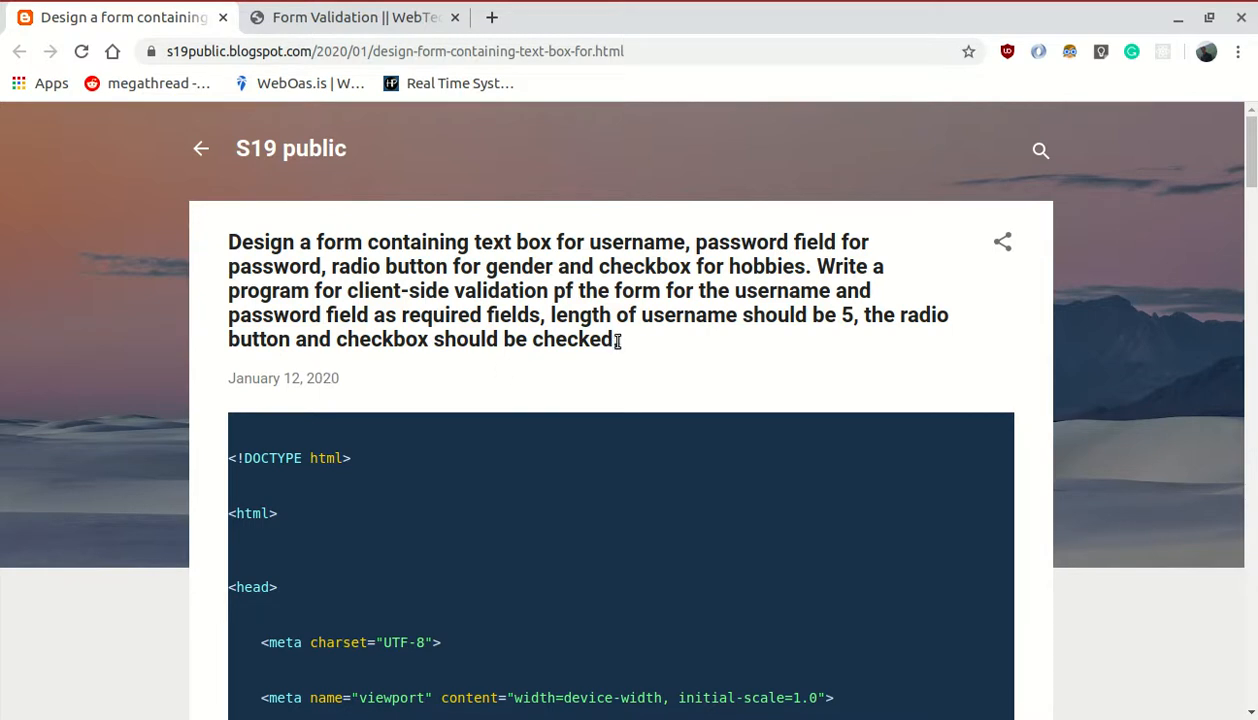
# Scroll down through the clientSideValidation.html code in the editor.
pyautogui.scroll(-3)
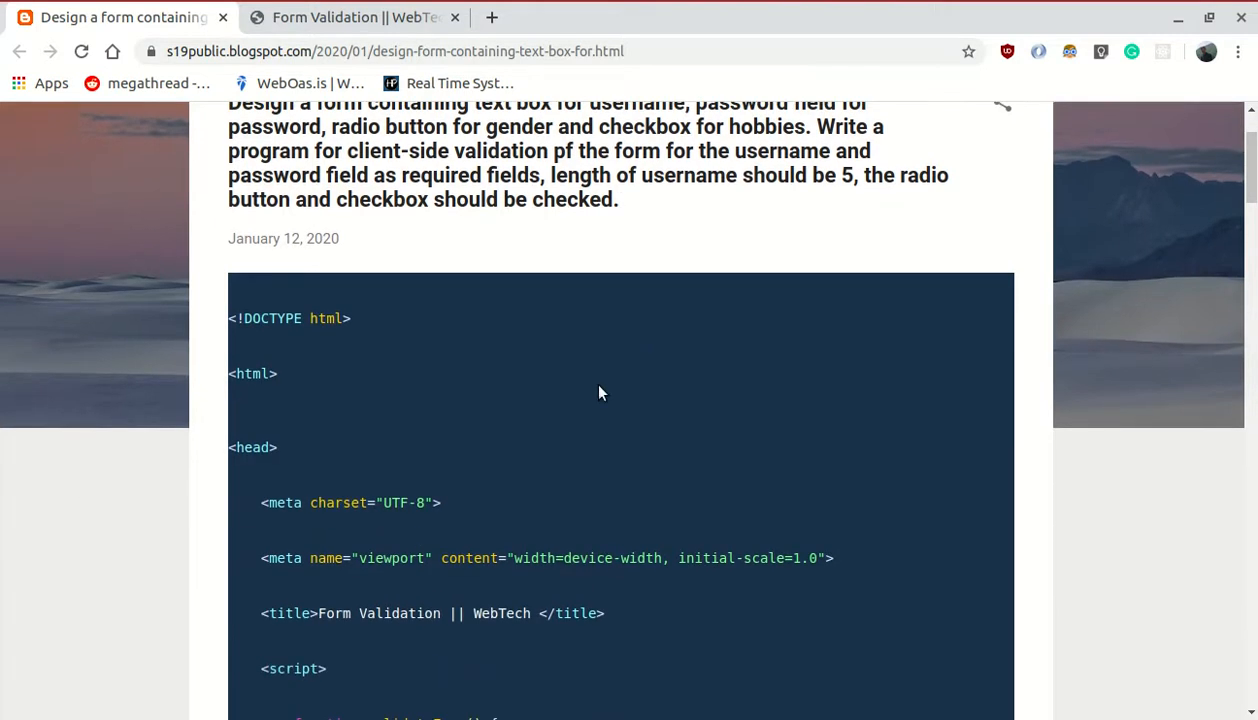
pyautogui.scroll(-3)
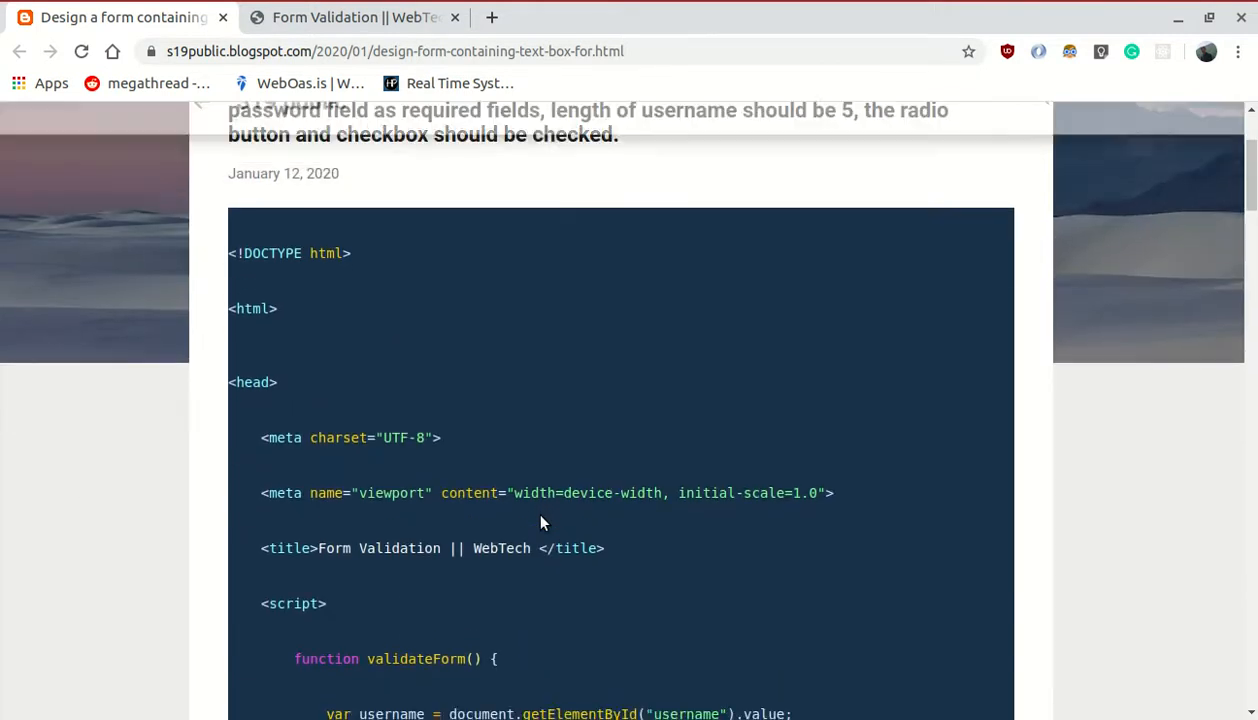
pyautogui.scroll(-3)
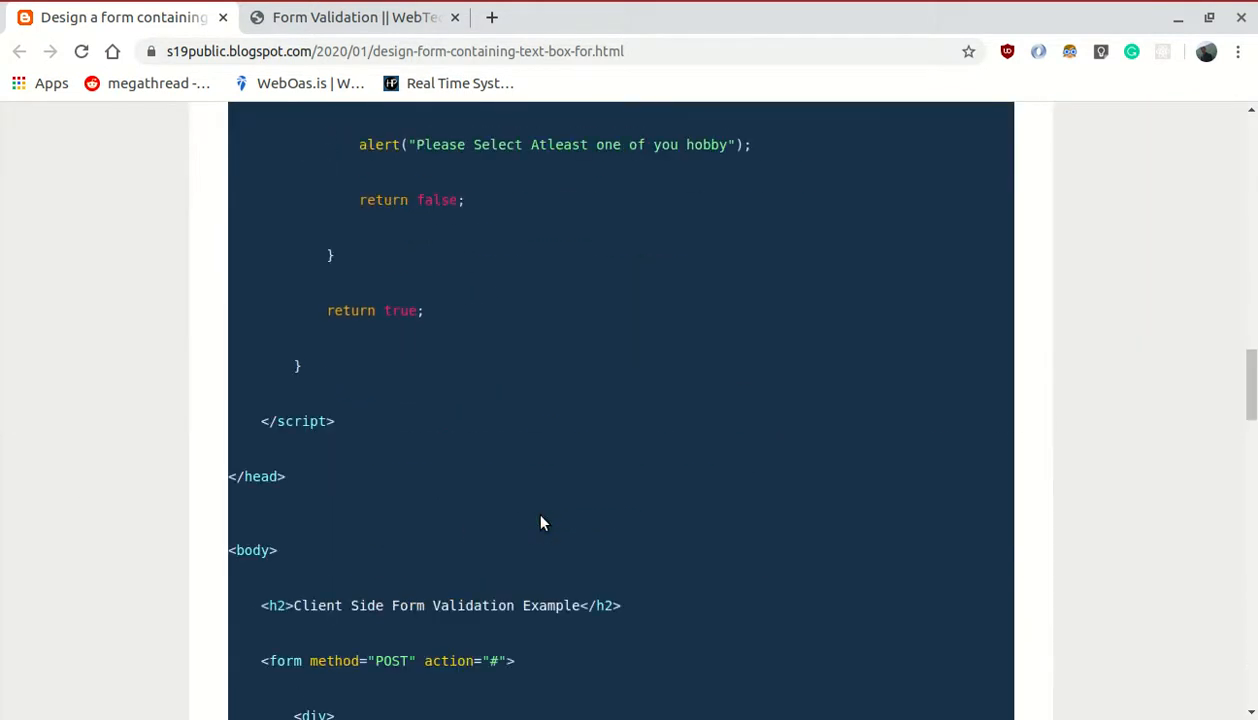
pyautogui.scroll(-3)
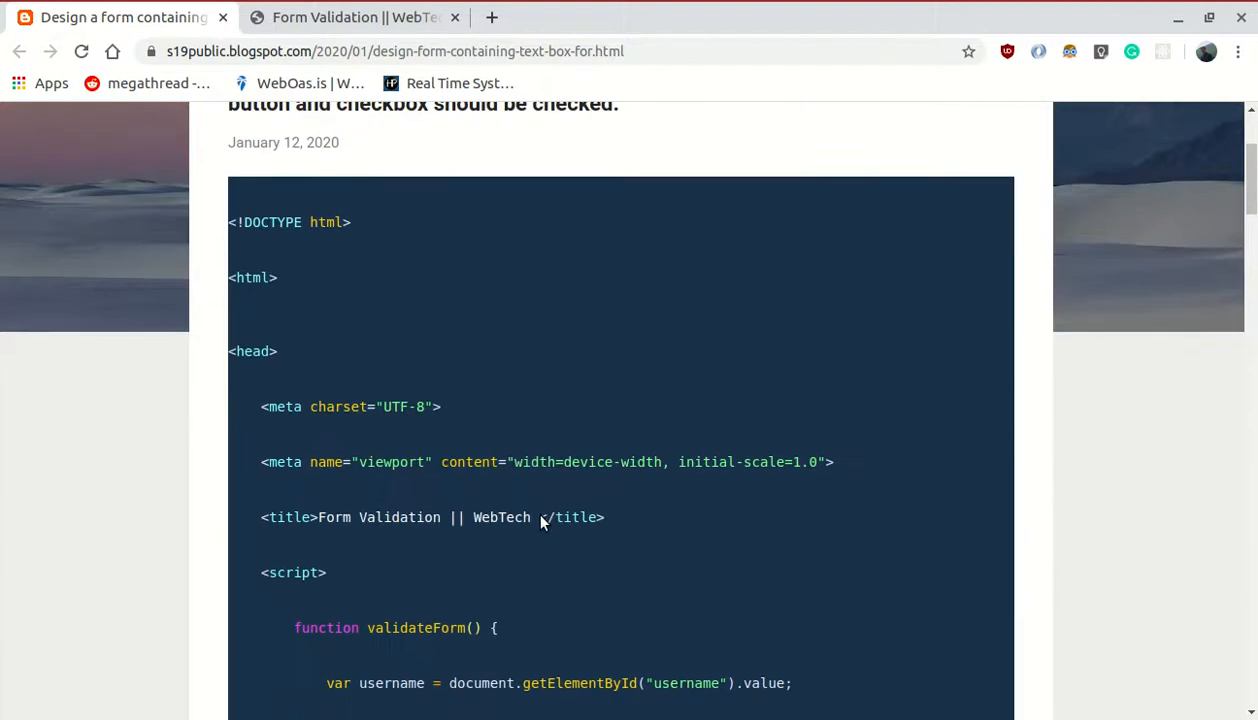
pyautogui.scroll(-3)
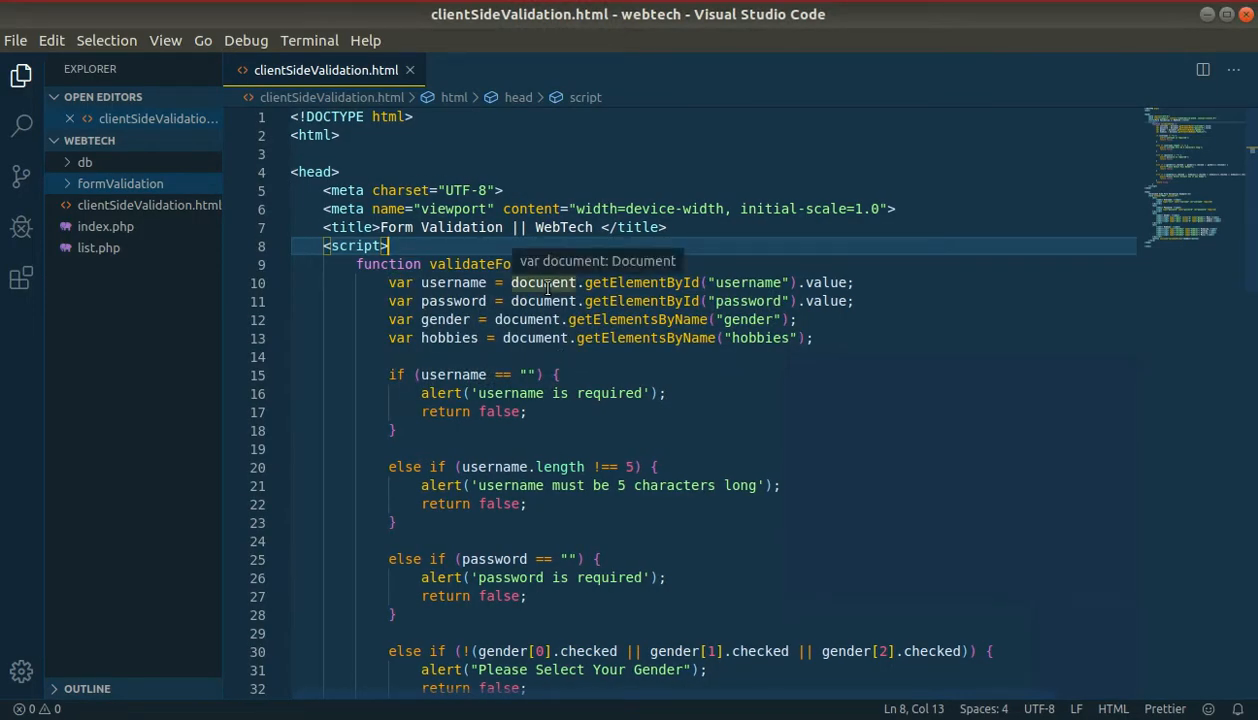
pyautogui.scroll(-3)
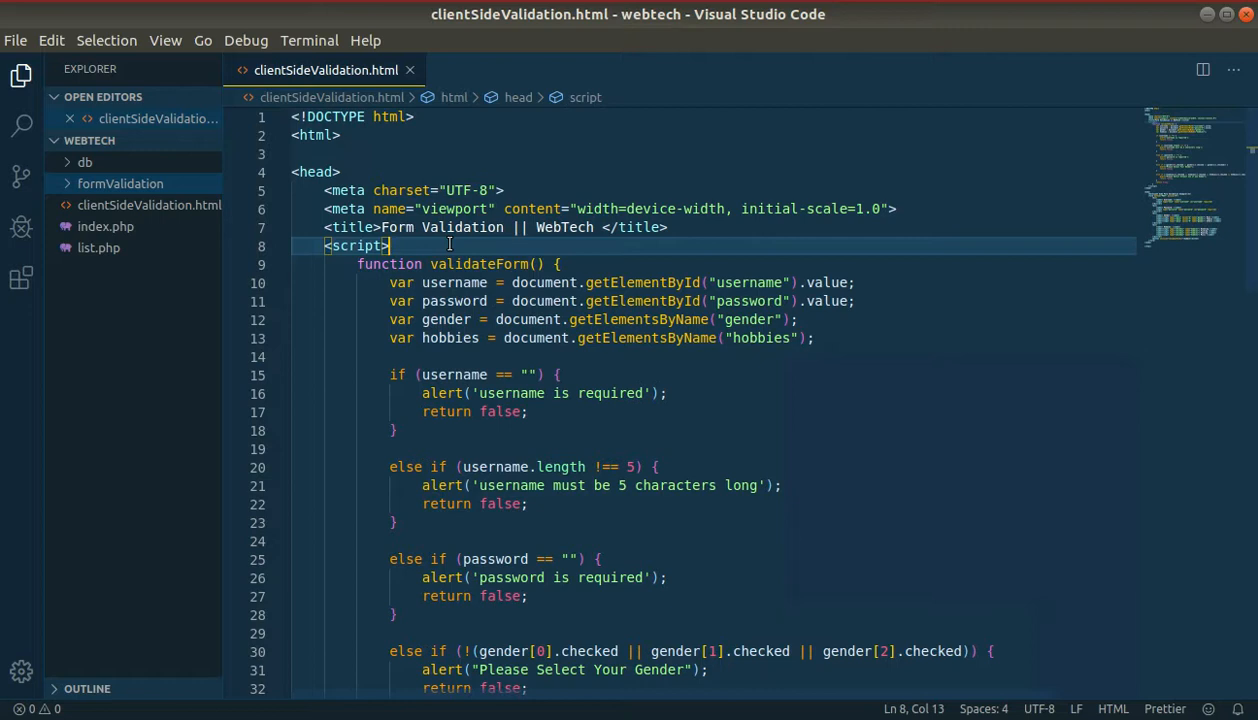
pyautogui.scroll(-3)
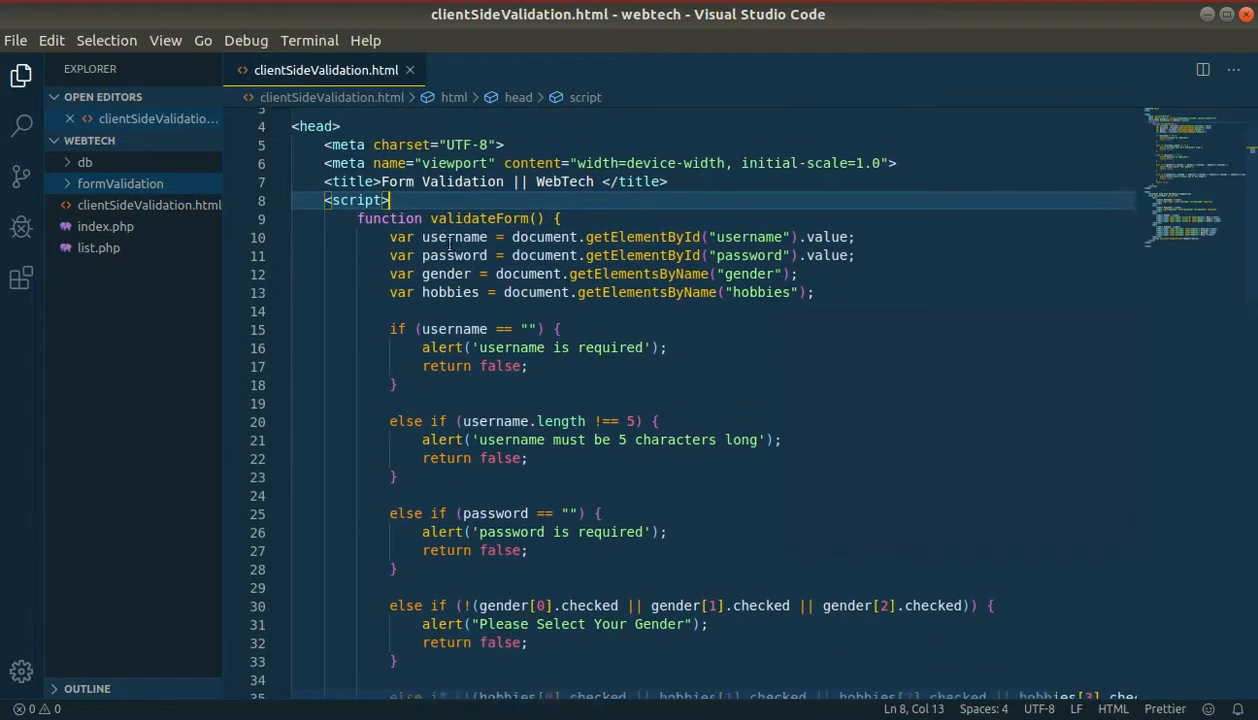
pyautogui.scroll(-3)
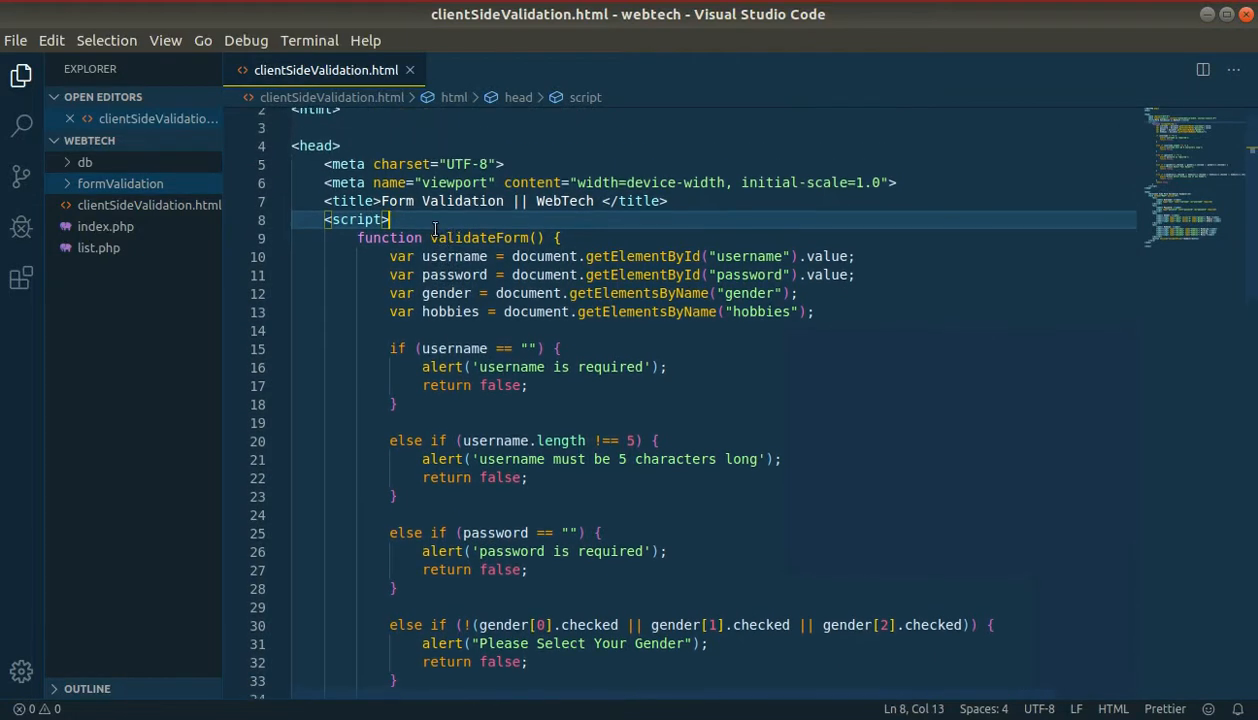
pyautogui.scroll(-3)
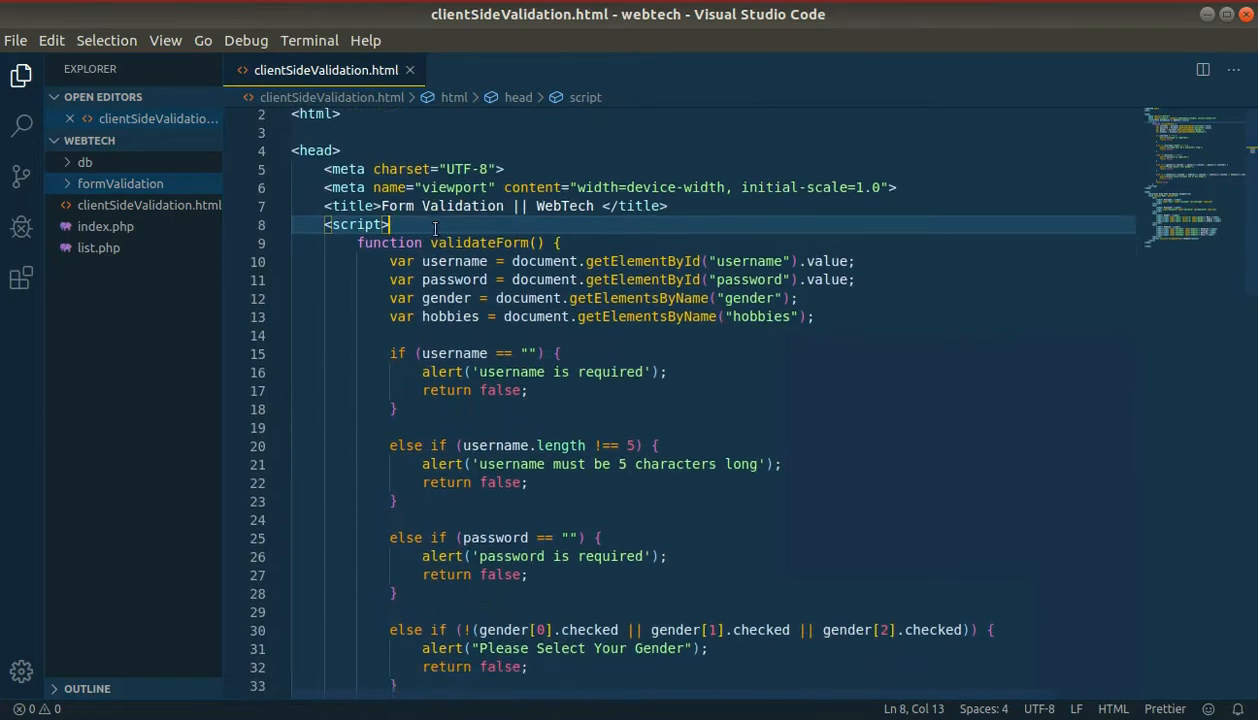
pyautogui.scroll(-3)
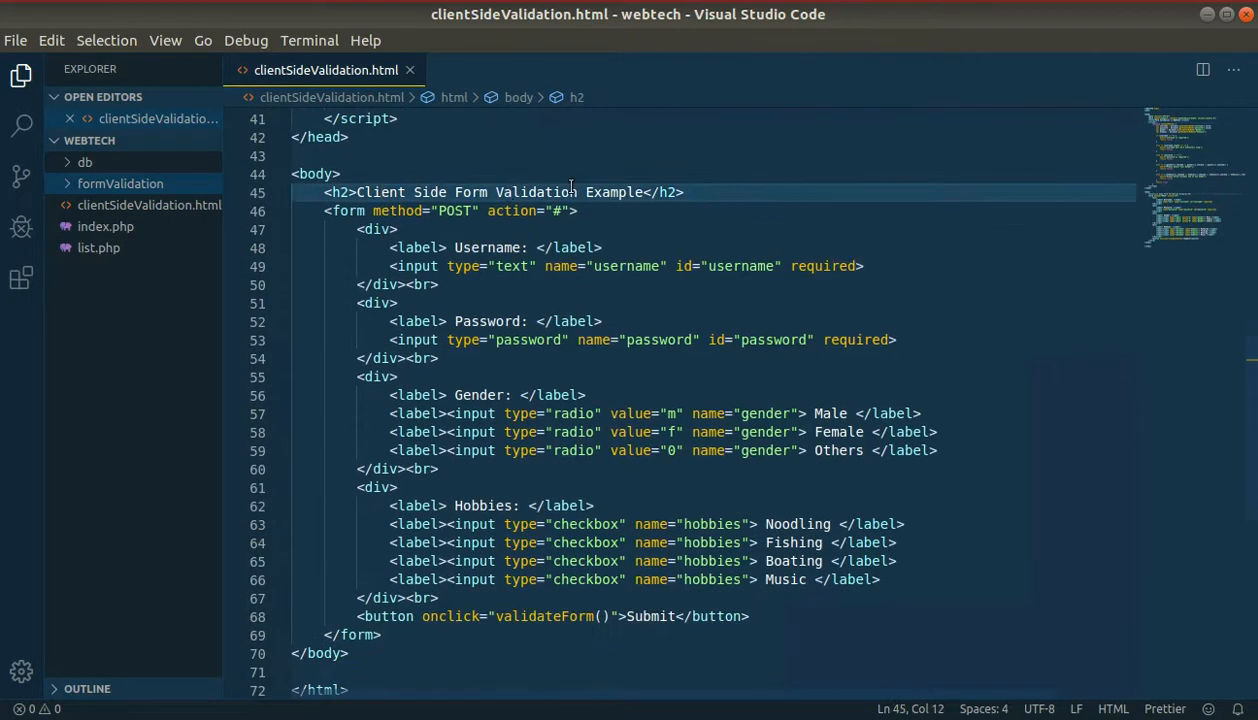
pyautogui.moveTo(345, 210)
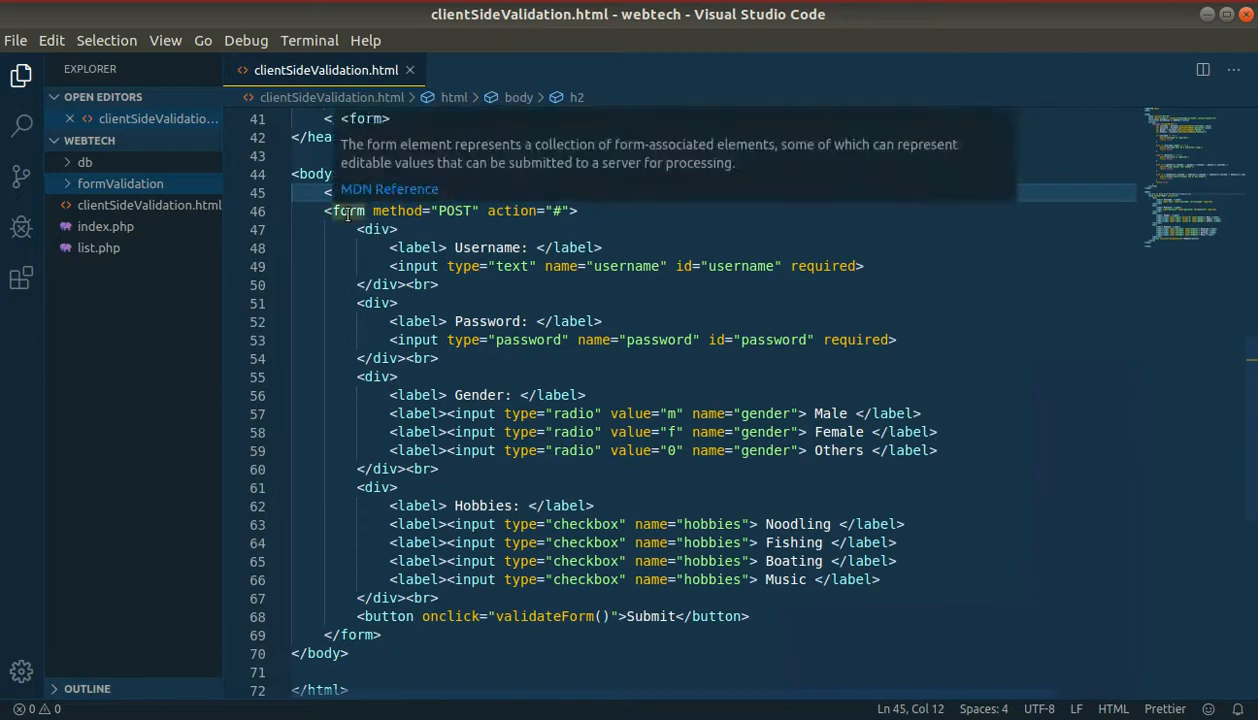
pyautogui.moveTo(455, 210)
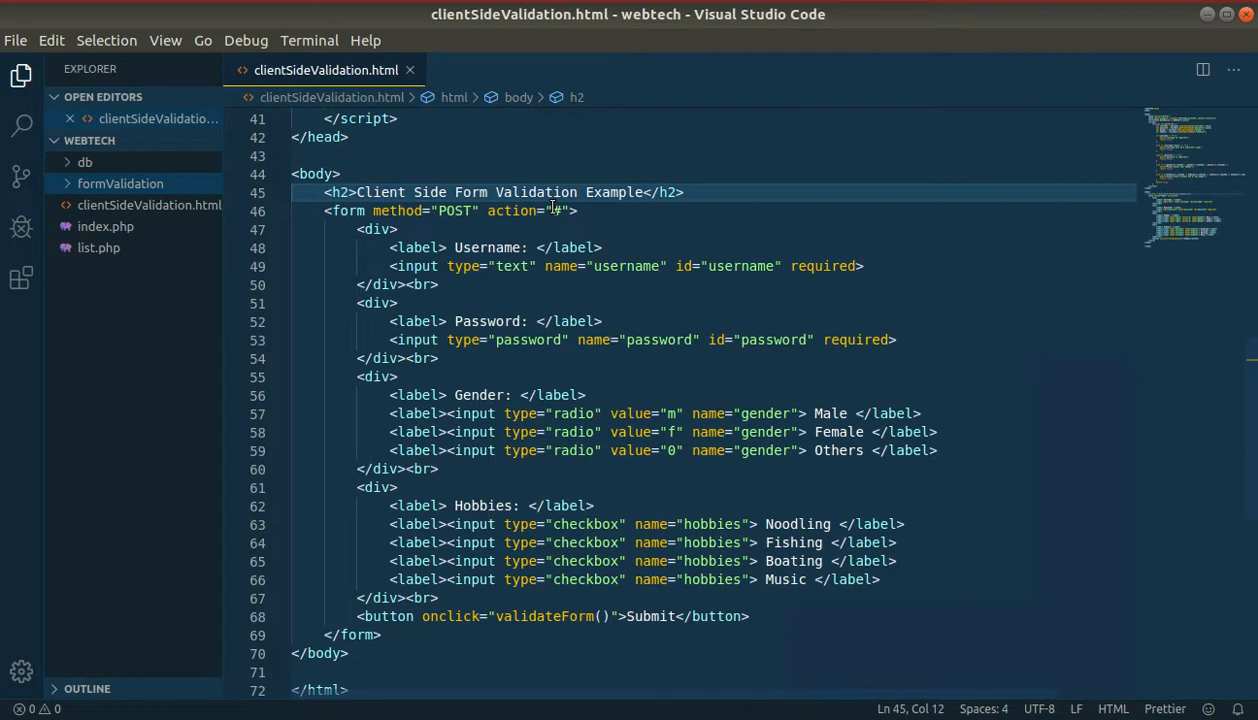
# Highlight the Username label, its required input line, and the Gender label.
pyautogui.click(555, 211)
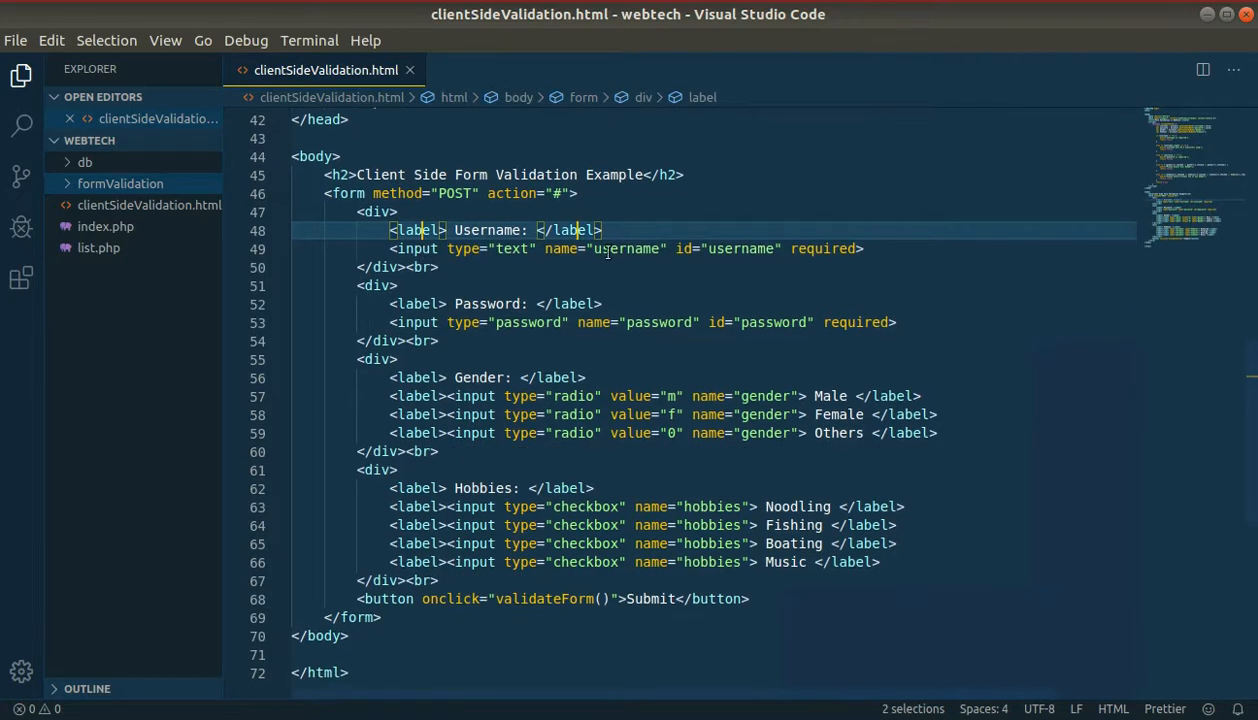
pyautogui.click(864, 249)
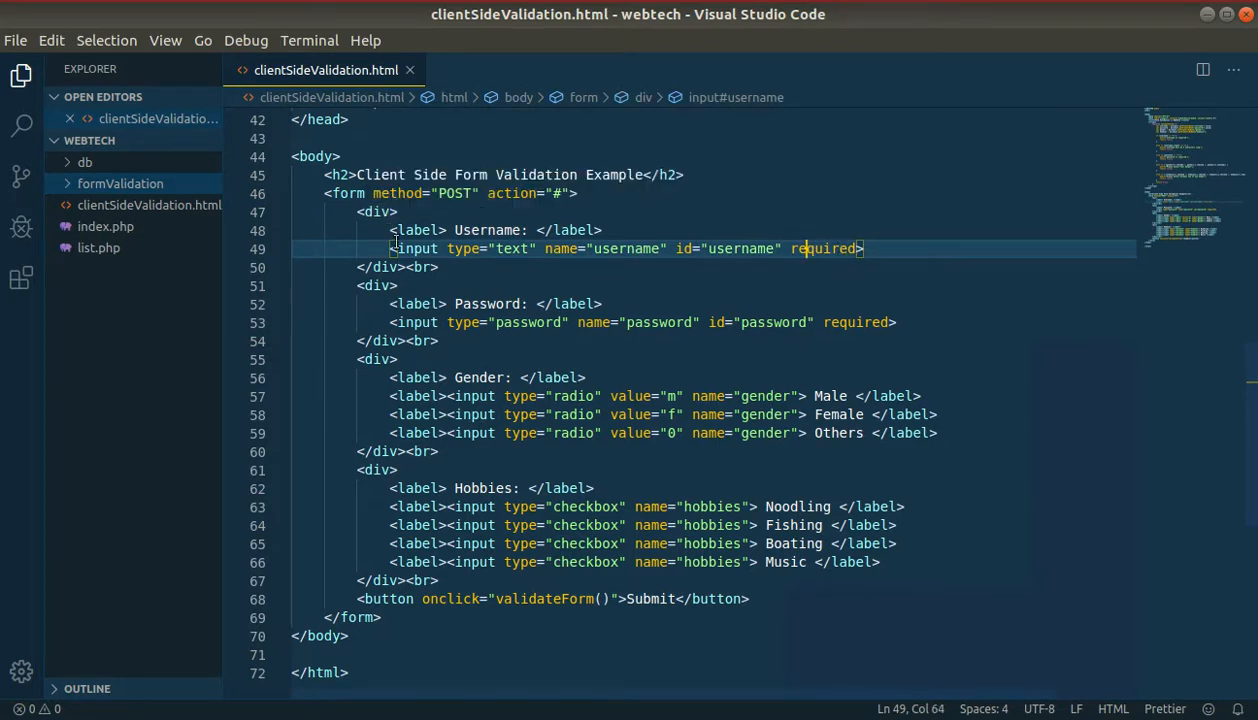
pyautogui.click(397, 285)
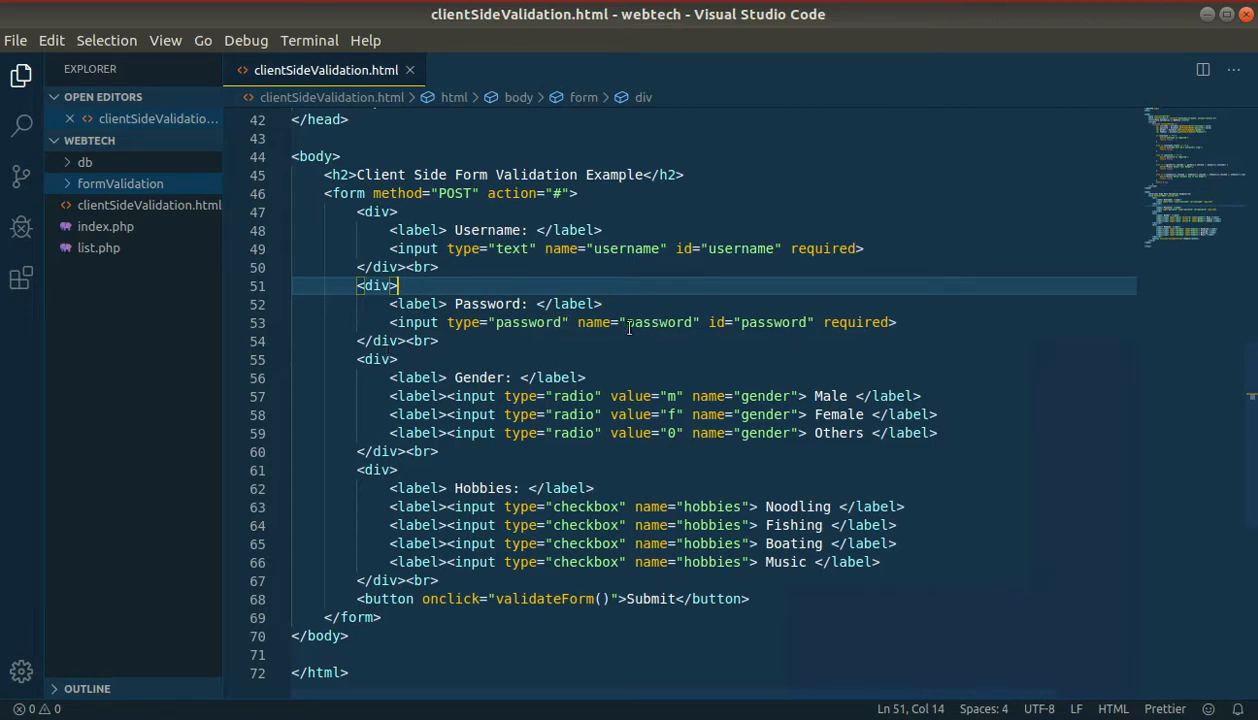
pyautogui.moveTo(830, 335)
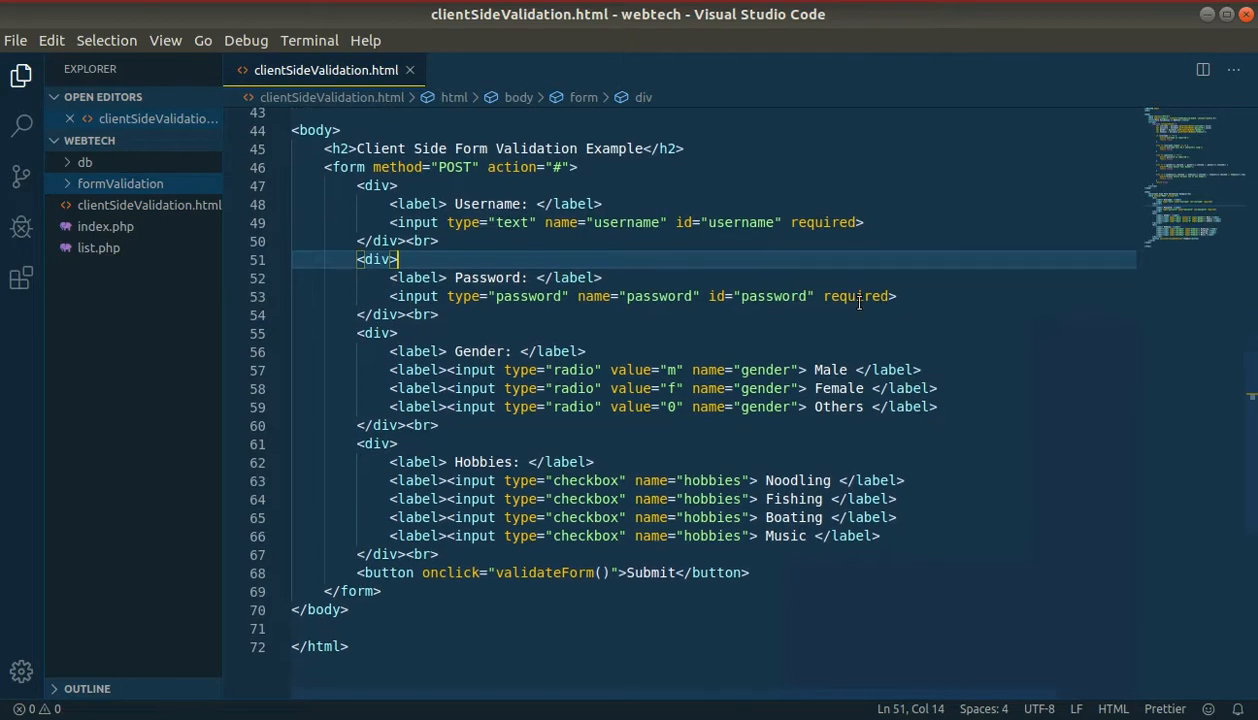
pyautogui.scroll(-3)
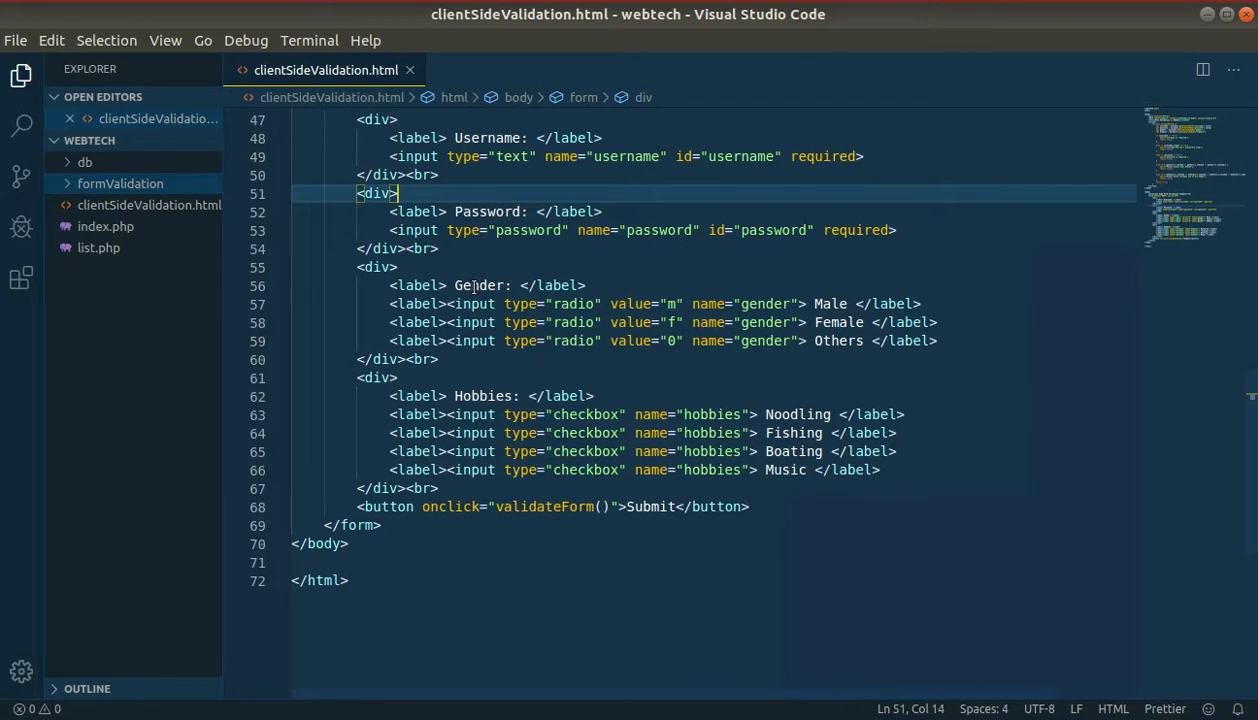
pyautogui.doubleClick(478, 285)
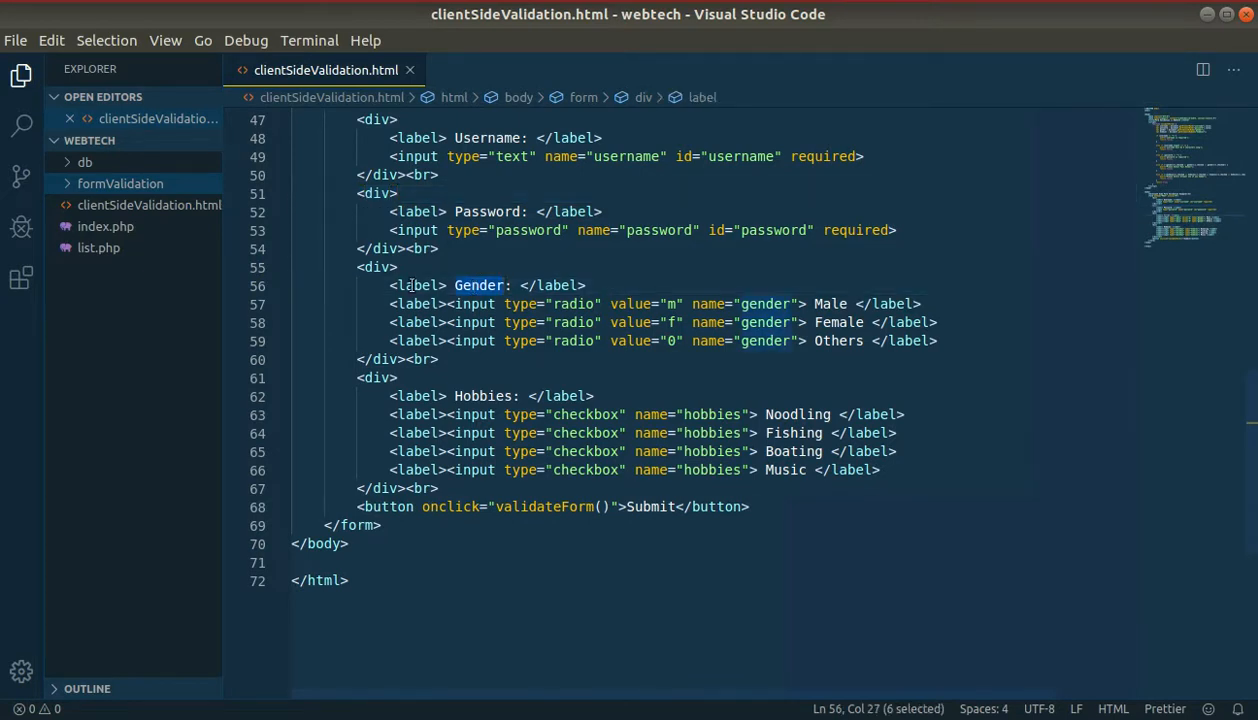
pyautogui.moveTo(543, 299)
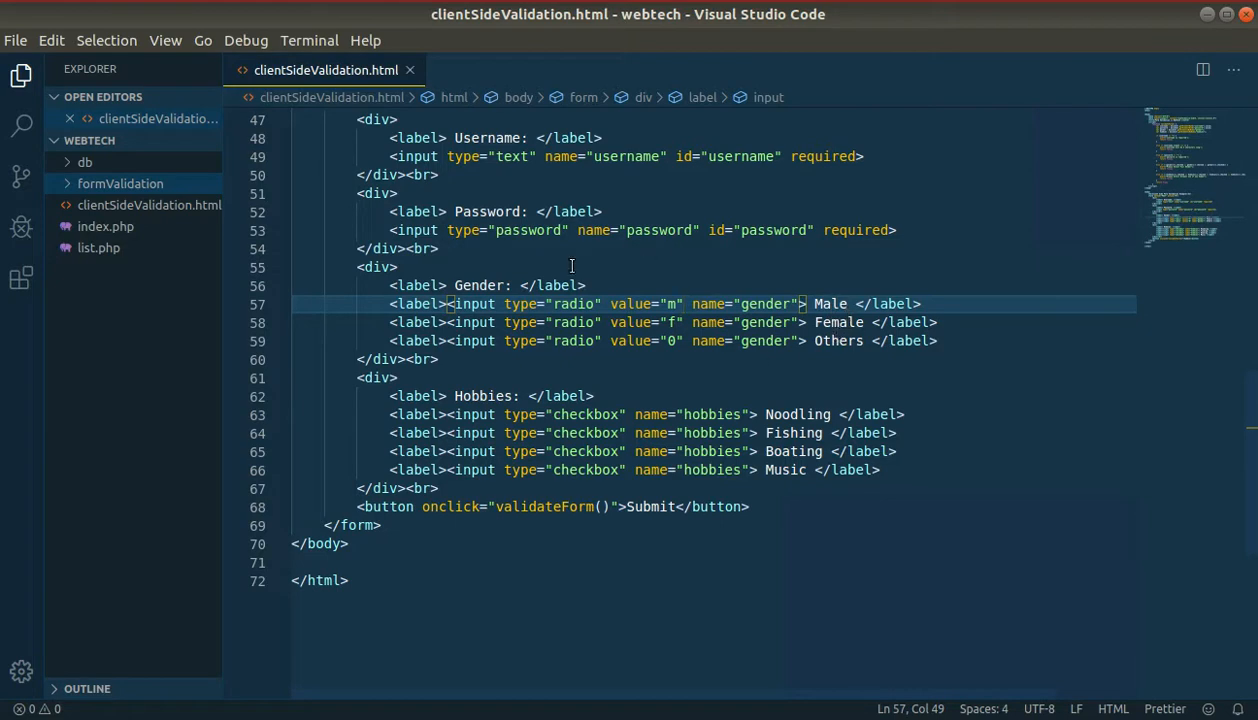
# Highlight the Submit button, its validateForm call, and the username and gender script lookups.
pyautogui.scroll(-3)
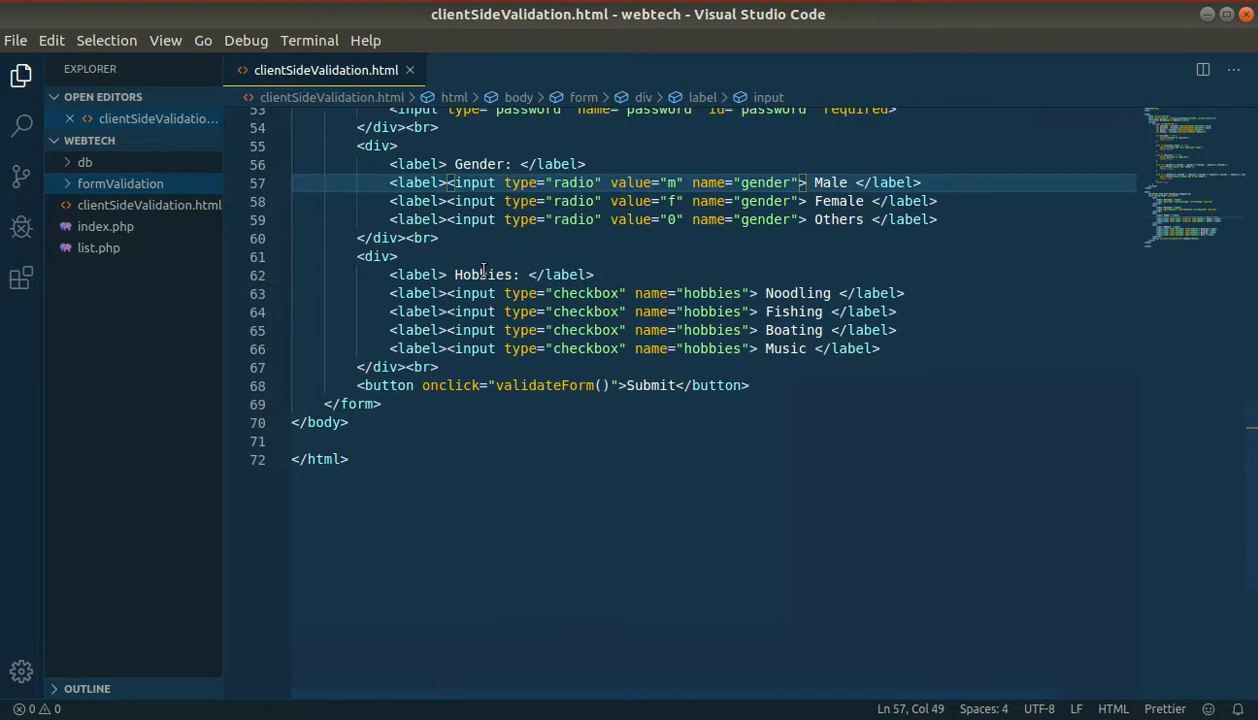
pyautogui.moveTo(635, 320)
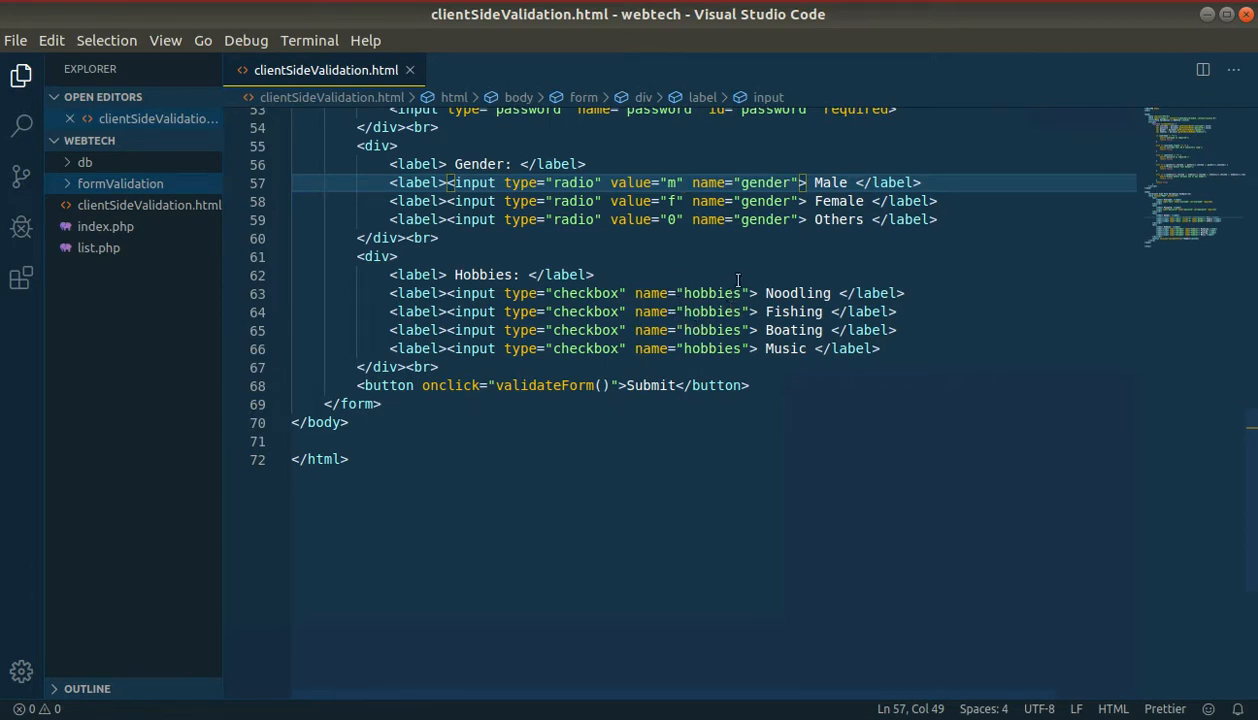
pyautogui.moveTo(727, 377)
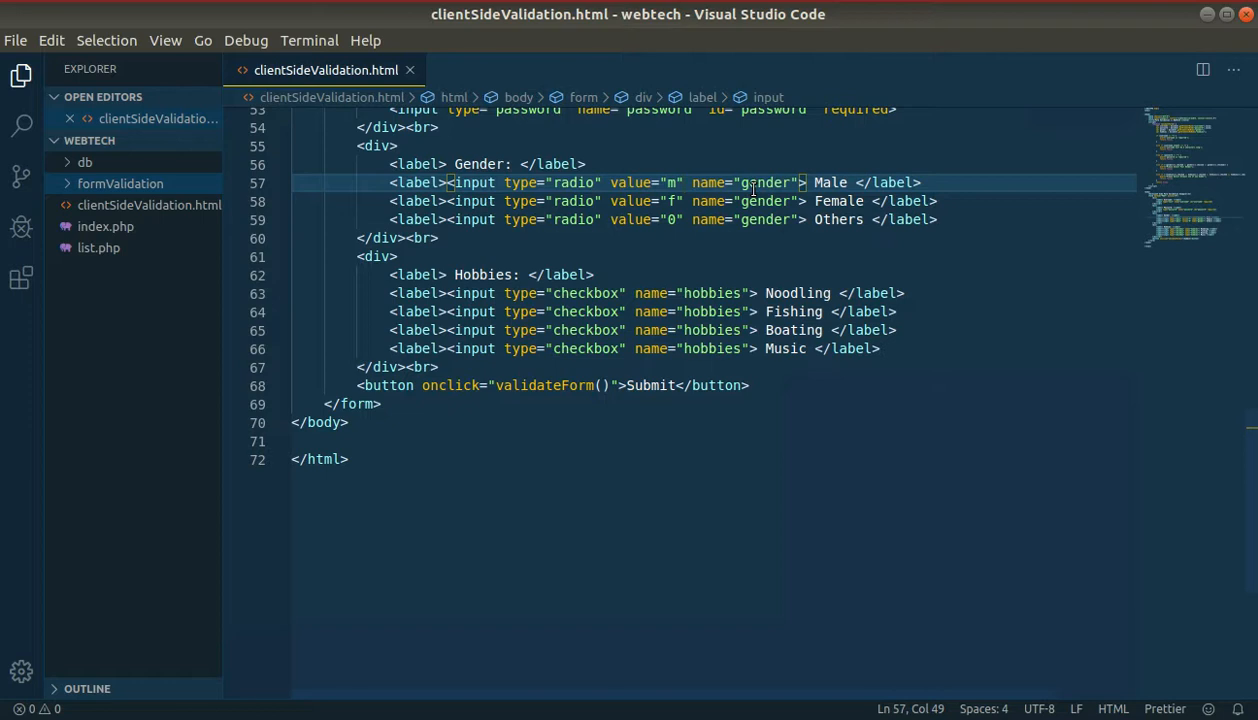
pyautogui.moveTo(803, 287)
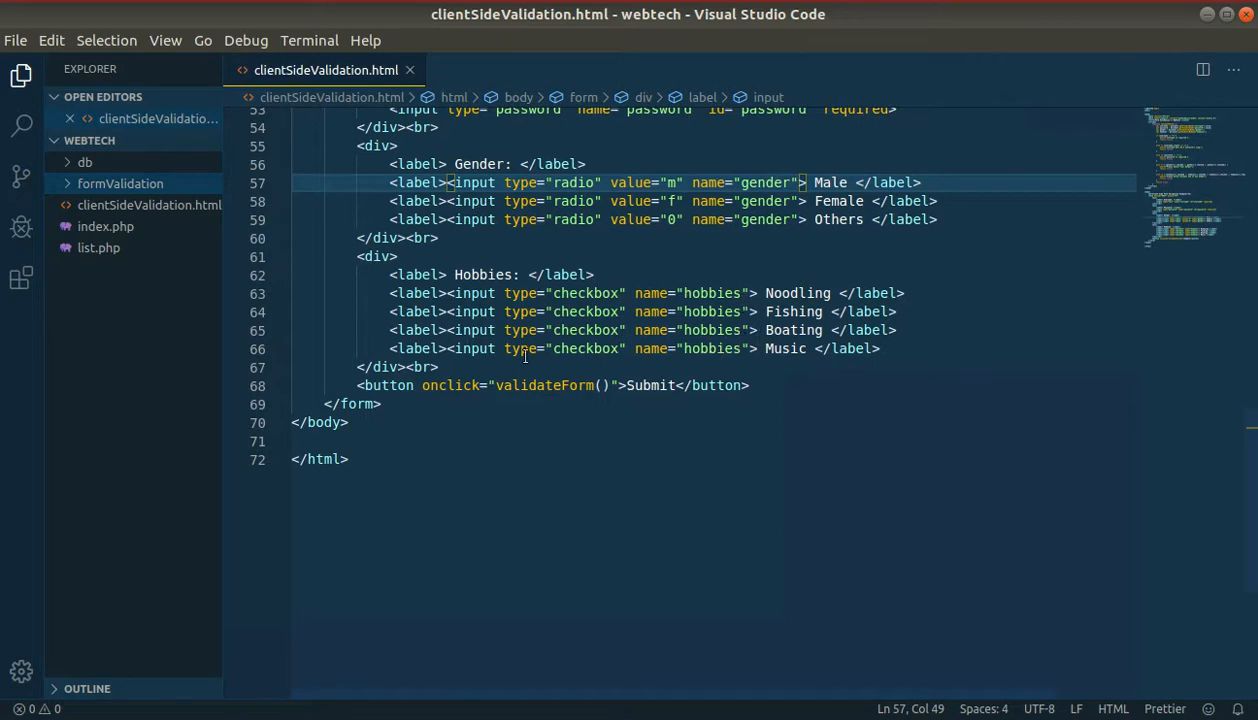
pyautogui.doubleClick(650, 387)
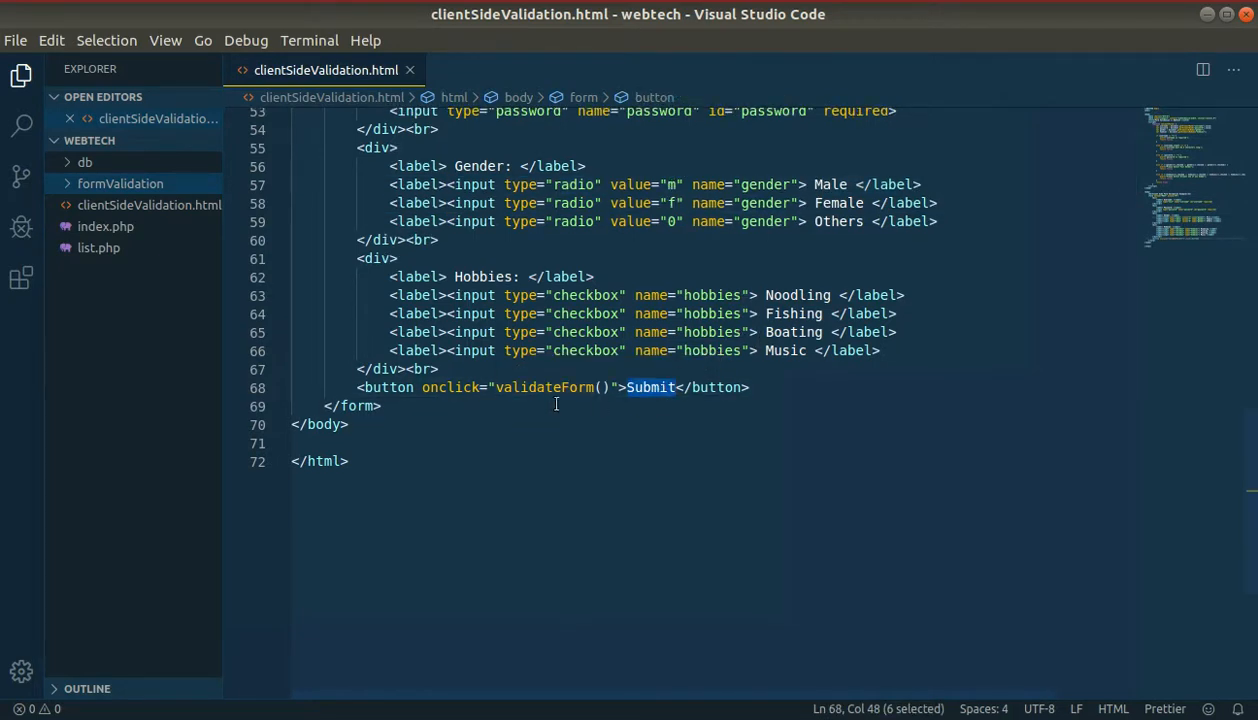
pyautogui.doubleClick(543, 387)
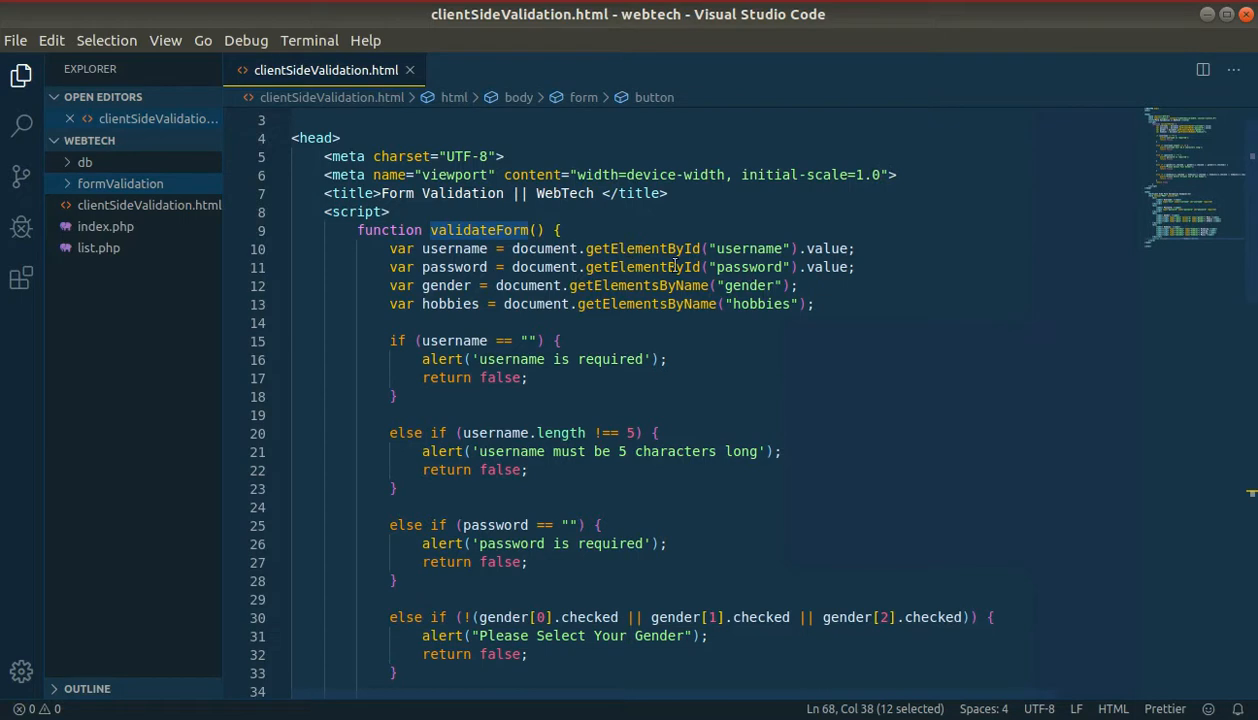
pyautogui.click(757, 248)
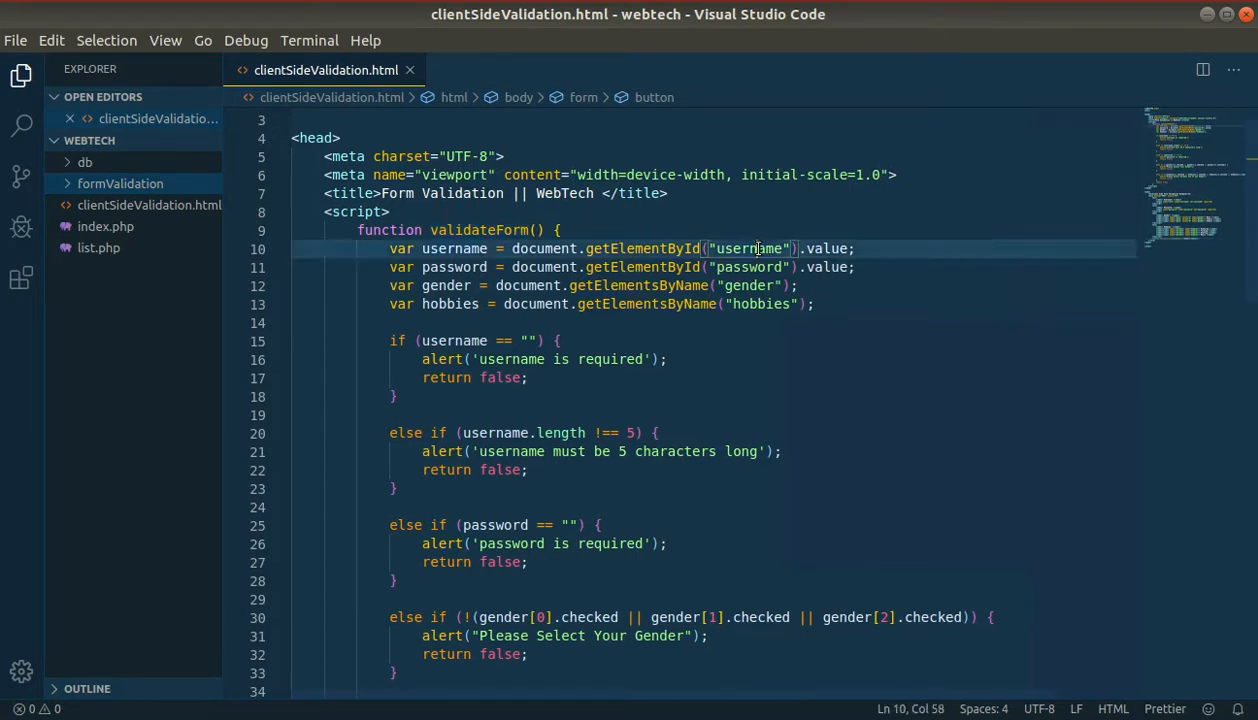
pyautogui.doubleClick(748, 248)
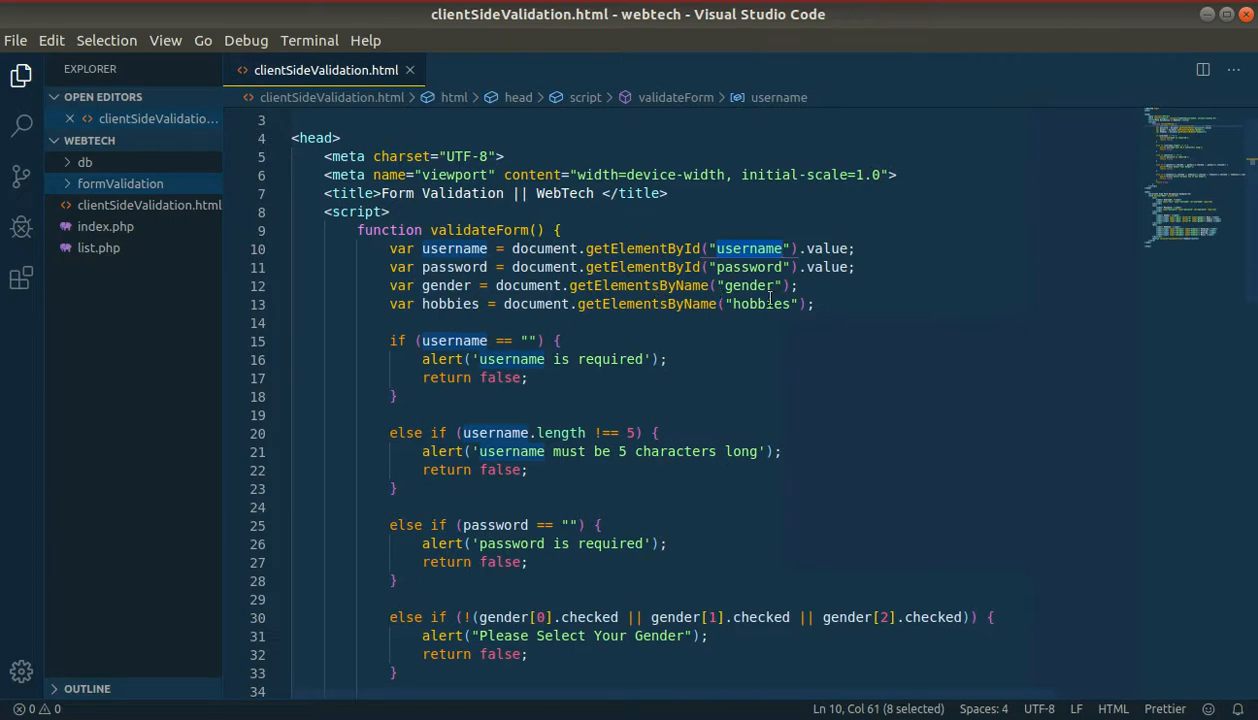
pyautogui.doubleClick(749, 285)
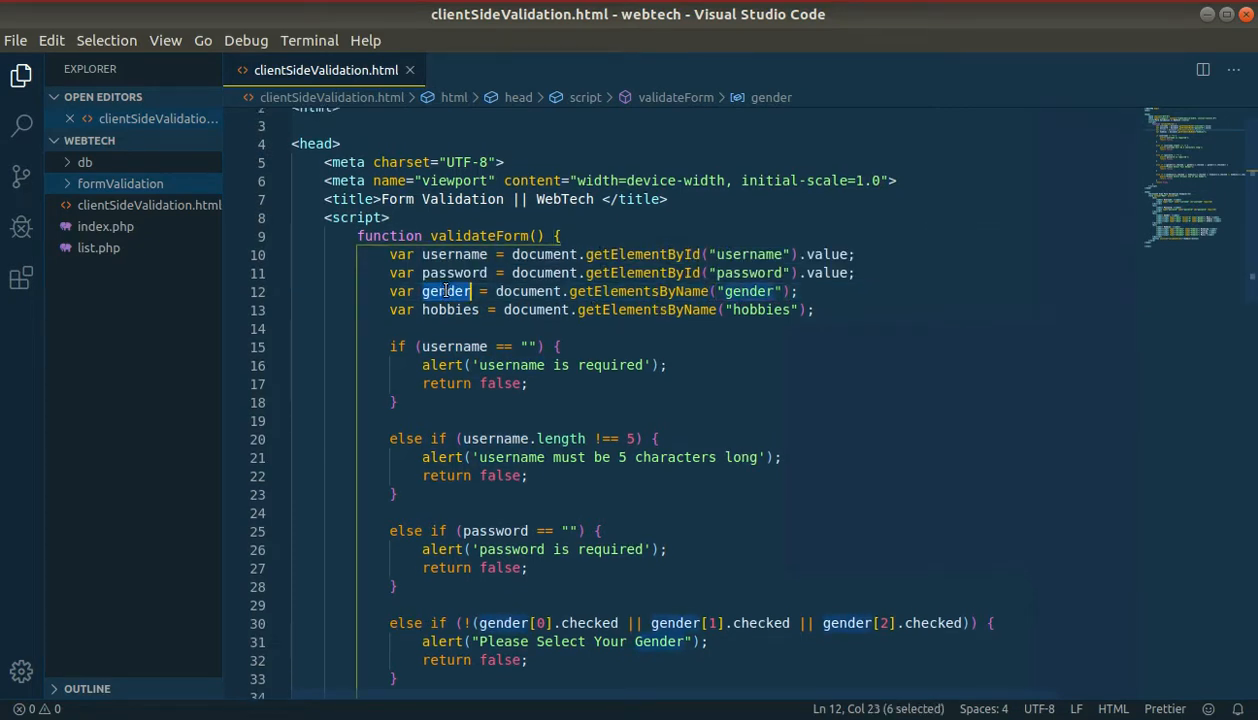
# Scroll through the script to the gender checked condition.
pyautogui.scroll(-3)
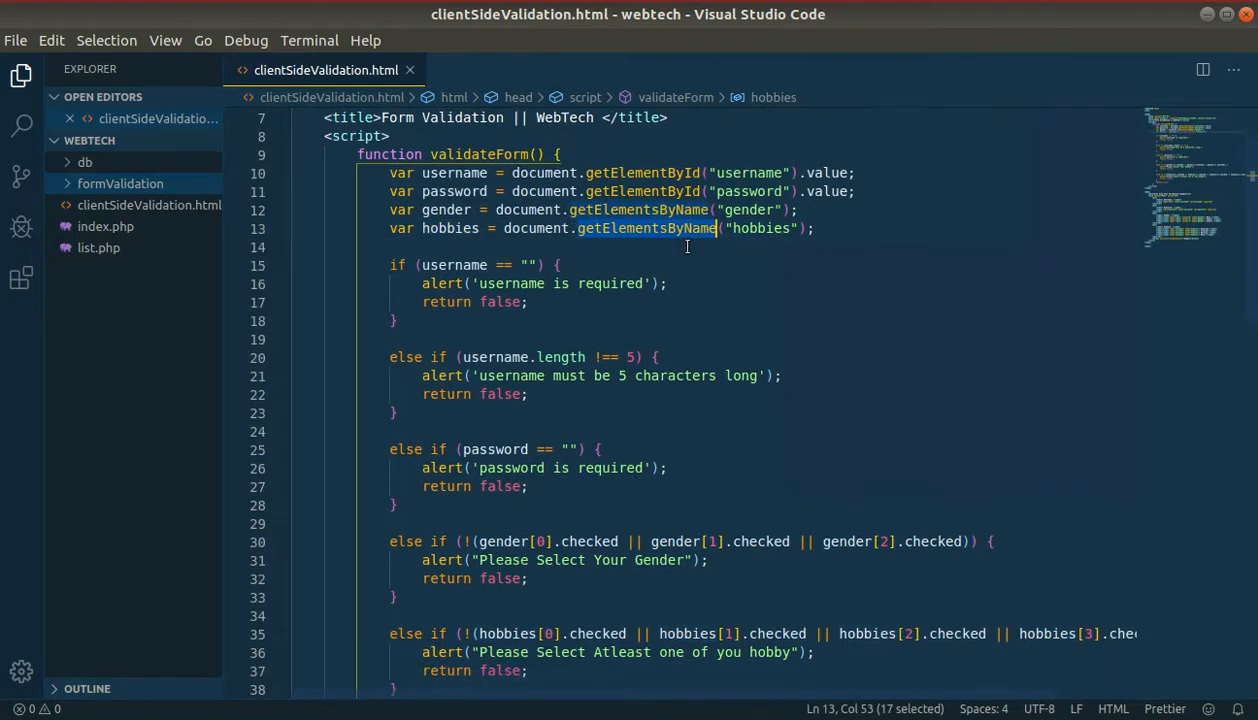
pyautogui.scroll(-3)
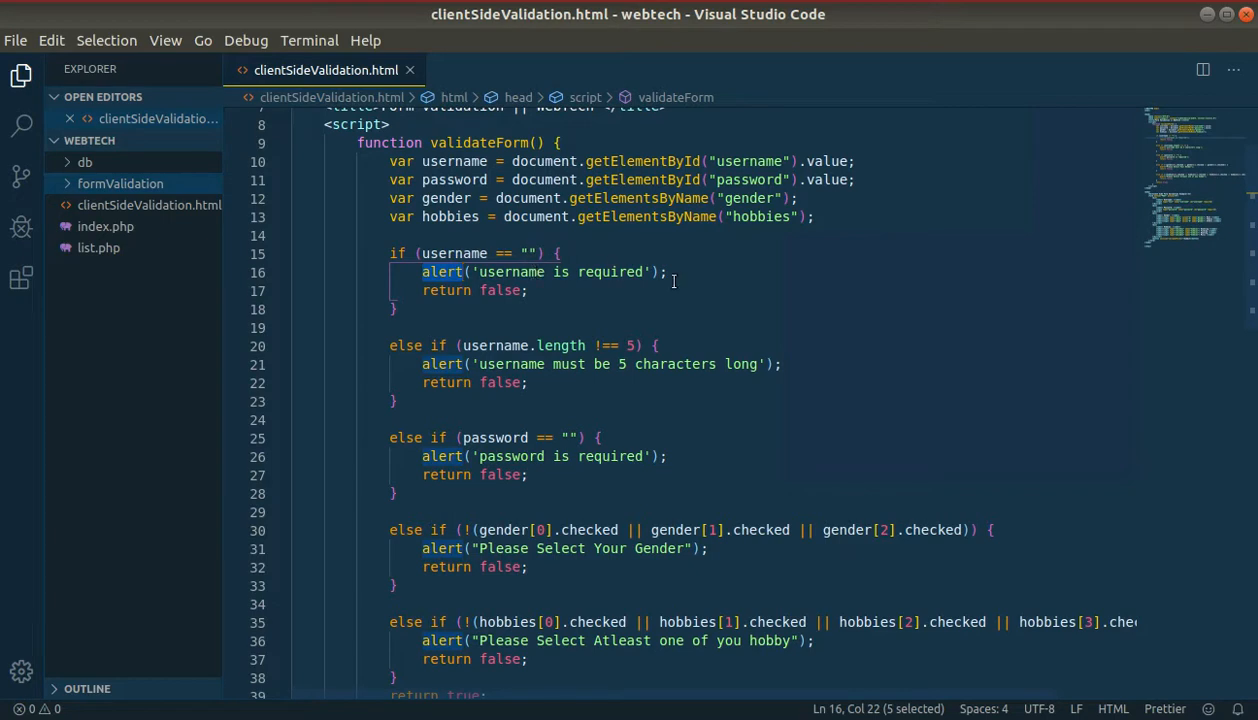
pyautogui.scroll(-3)
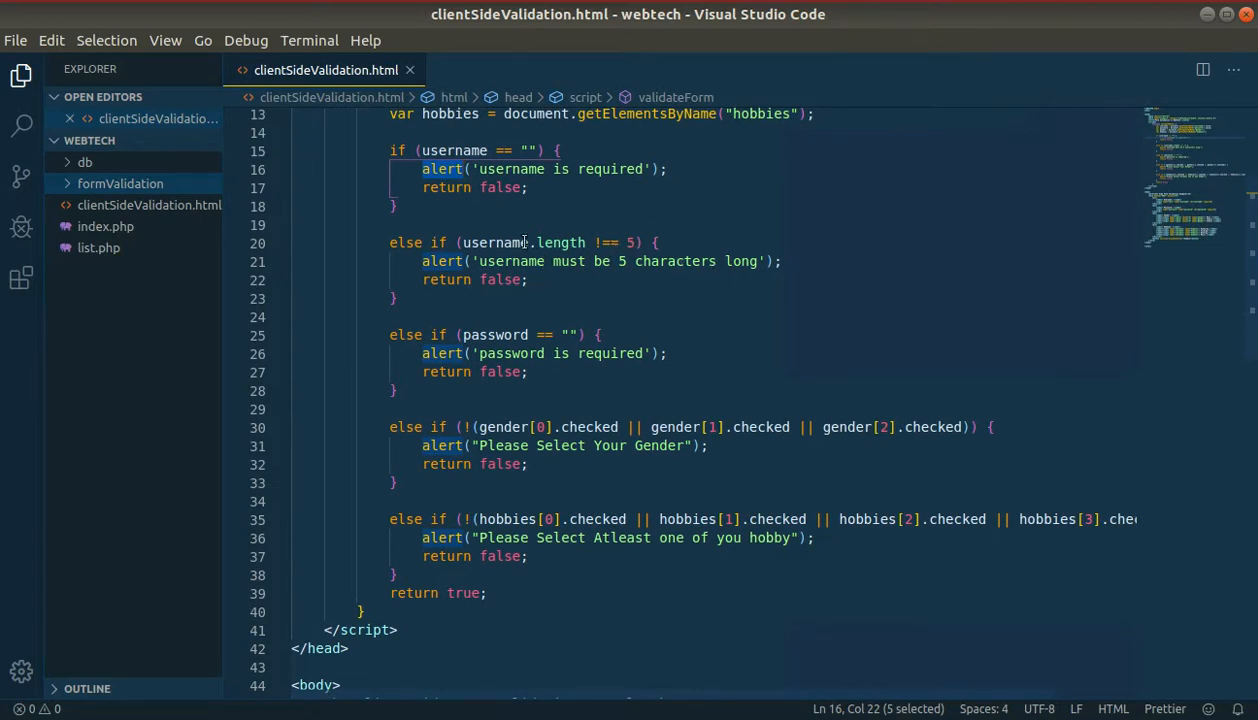
pyautogui.moveTo(596, 244)
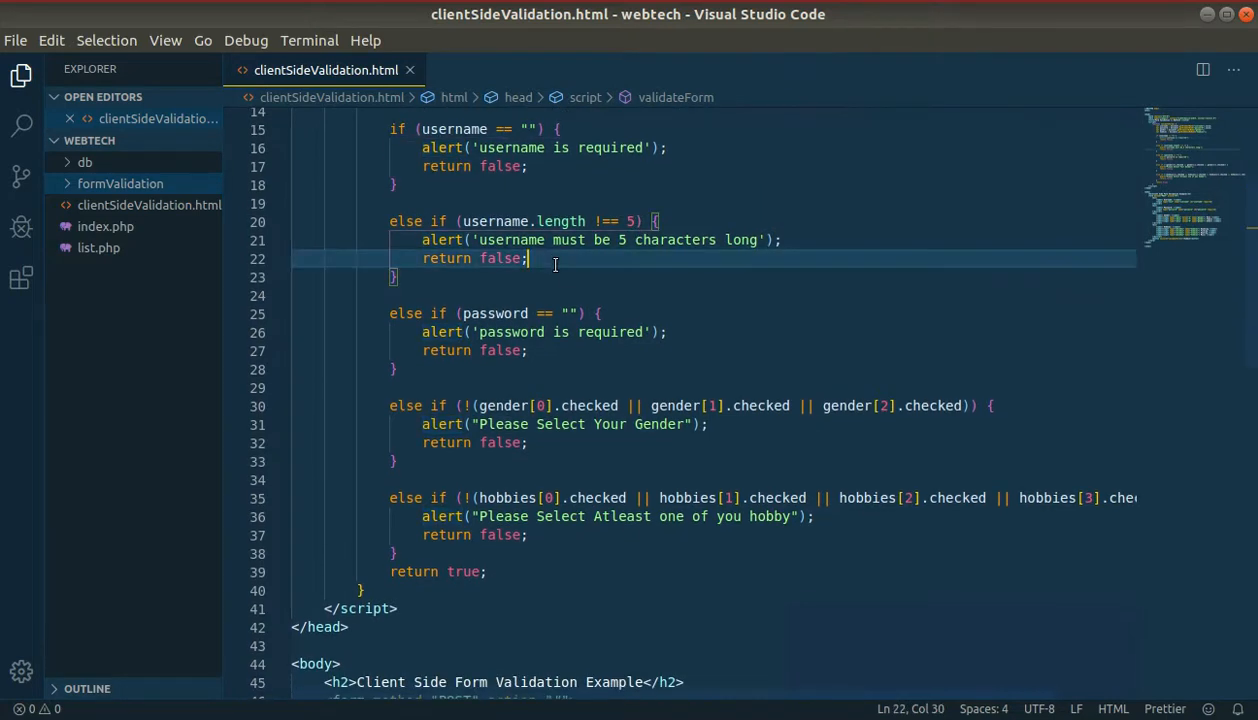
pyautogui.scroll(-3)
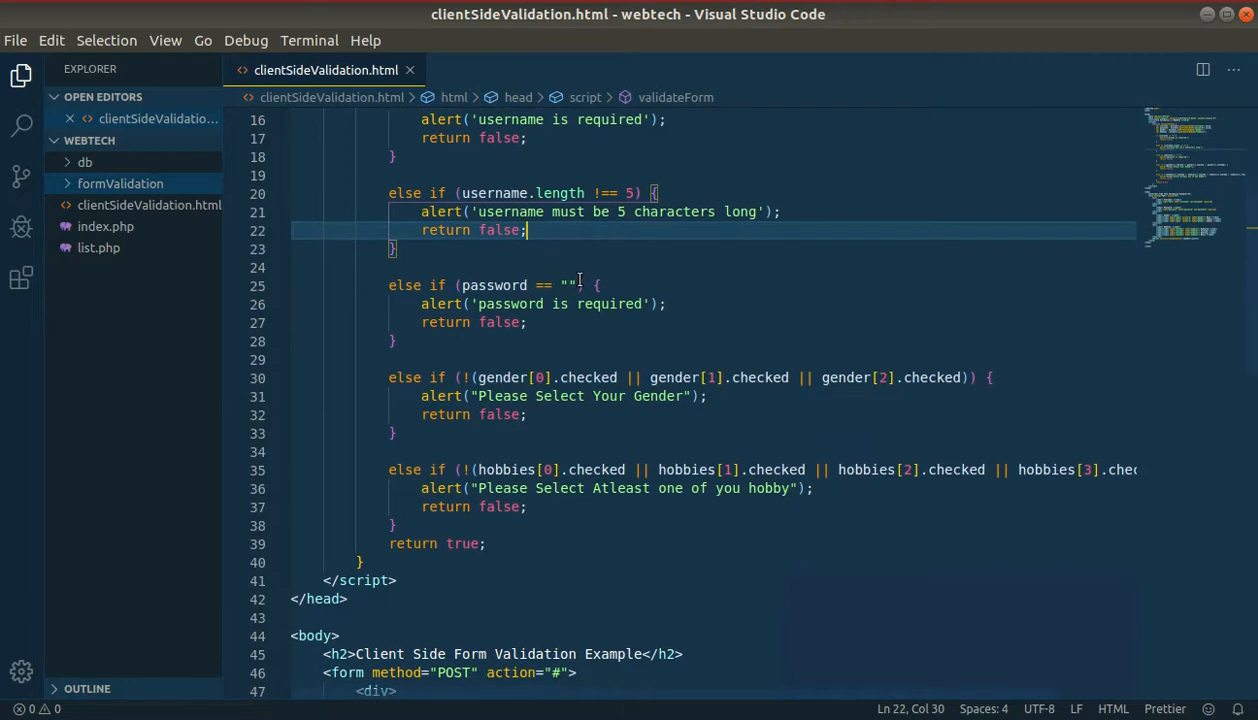
pyautogui.scroll(-3)
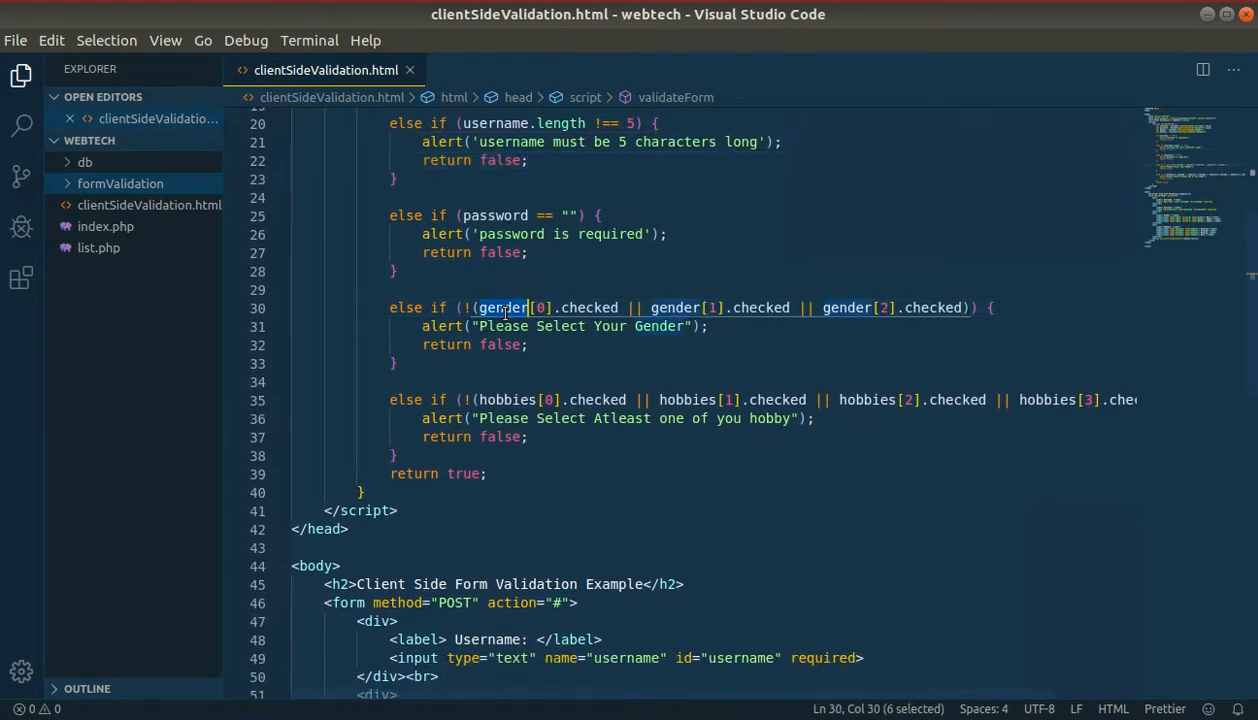
pyautogui.scroll(-3)
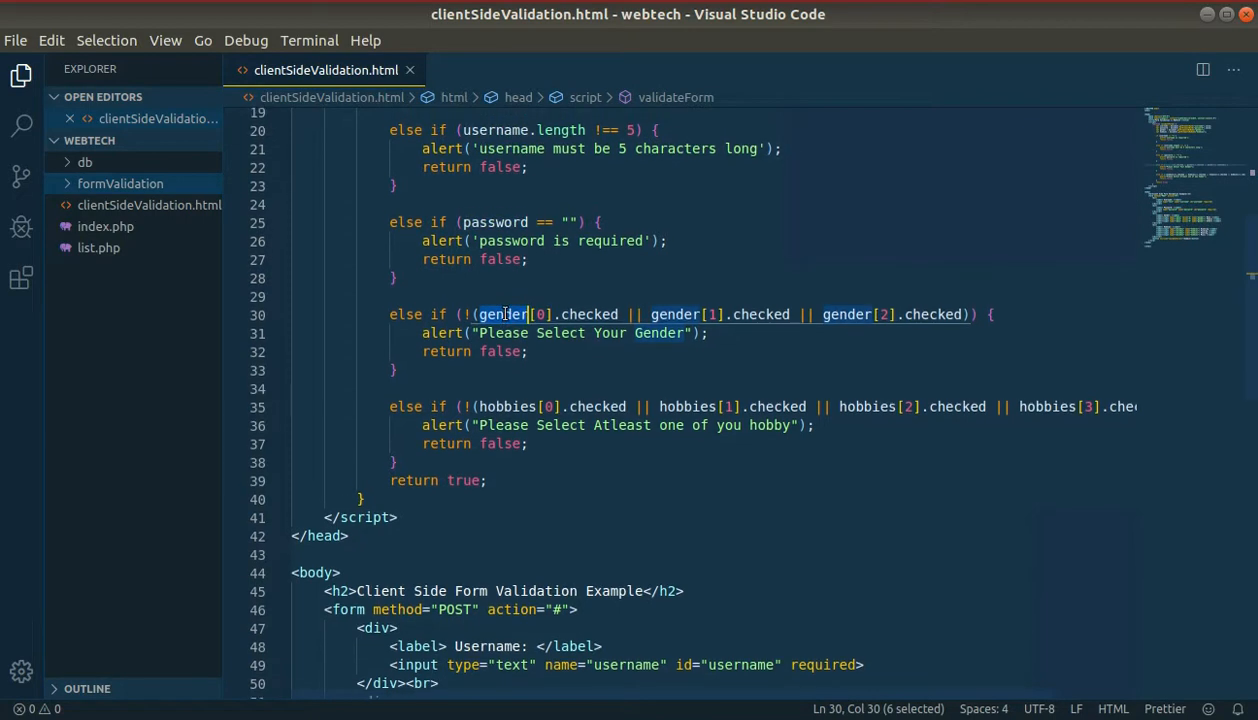
pyautogui.scroll(3)
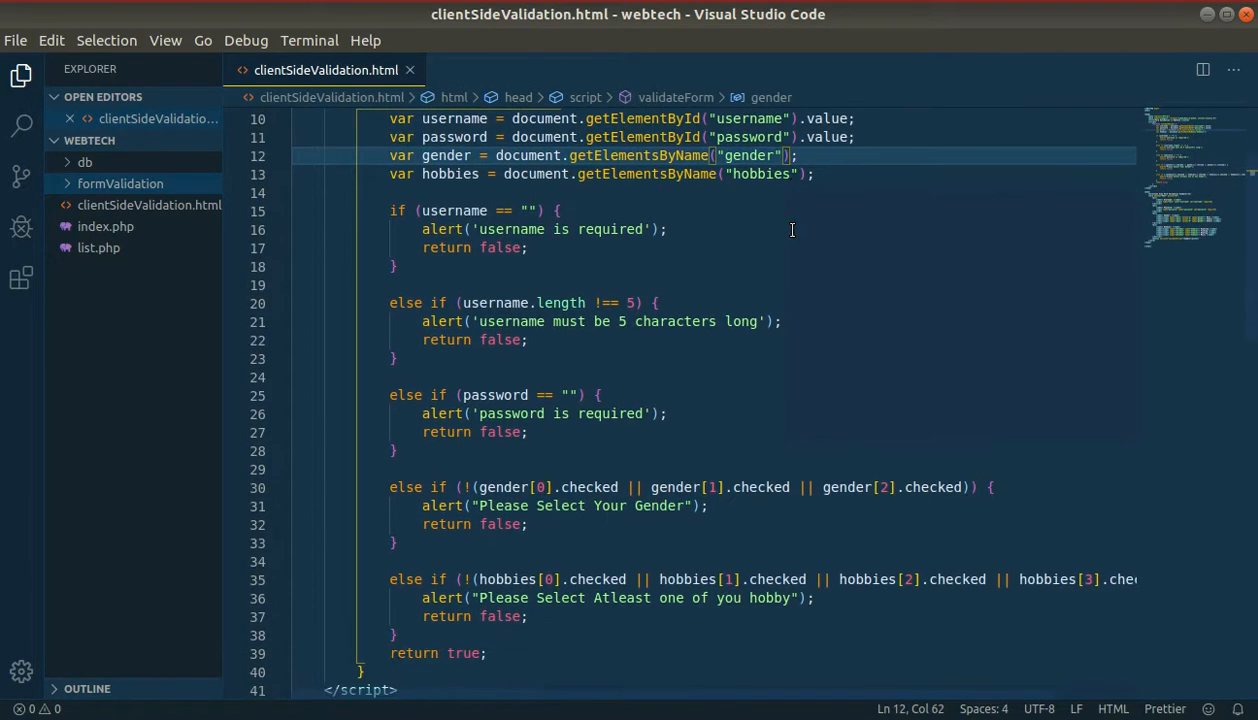
pyautogui.scroll(-3)
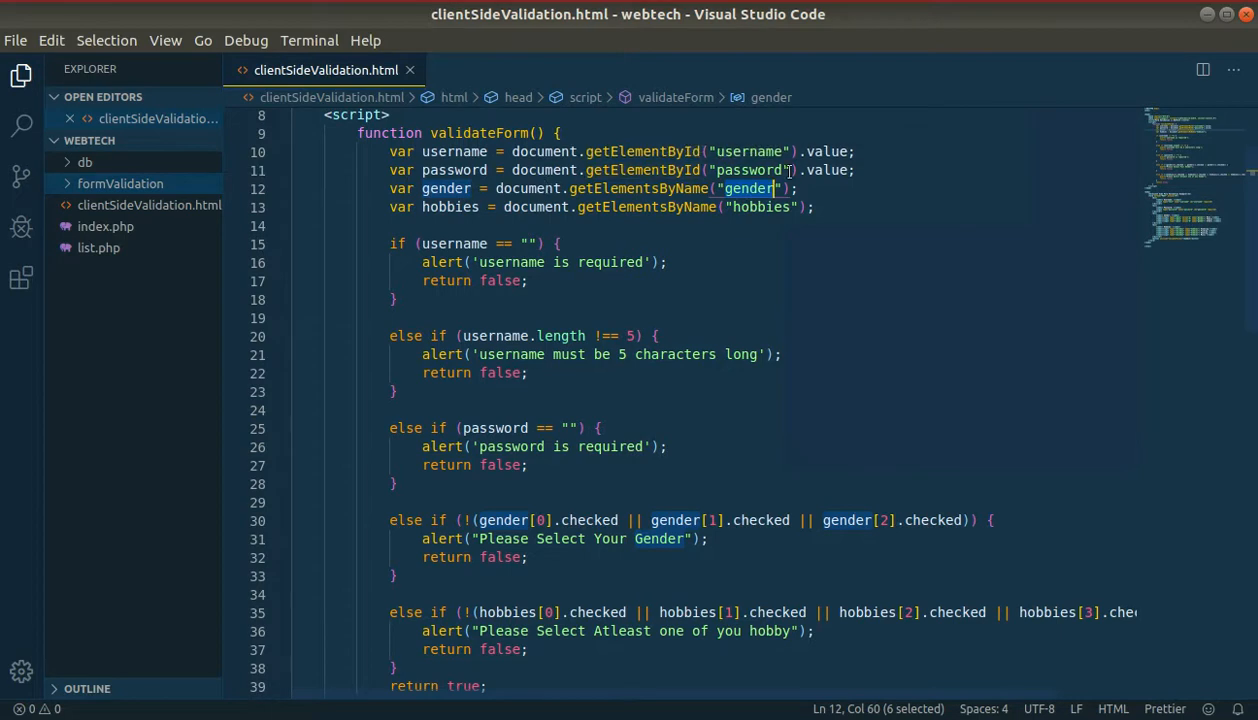
pyautogui.scroll(-3)
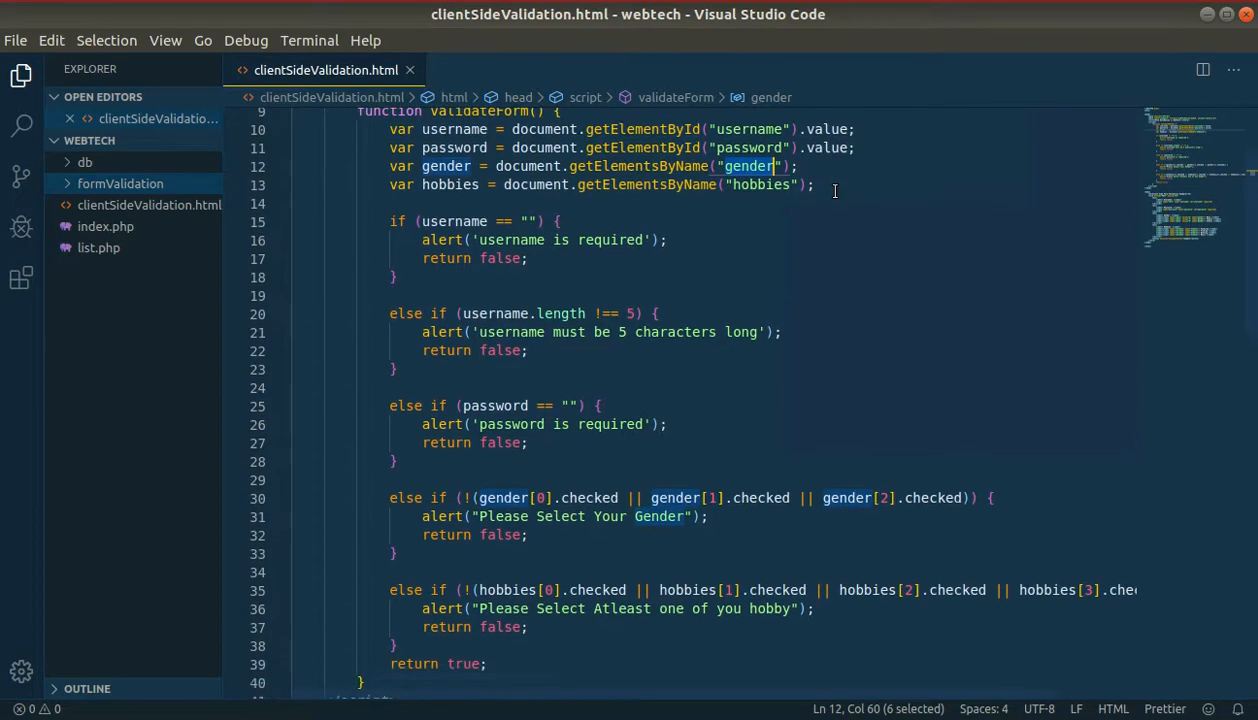
pyautogui.scroll(-3)
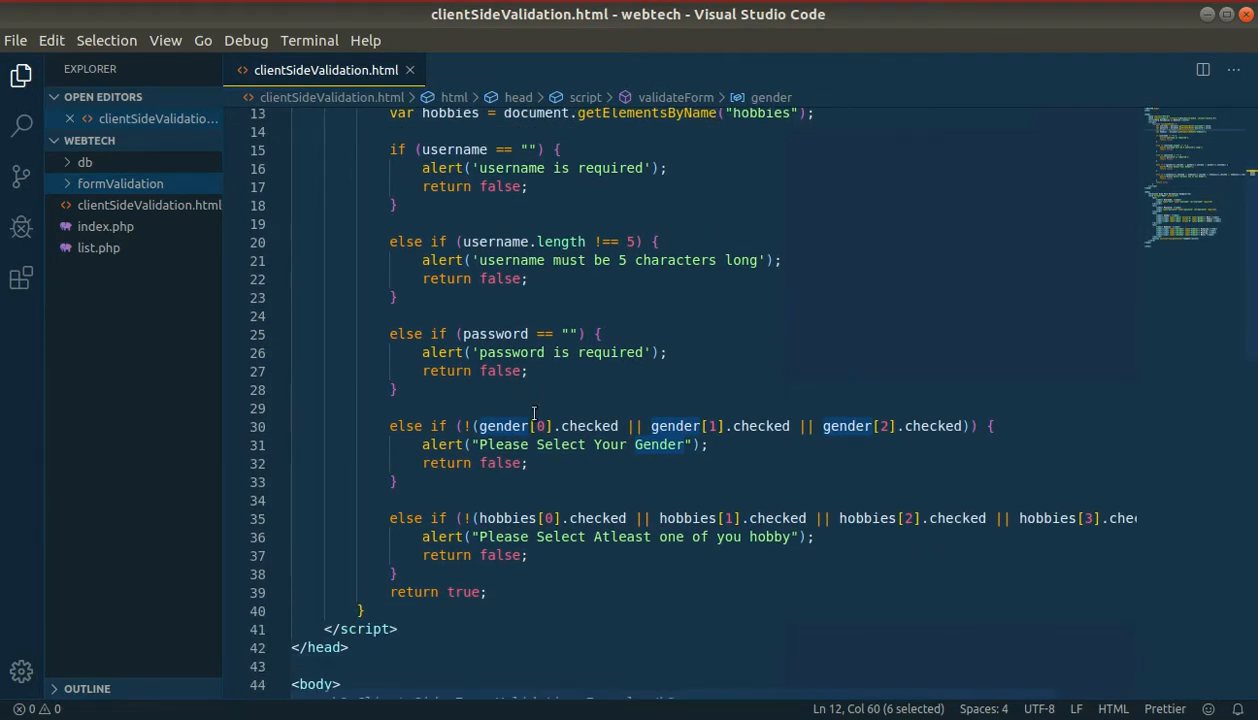
pyautogui.click(537, 425)
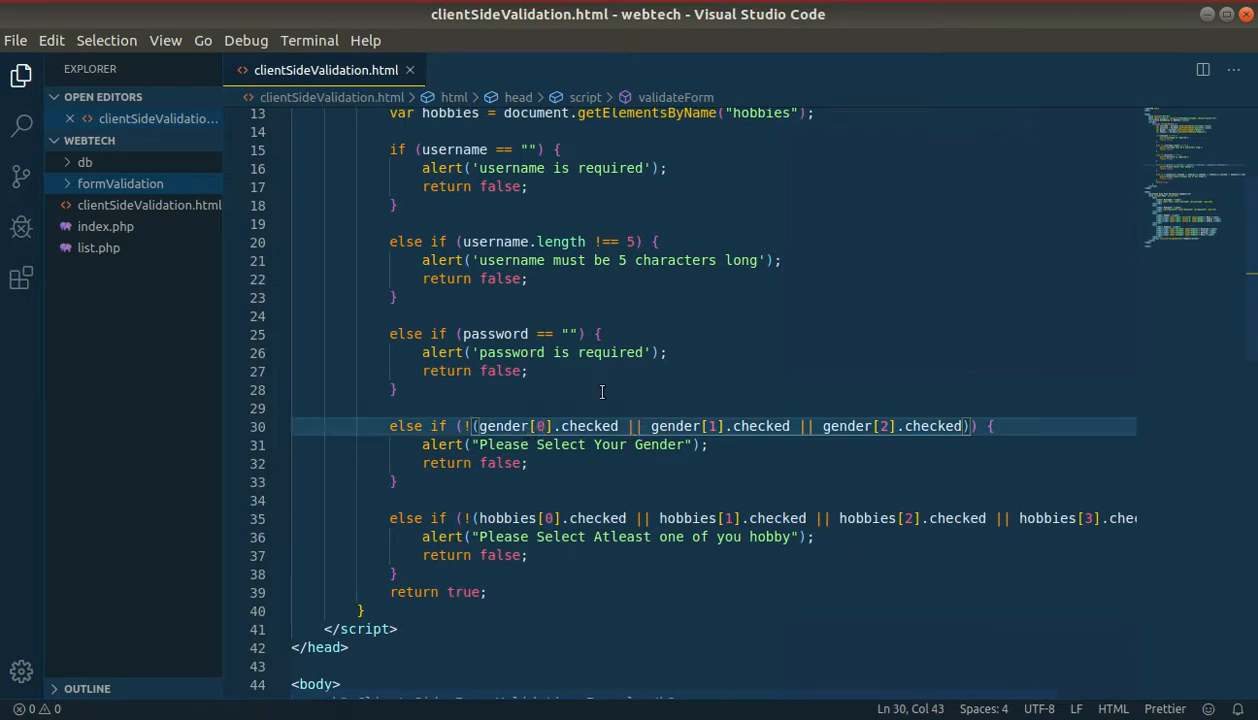
pyautogui.moveTo(745, 414)
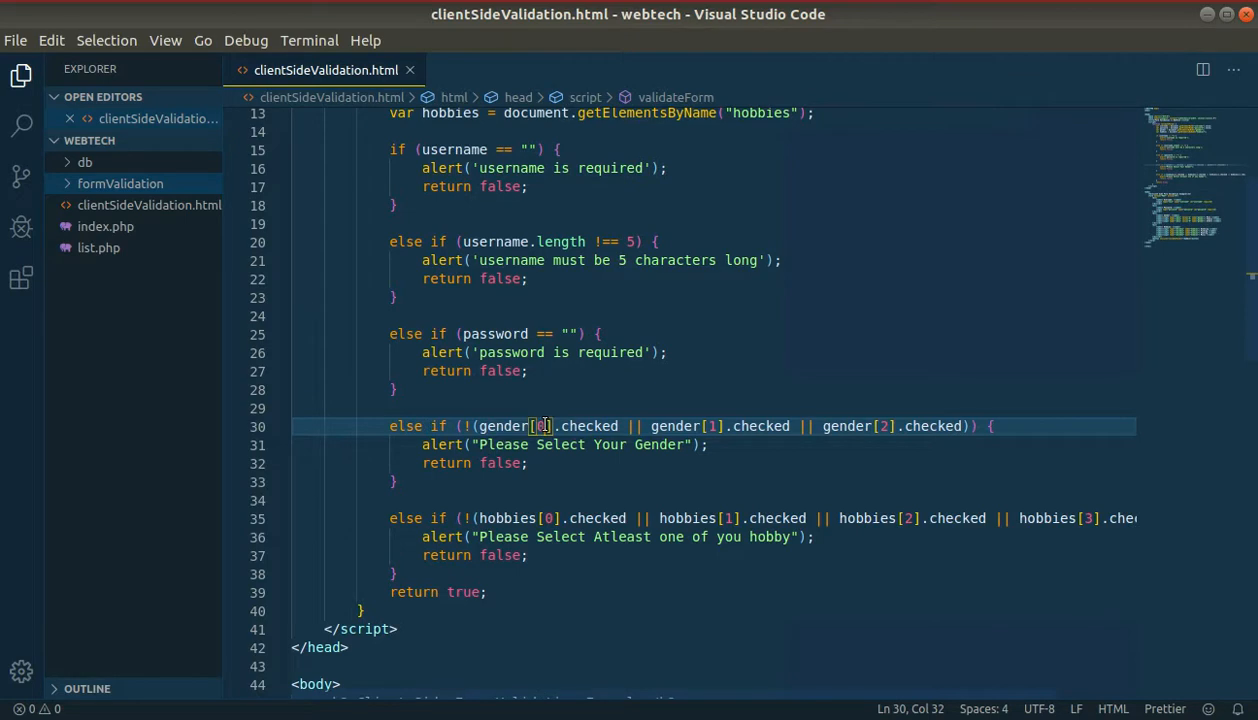
# Scroll down to review the hobbies check and its alert.
pyautogui.scroll(-3)
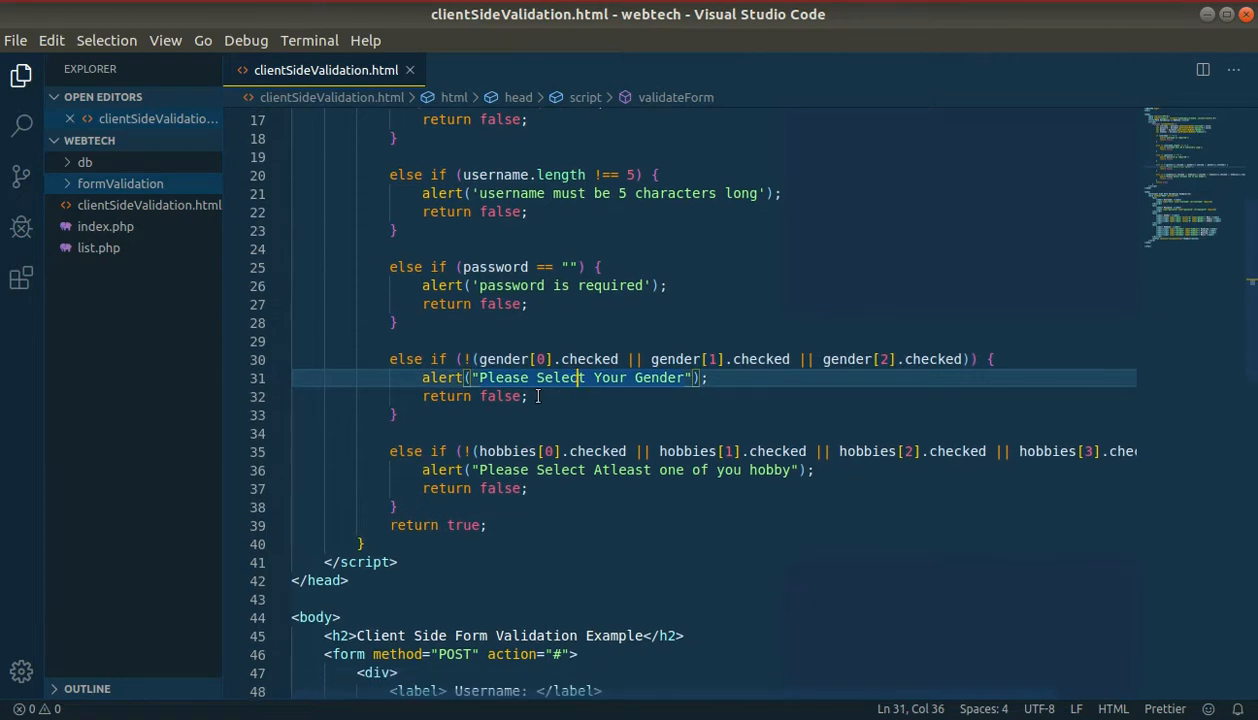
pyautogui.scroll(-3)
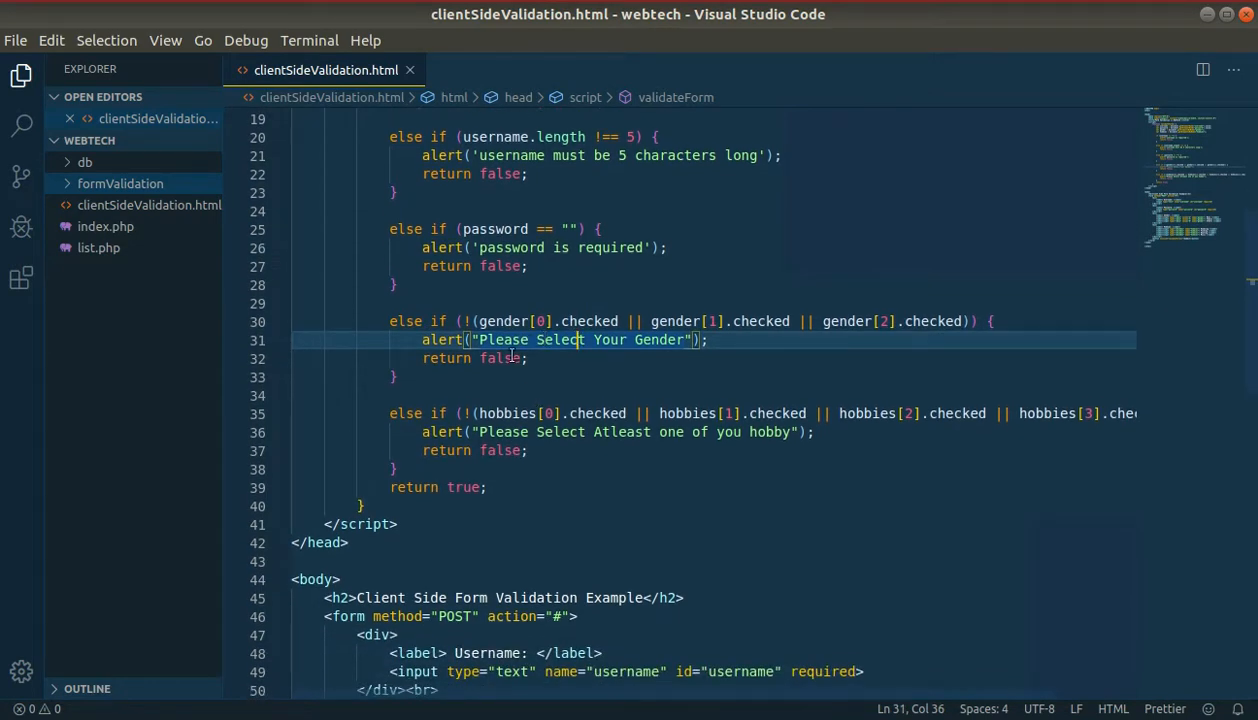
pyautogui.scroll(-3)
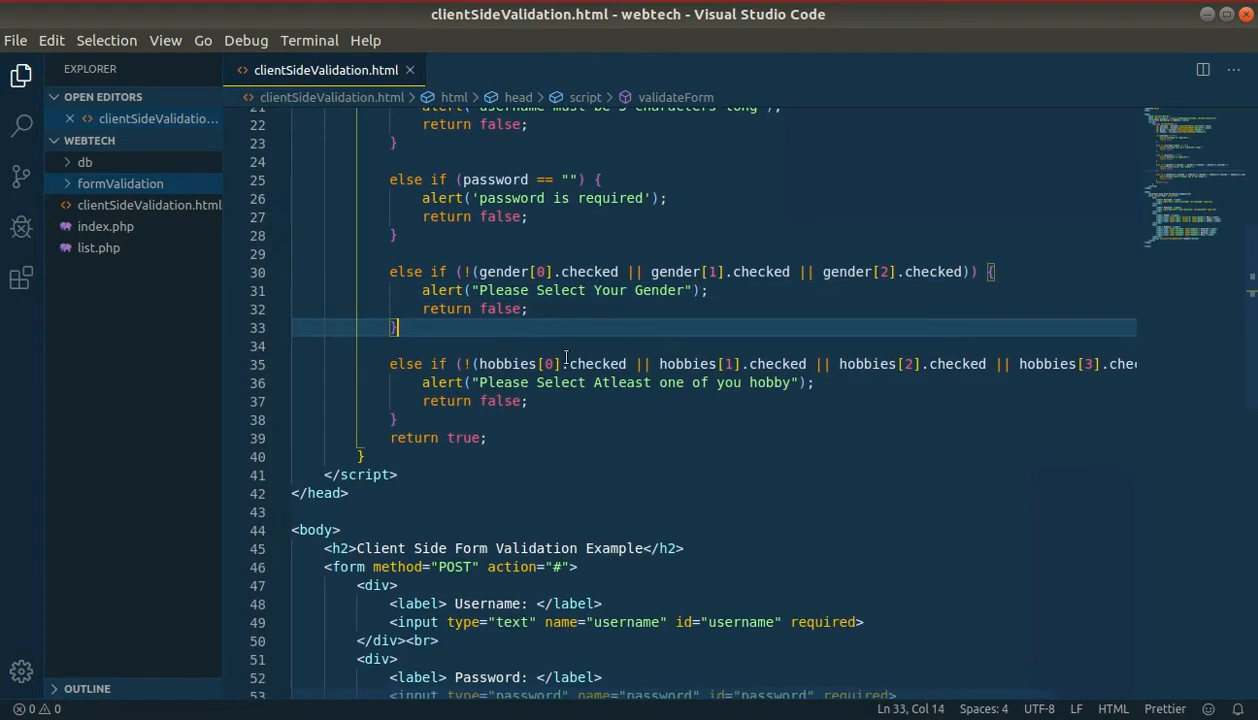
pyautogui.moveTo(505, 363)
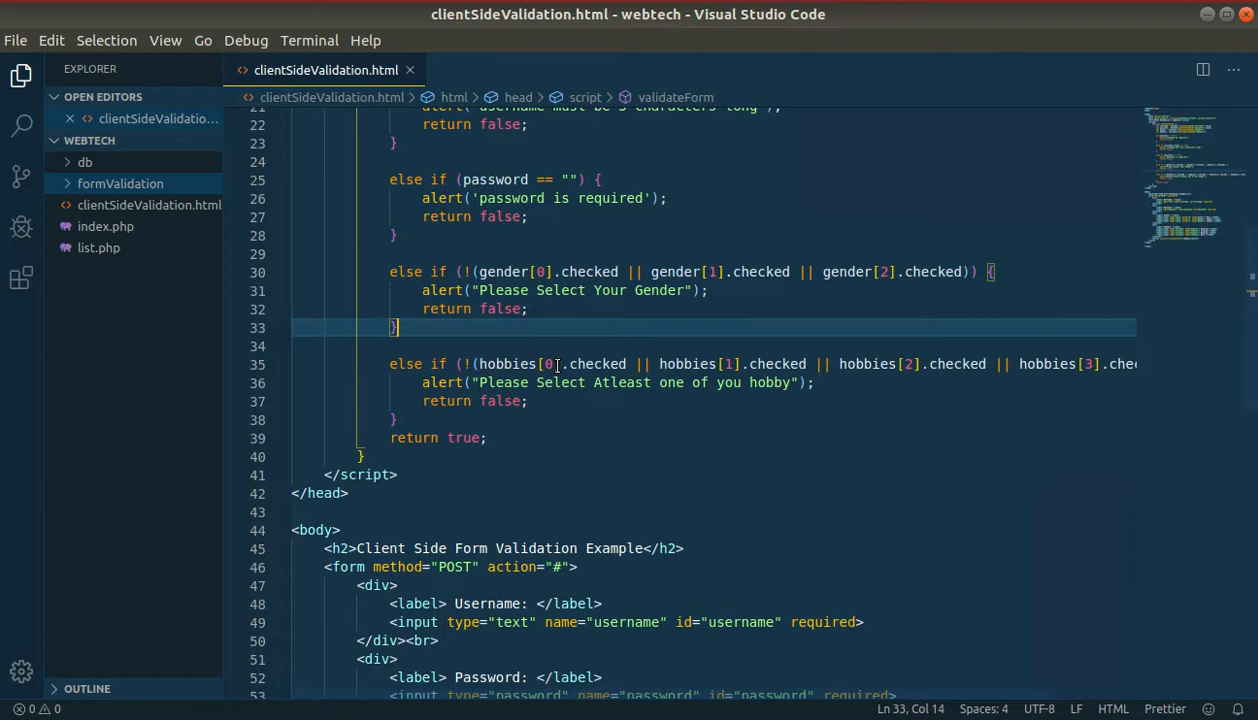
pyautogui.scroll(-3)
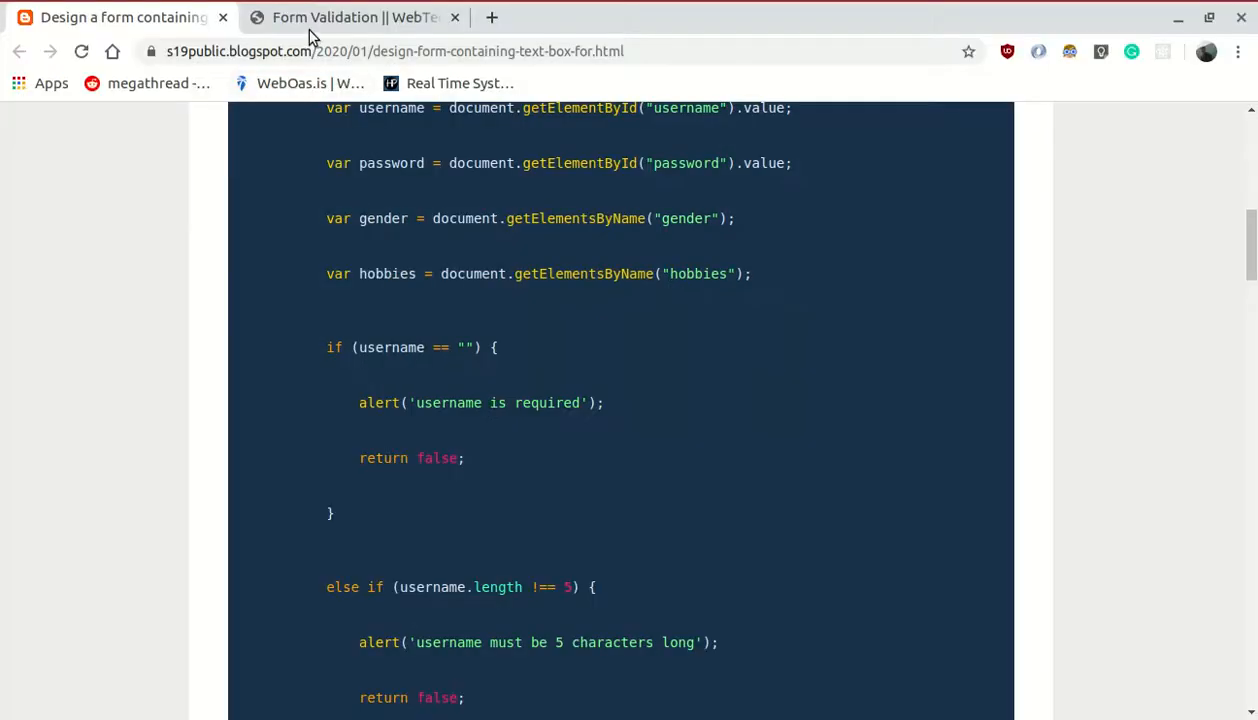
# Submit usernames 'sa' and a six-character name, dismissing each 'must be 5 characters' alert.
pyautogui.click(350, 17)
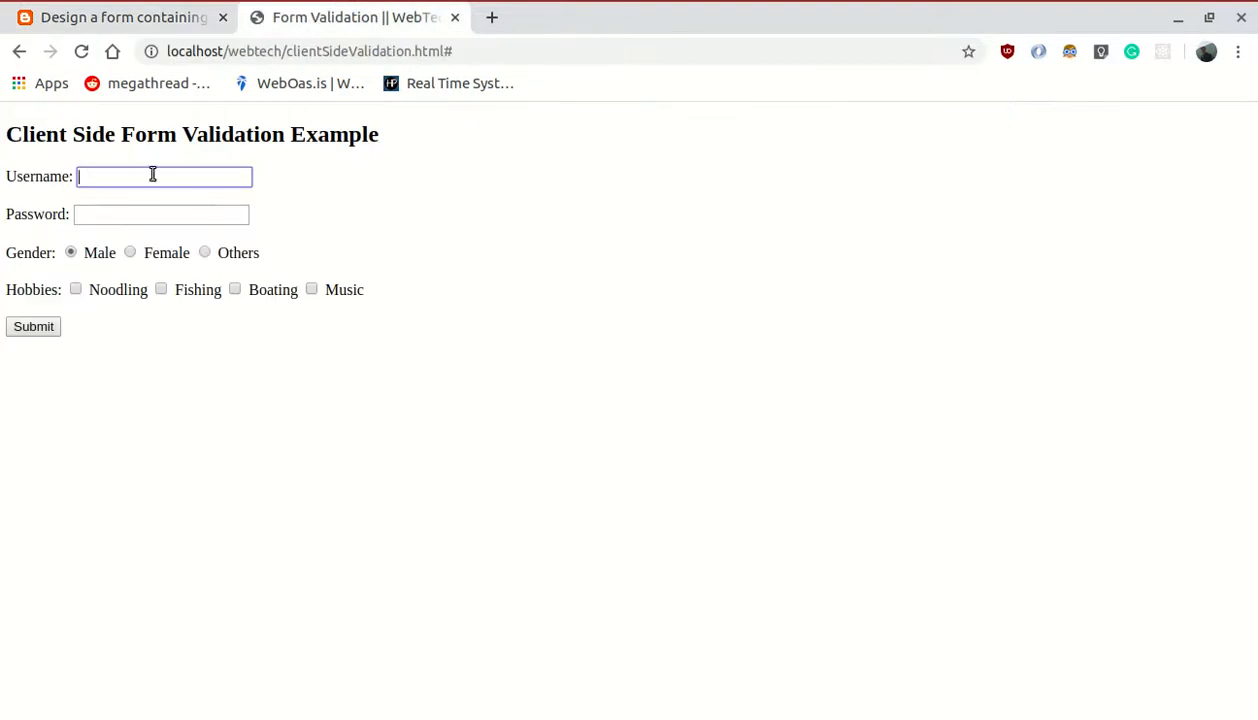
pyautogui.click(33, 326)
pyautogui.write('a')
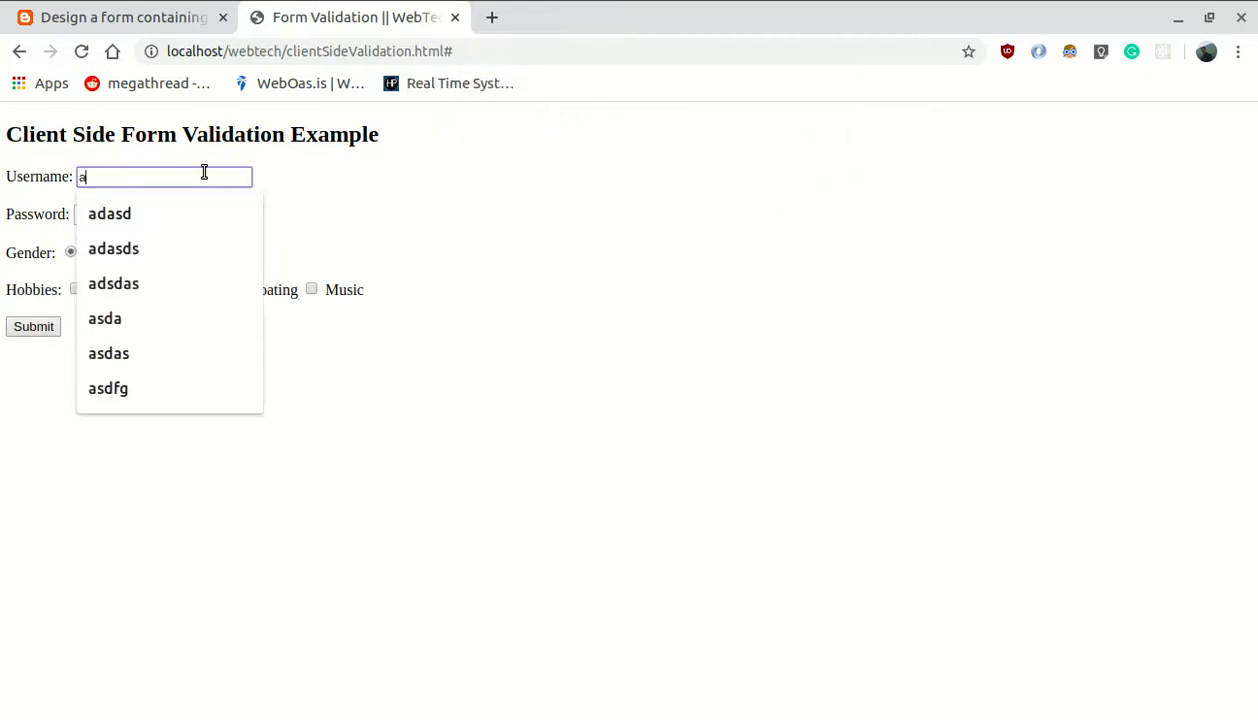
pyautogui.write('sa')
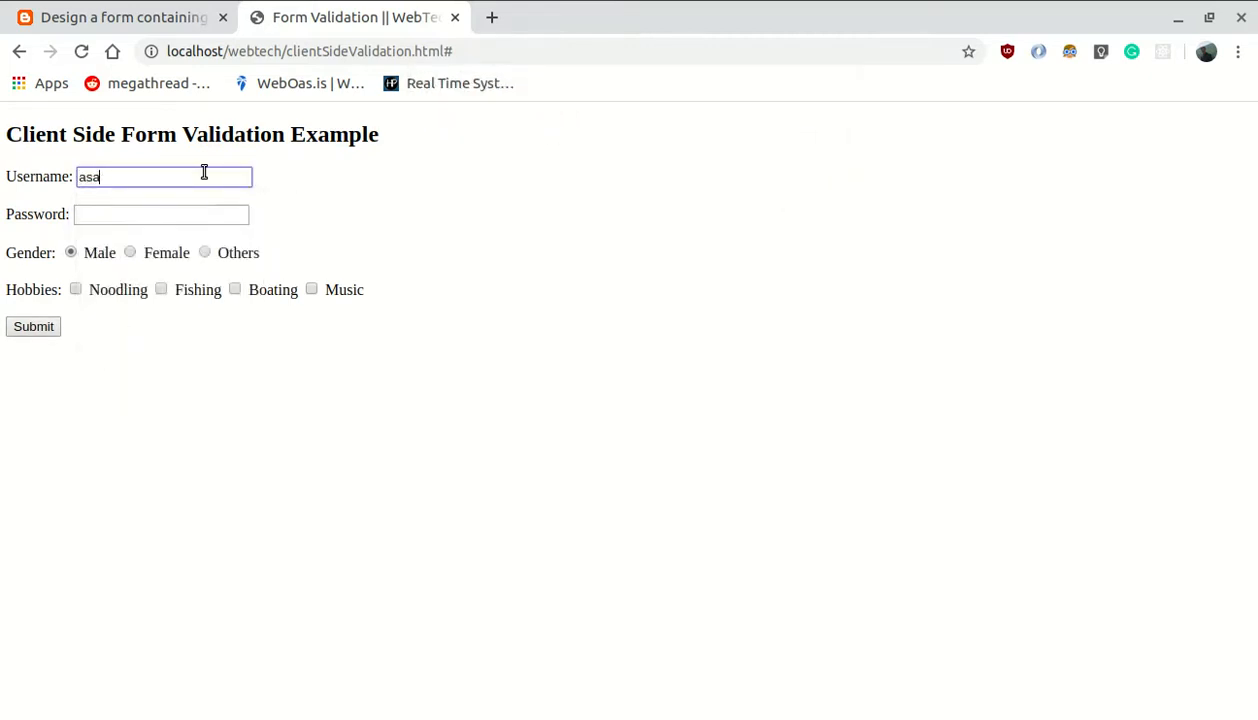
pyautogui.click(33, 326)
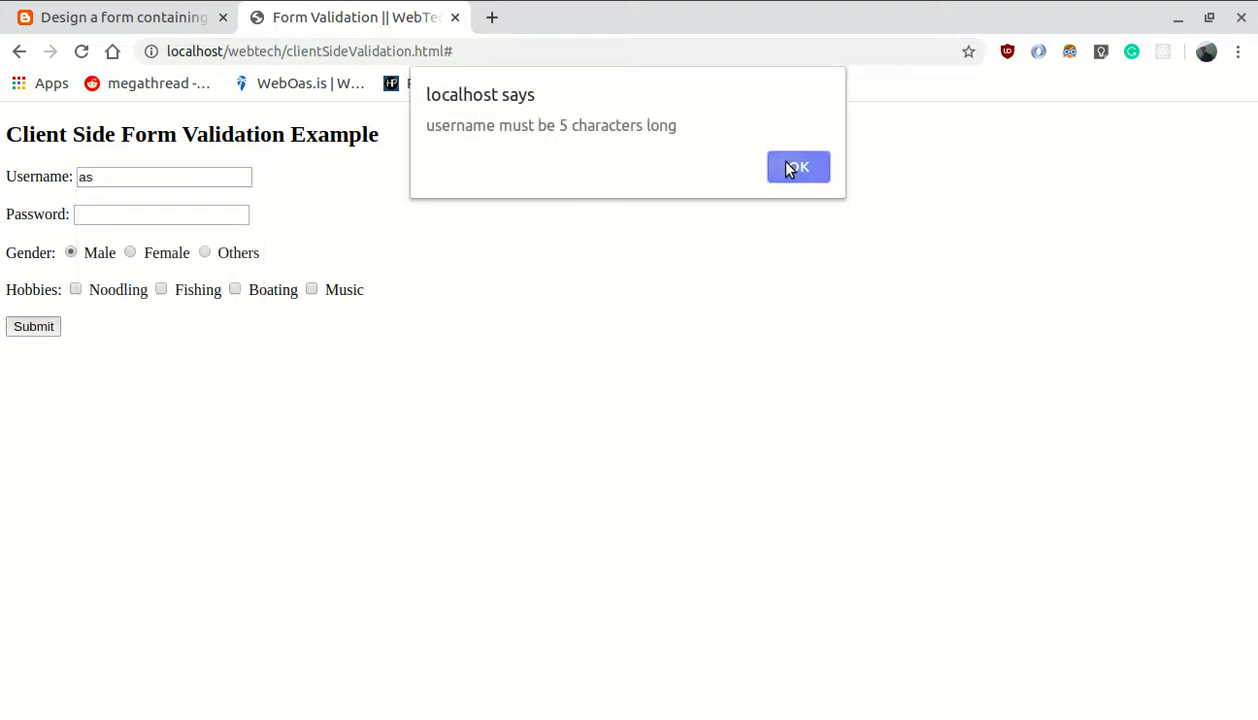
pyautogui.click(798, 167)
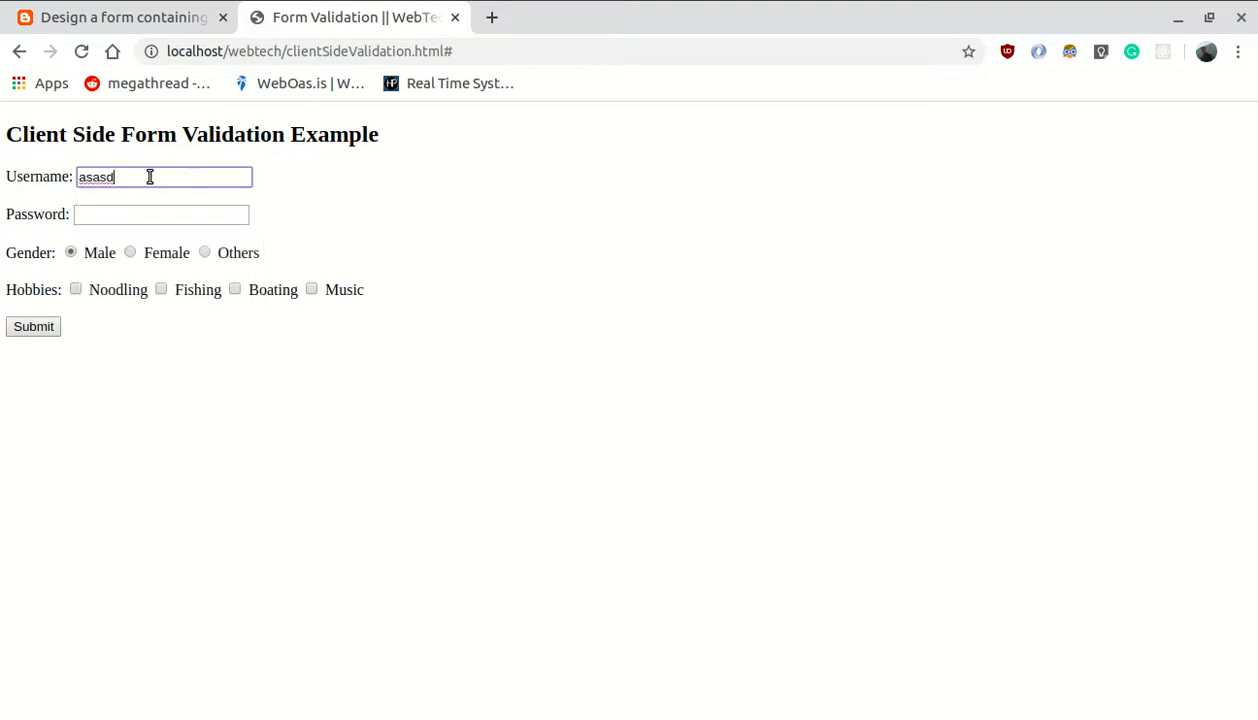
pyautogui.click(33, 326)
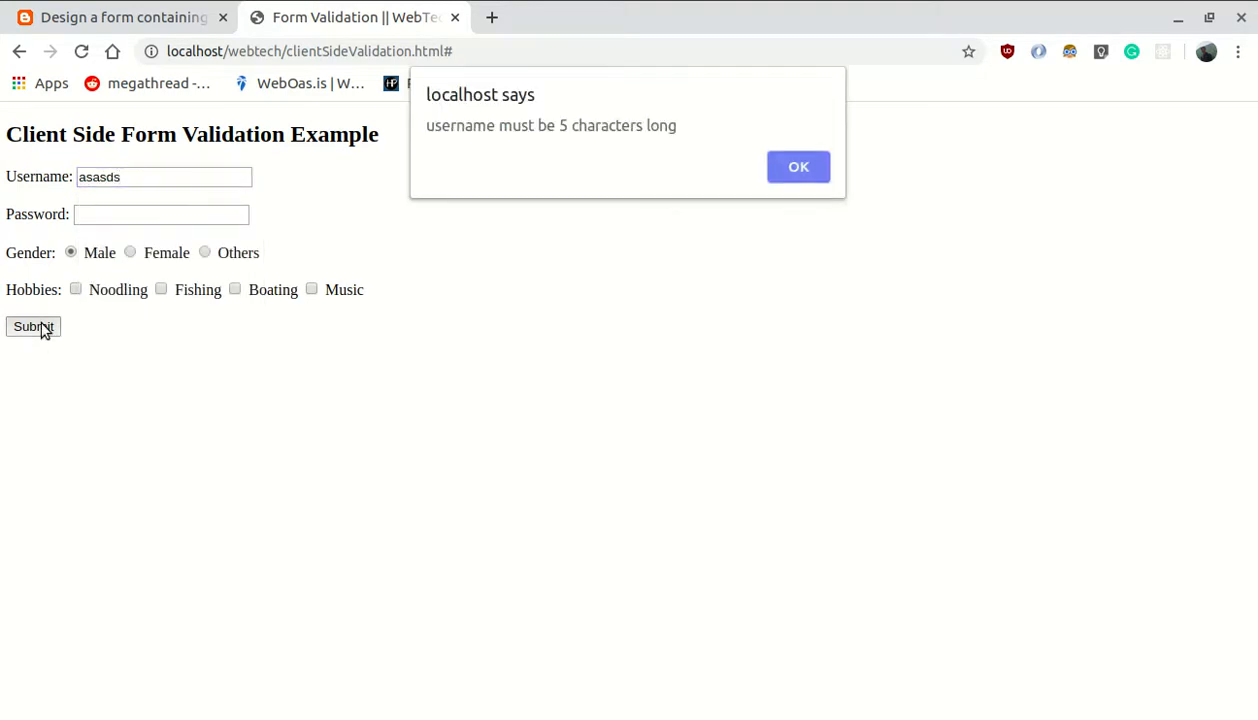
pyautogui.click(797, 166)
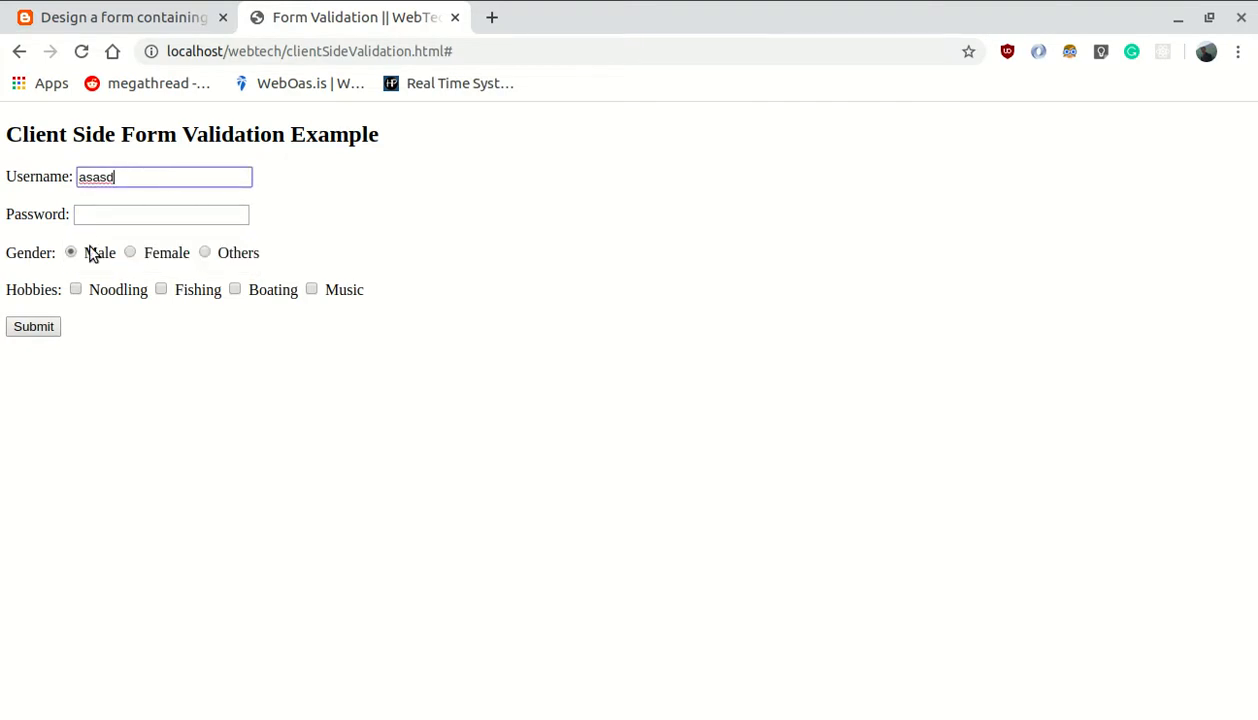
# Submit without a password, dismiss the password-required alert, and enter a password.
pyautogui.click(33, 326)
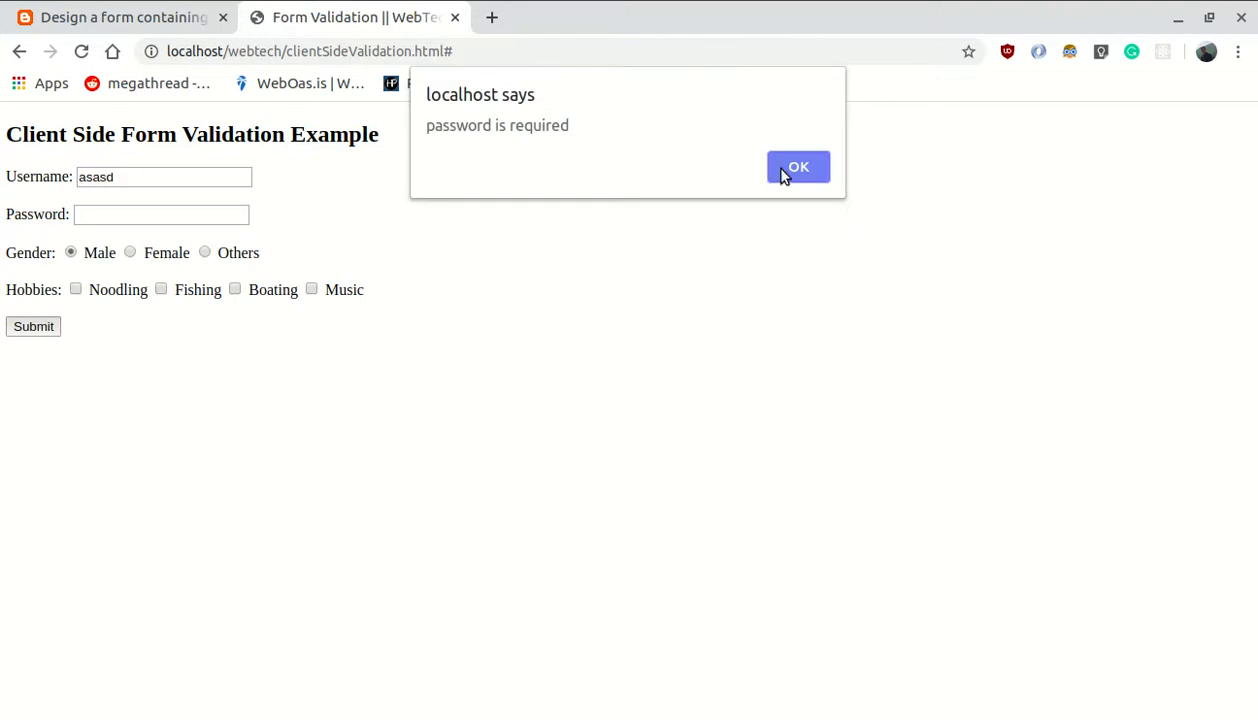
pyautogui.click(798, 167)
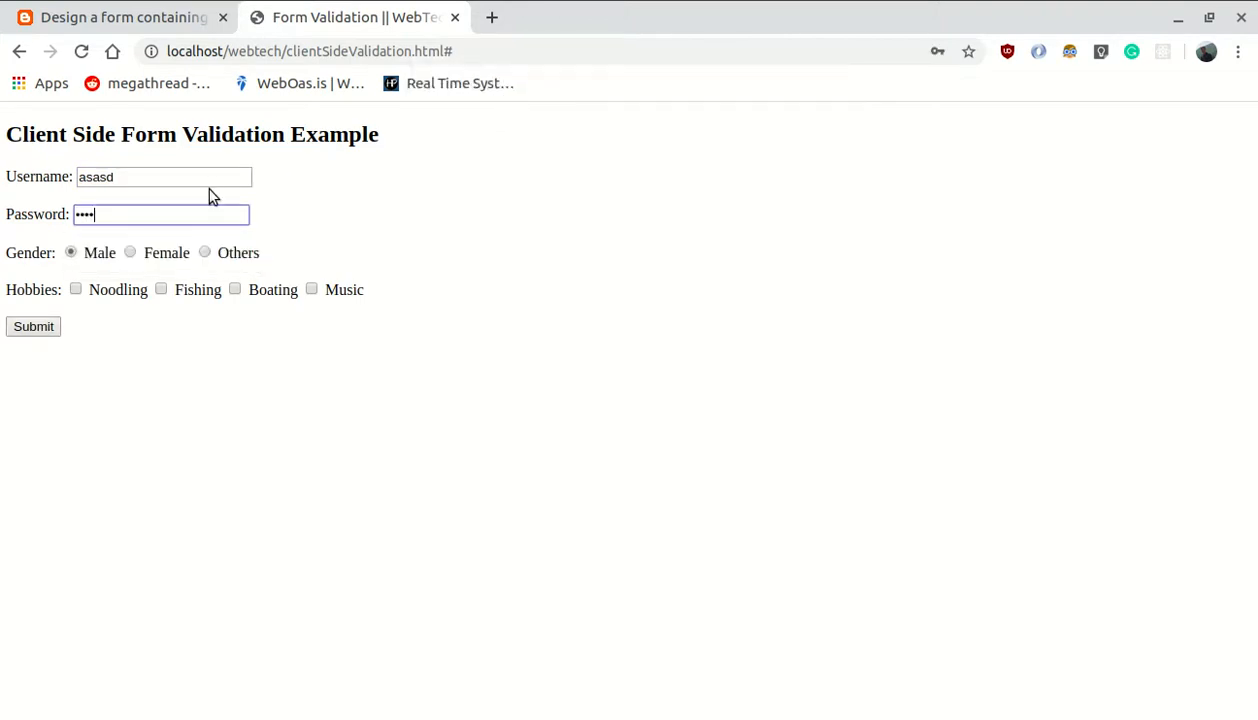
pyautogui.write('••')
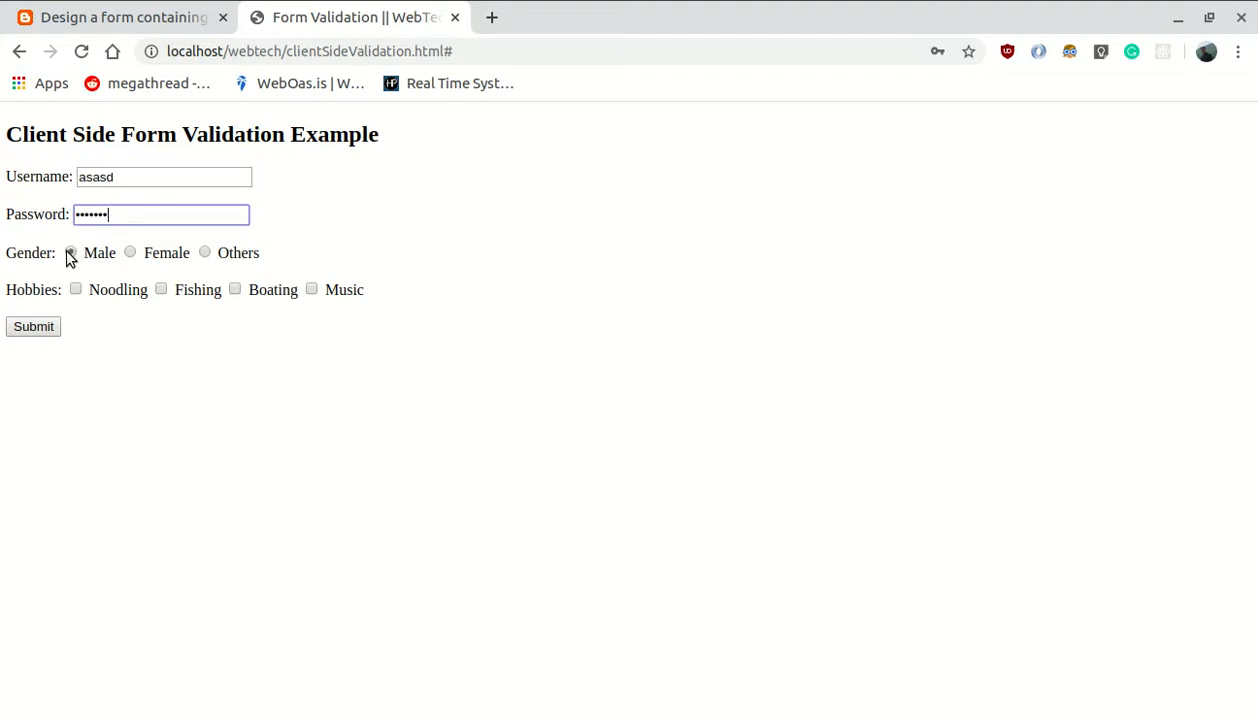
# Choose Male, submit with no hobby, then reload the page to clear the form.
pyautogui.click(70, 252)
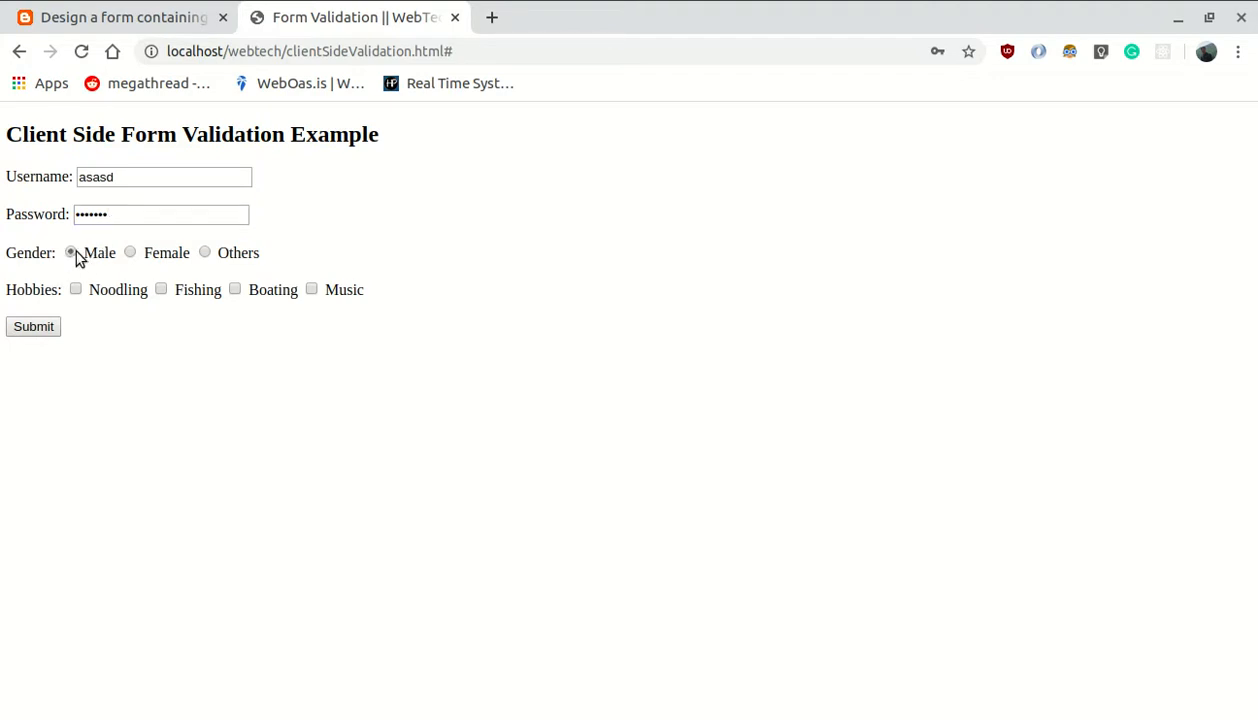
pyautogui.moveTo(130, 252)
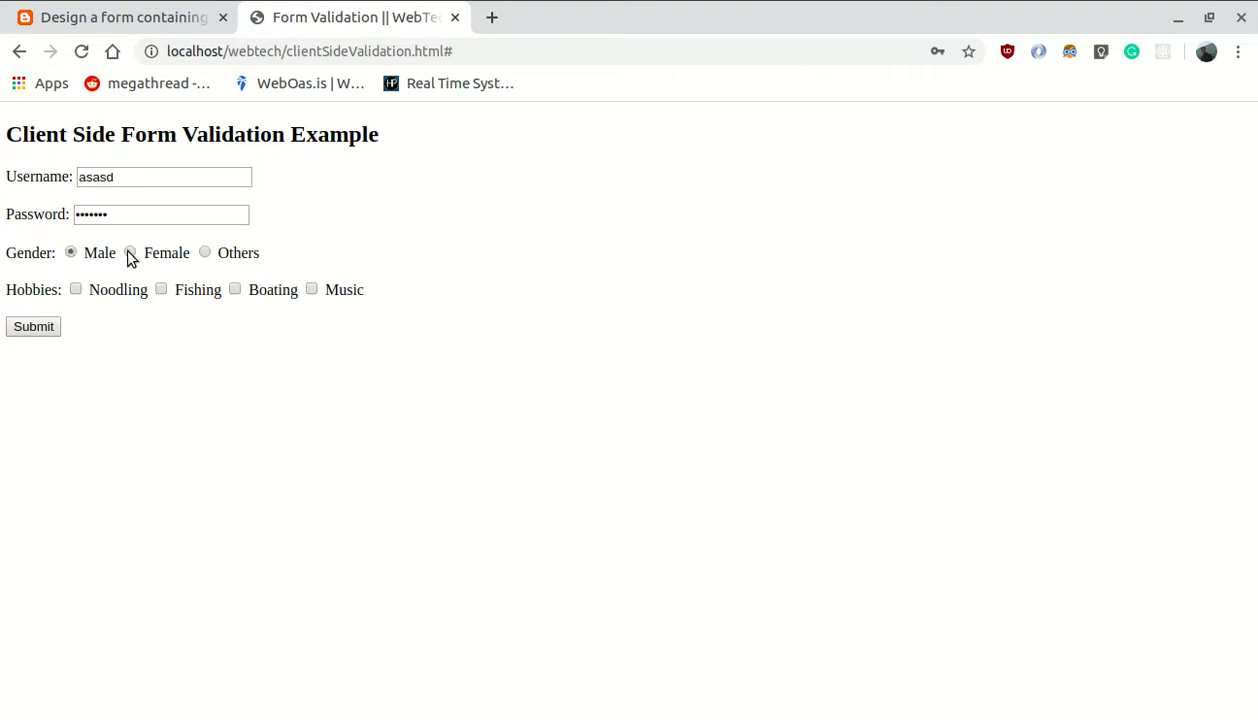
pyautogui.click(130, 252)
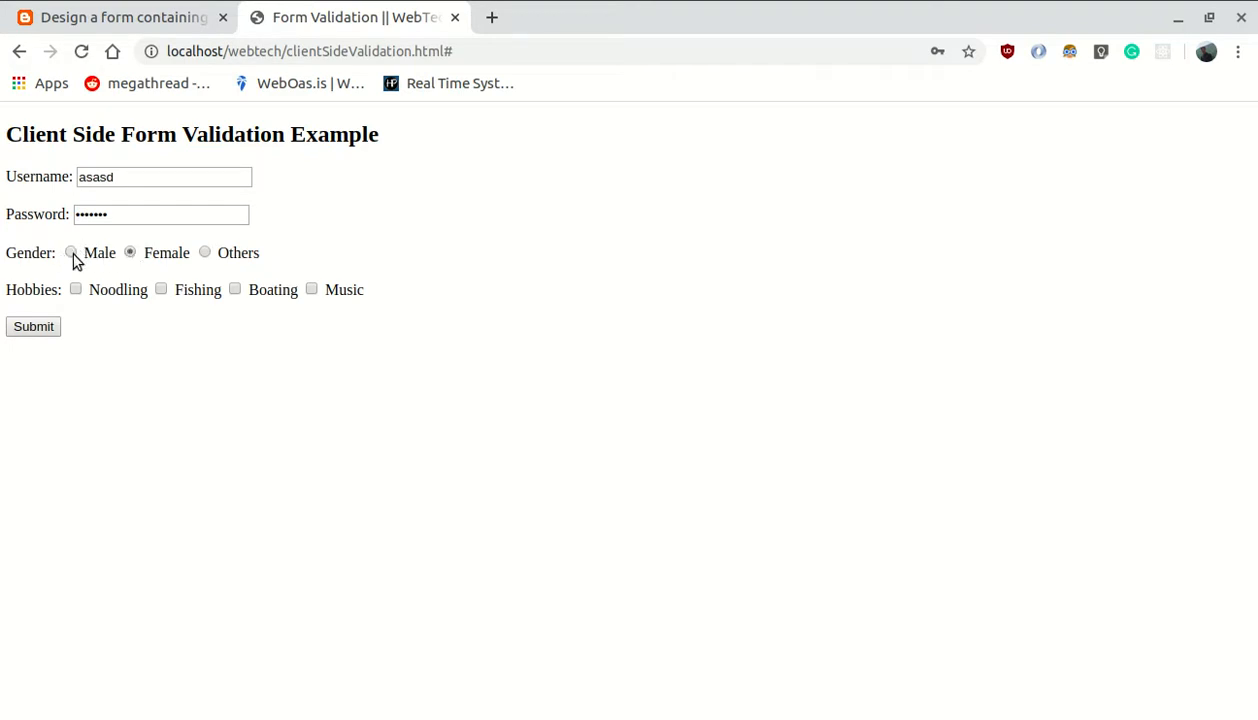
pyautogui.click(70, 252)
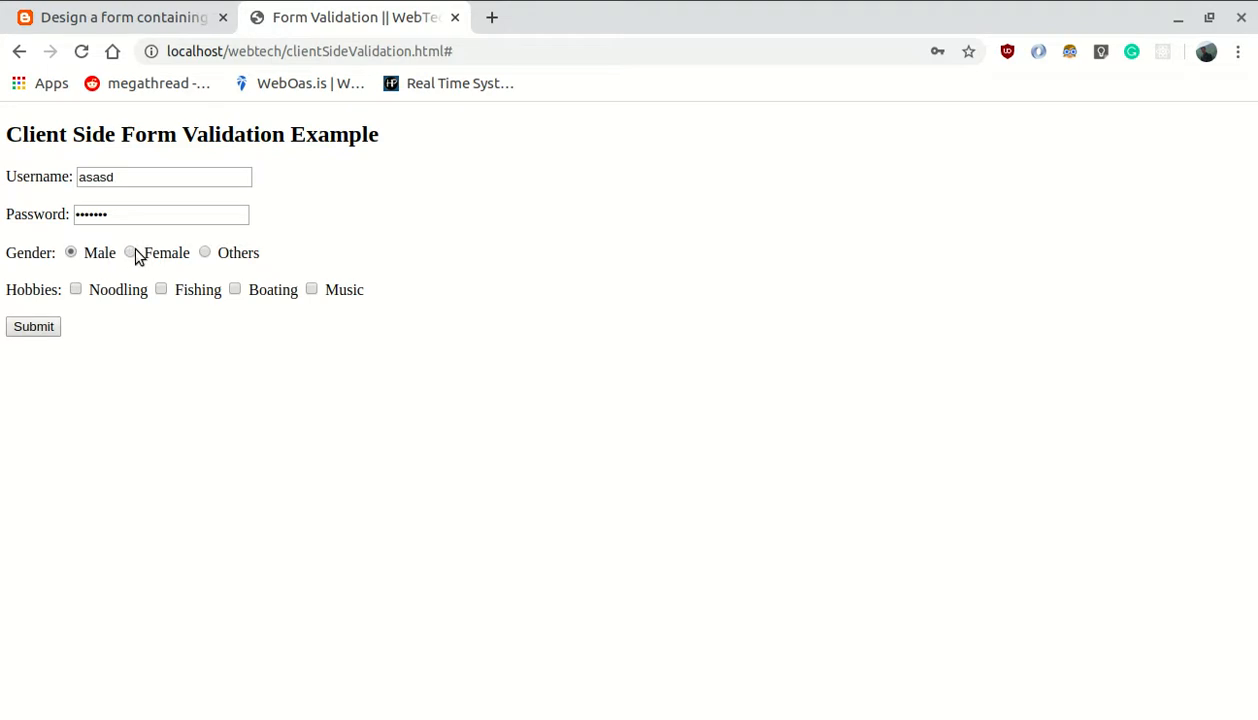
pyautogui.click(33, 326)
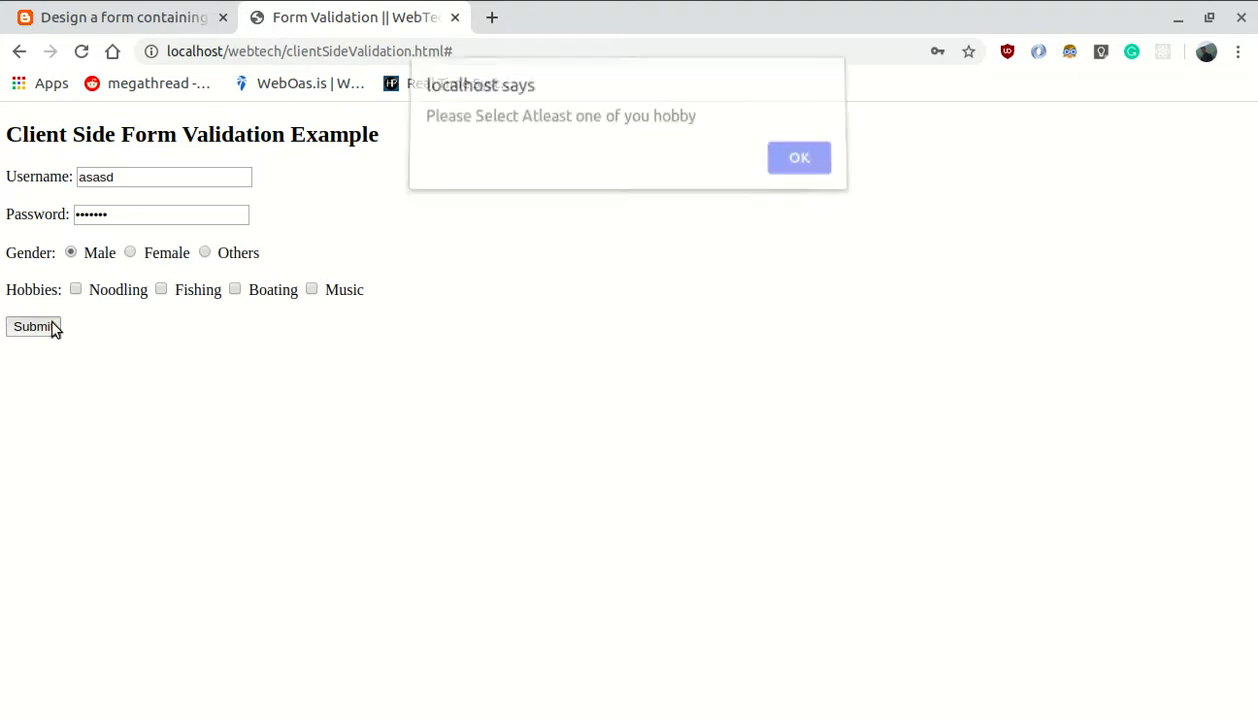
pyautogui.click(798, 157)
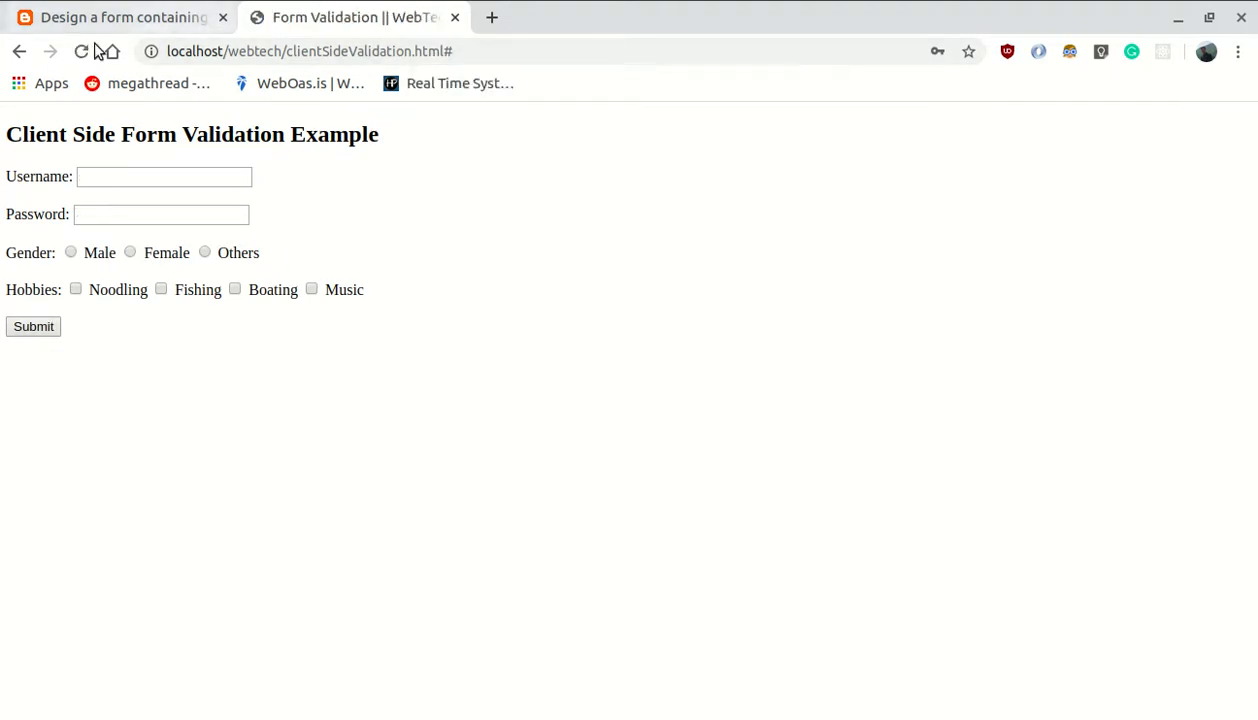
# Enter username 'asdf', submit with no gender, and dismiss the gender-required alert.
pyautogui.click(81, 51)
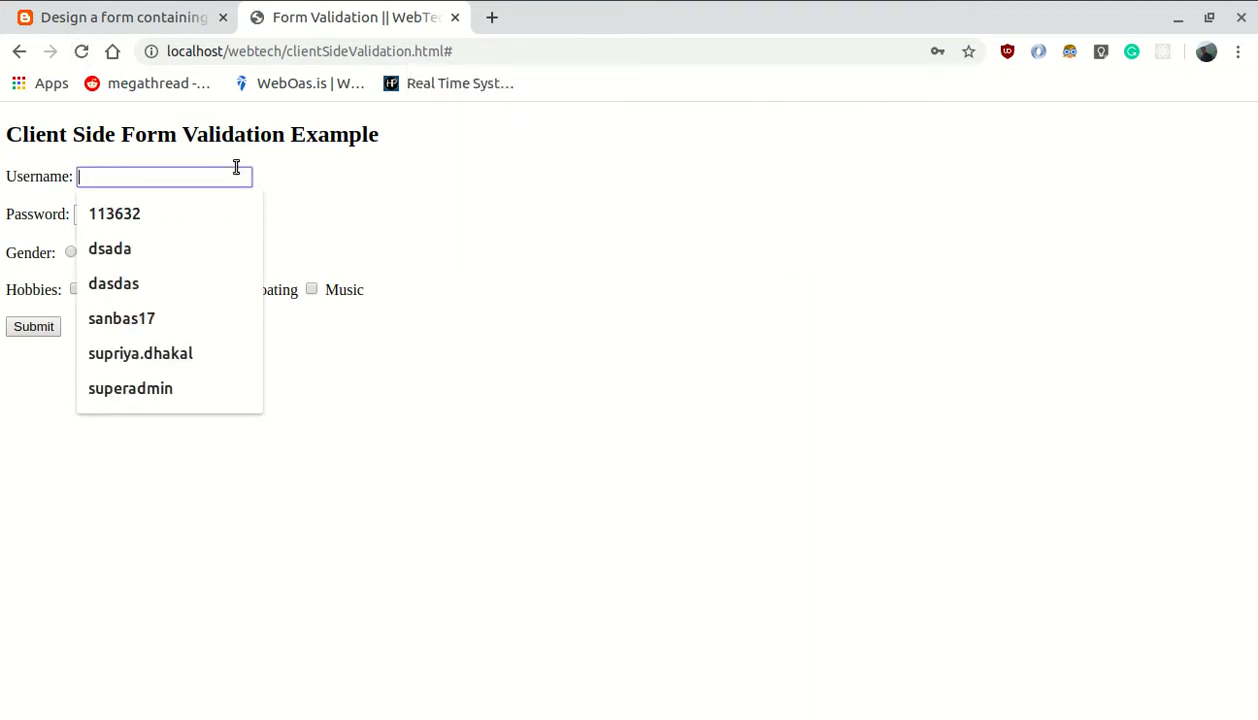
pyautogui.write('asdfr')
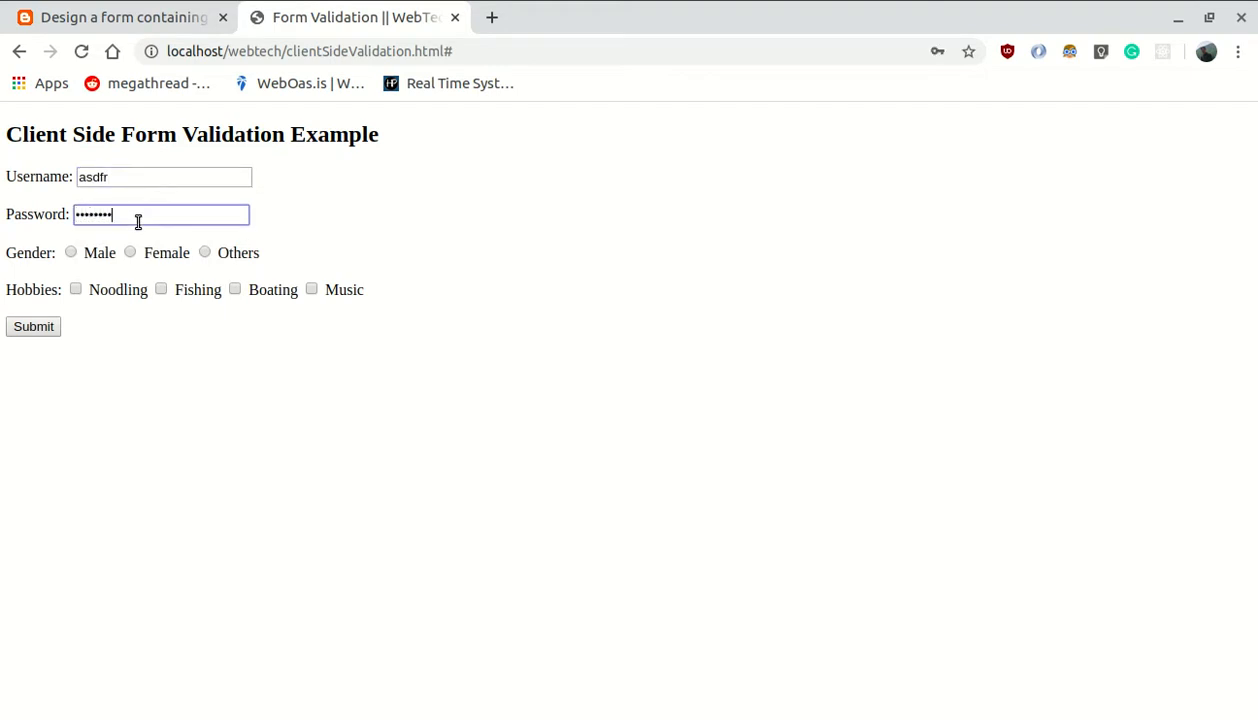
pyautogui.click(33, 326)
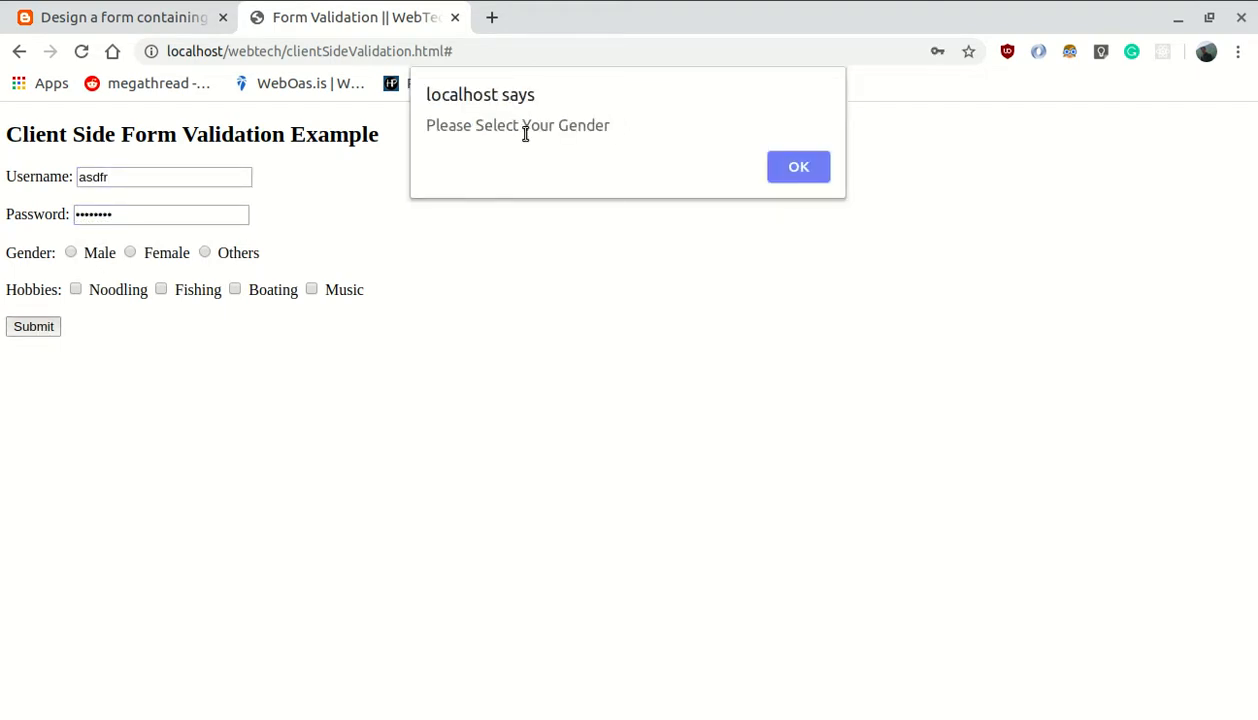
pyautogui.click(798, 166)
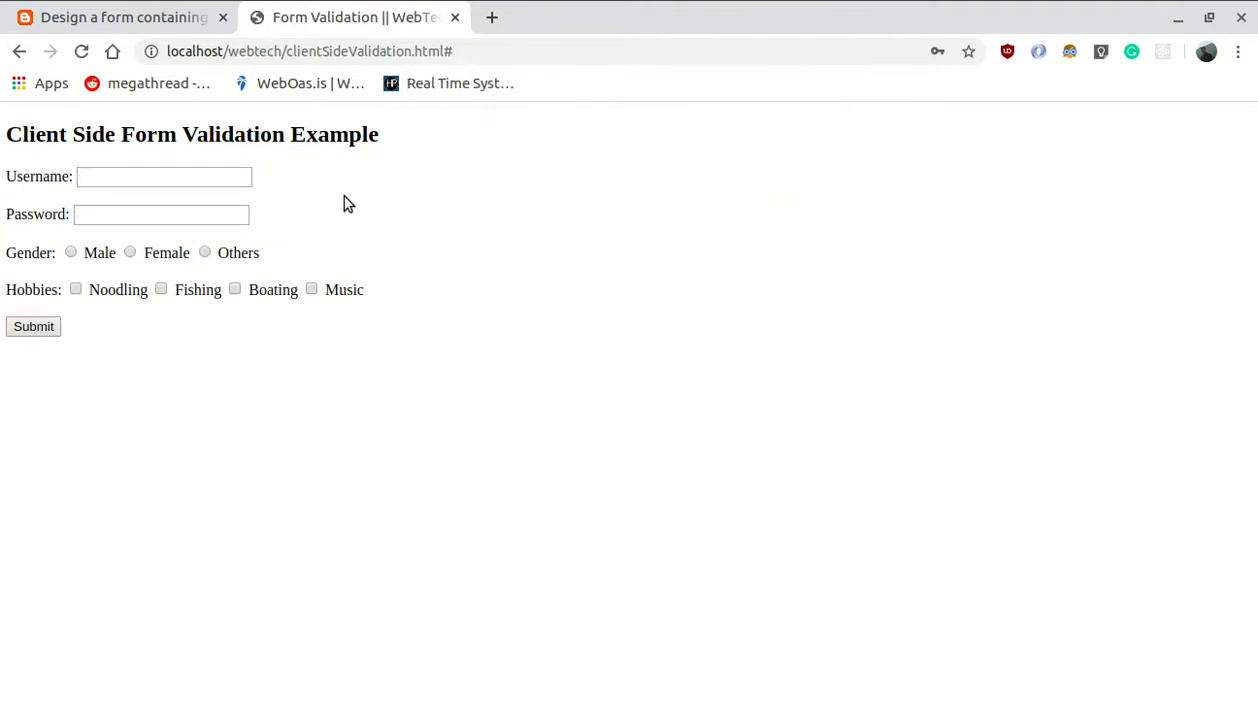
# Refill the field with 'asdas', choose Male, and submit to get the hobby alert.
pyautogui.write('asdas')
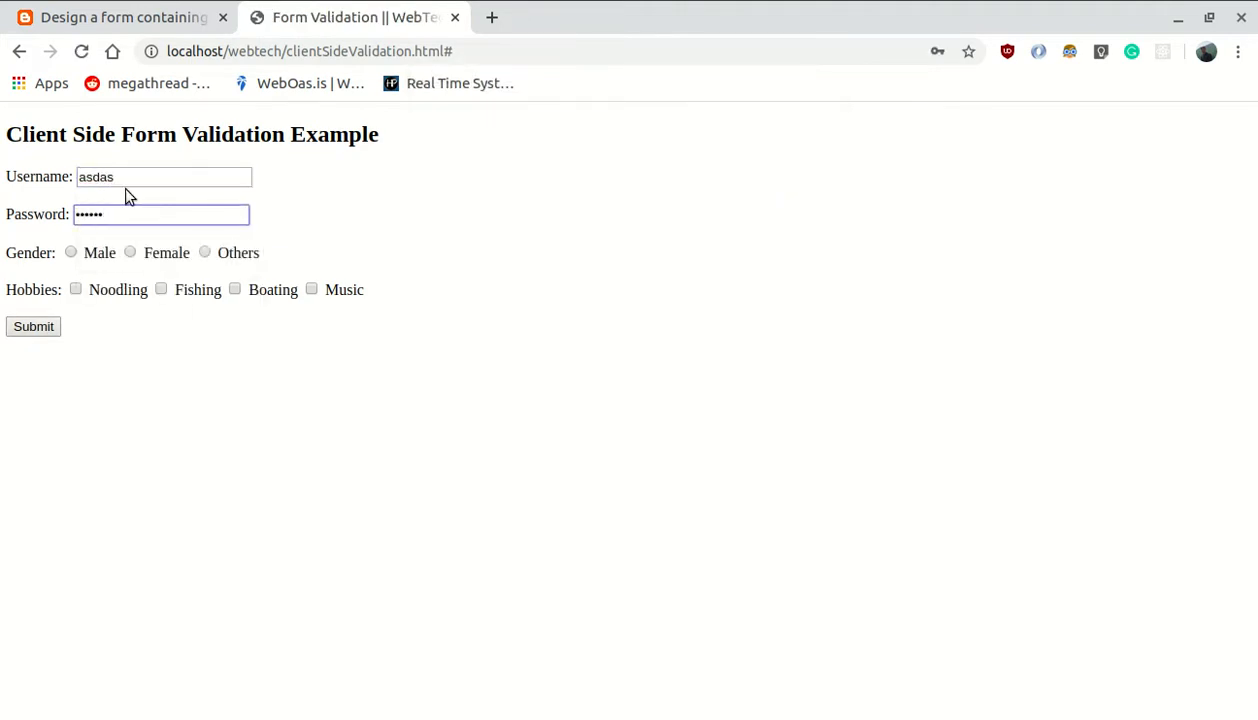
pyautogui.click(70, 252)
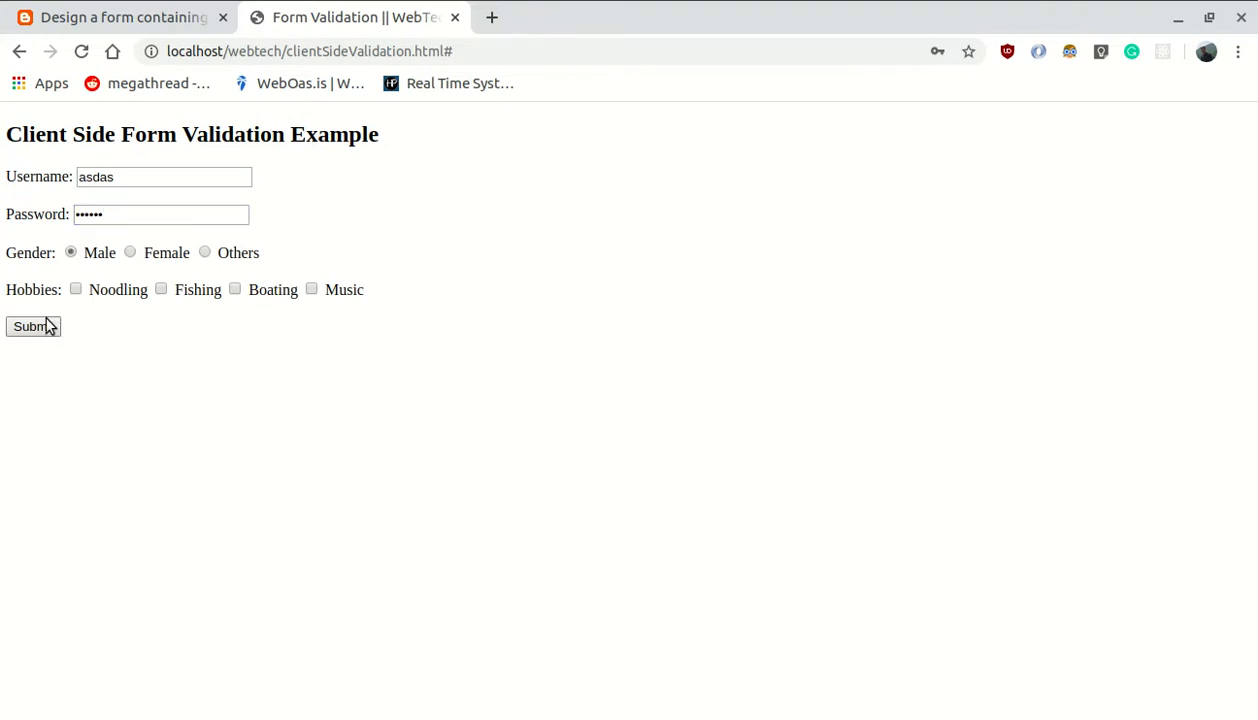
pyautogui.click(33, 326)
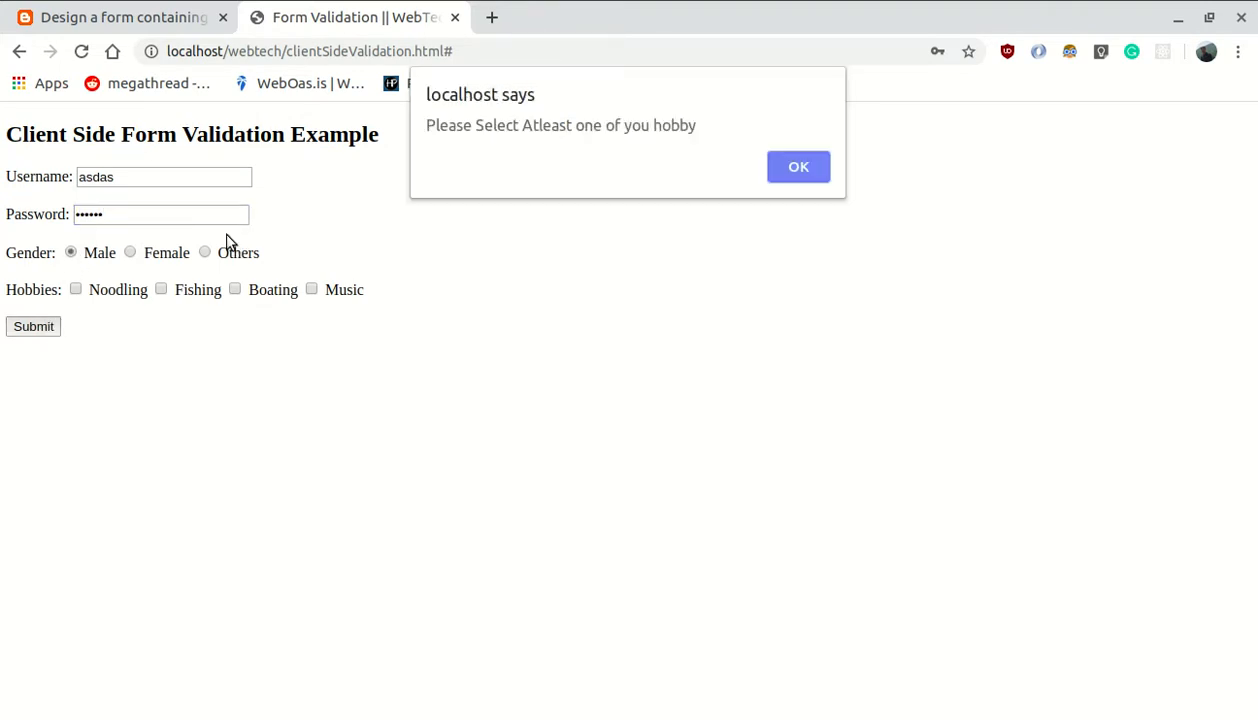
pyautogui.moveTo(639, 159)
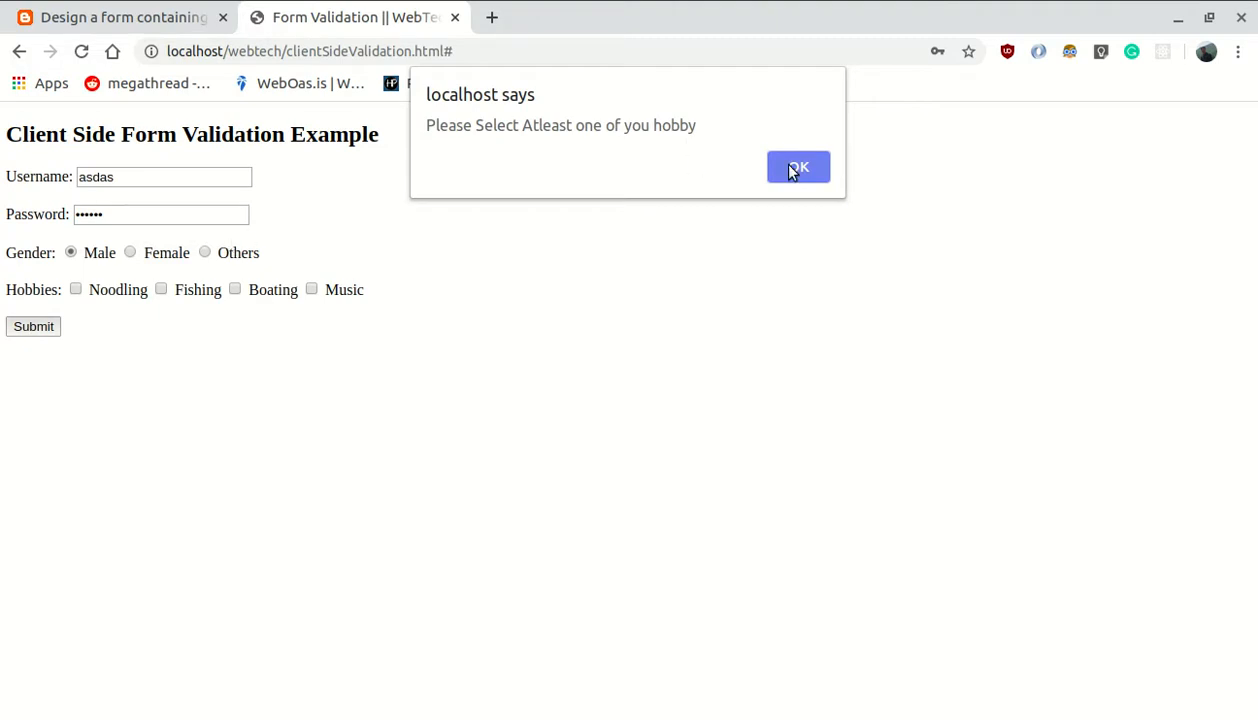
# Dismiss the hobby alert, then submit username 'asdfg', a password, Male, and Fishing.
pyautogui.click(798, 167)
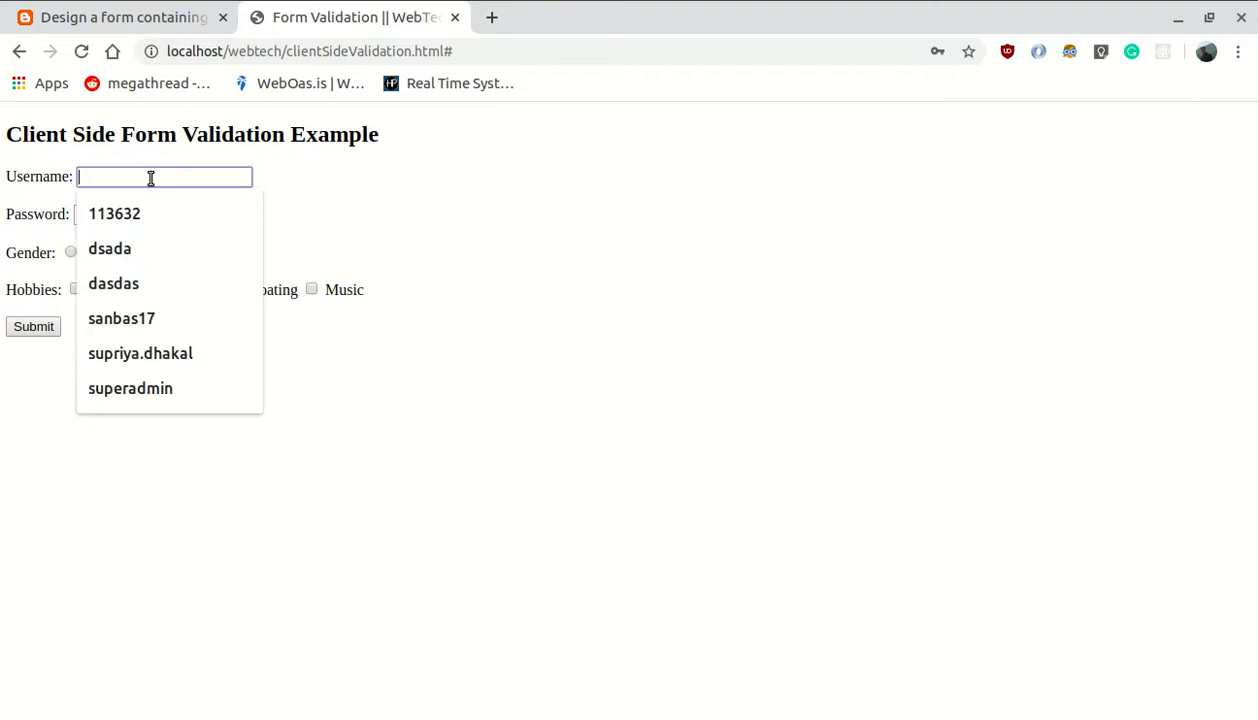
pyautogui.write('asdfg')
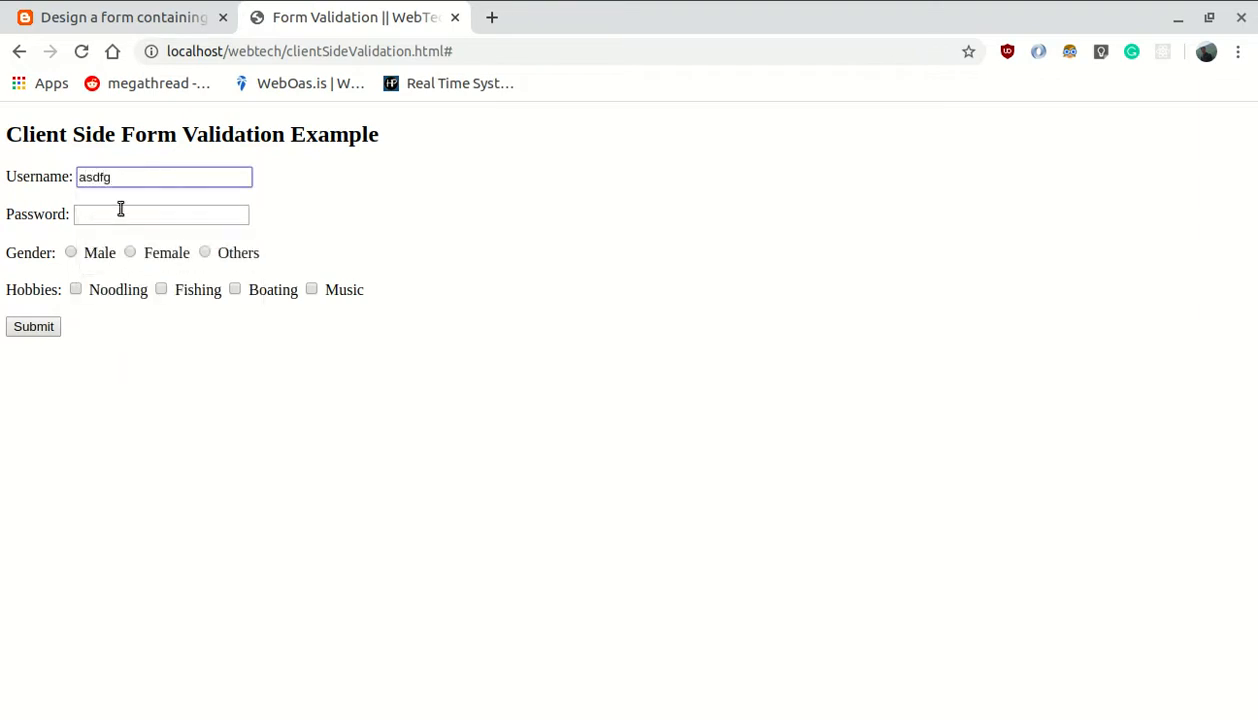
pyautogui.write('password')
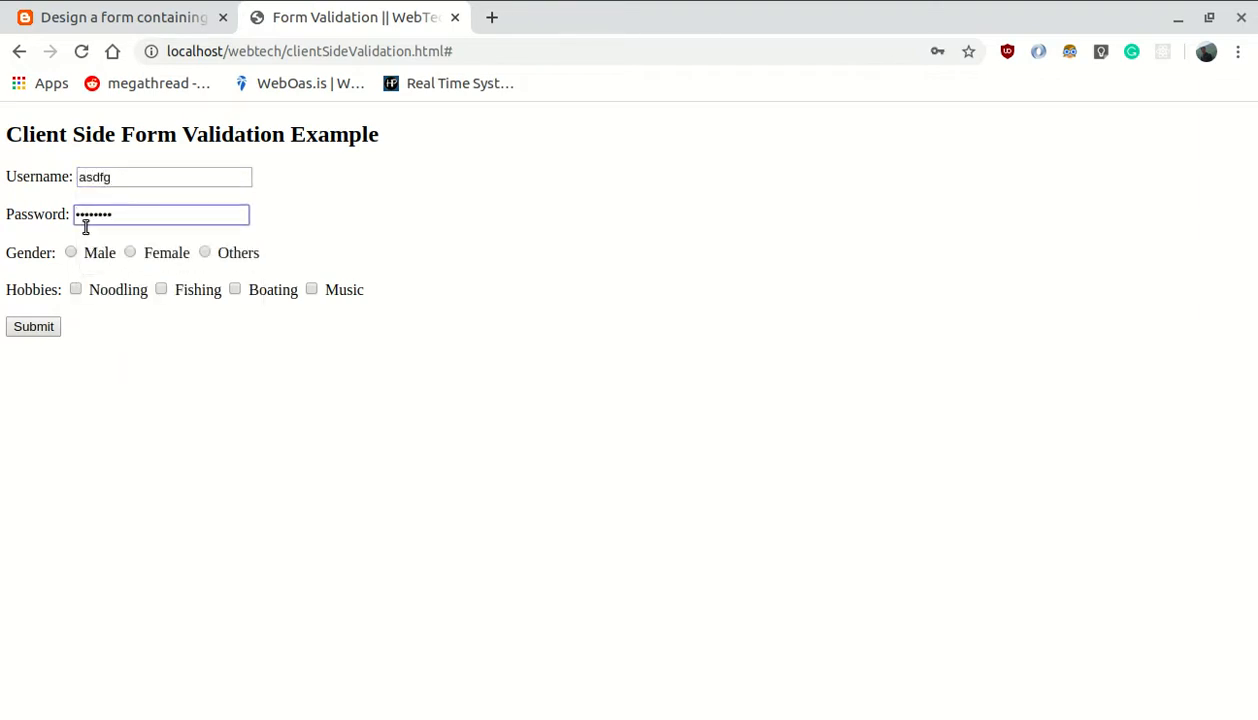
pyautogui.click(71, 252)
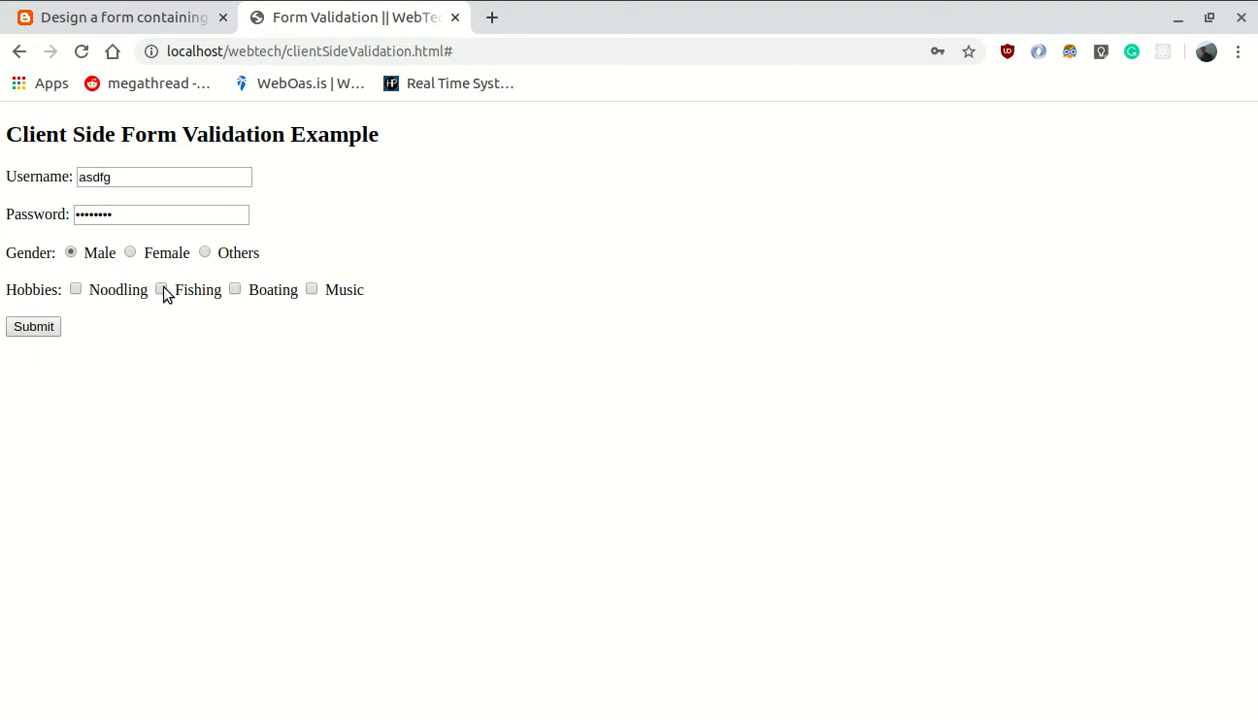
pyautogui.click(161, 288)
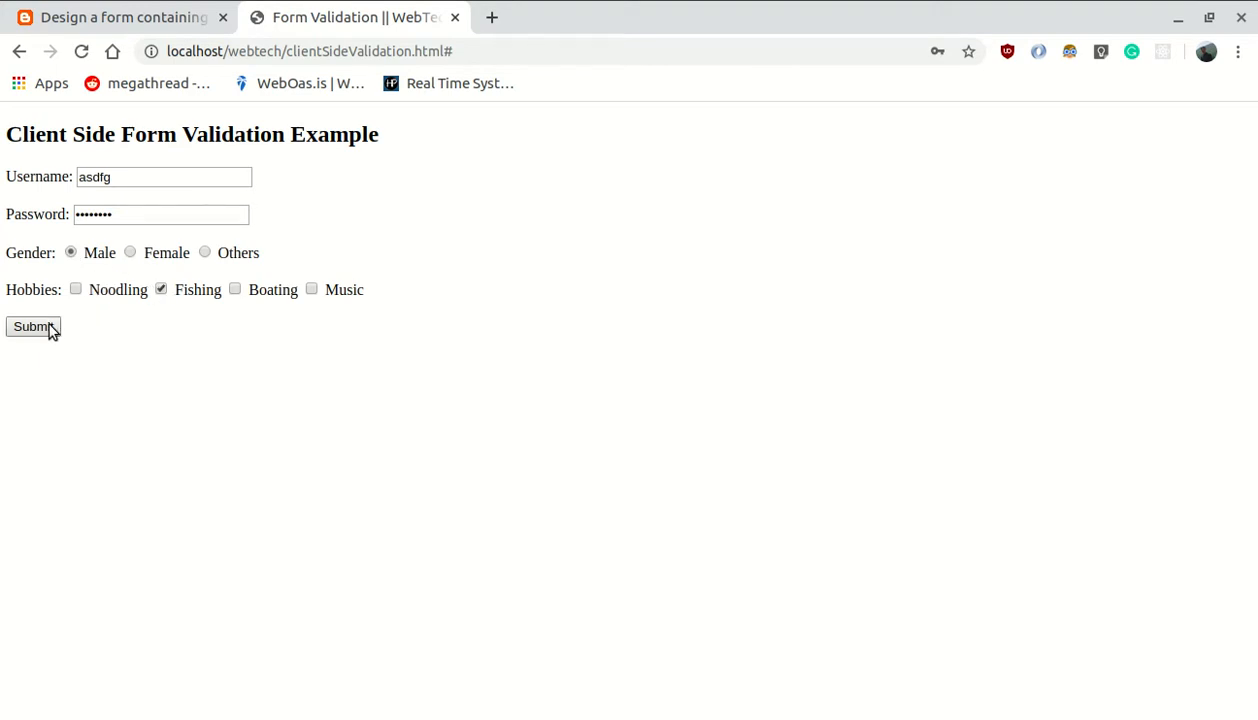
pyautogui.click(33, 326)
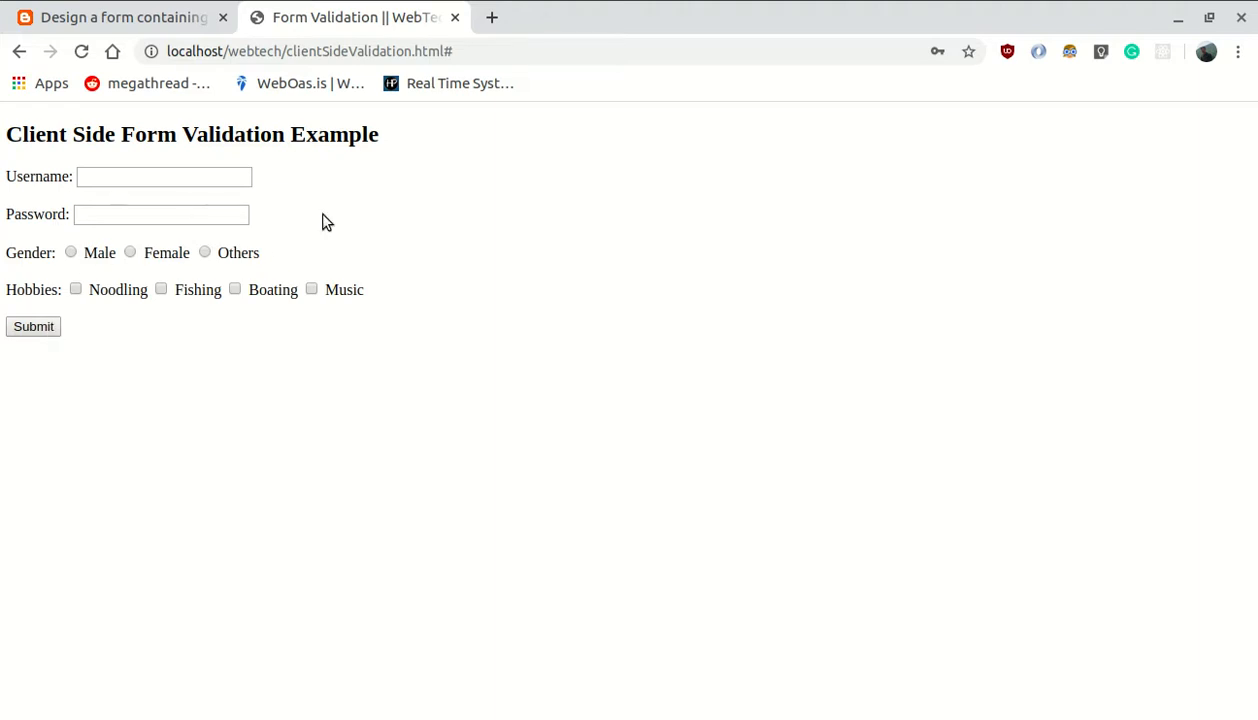
pyautogui.moveTo(158, 327)
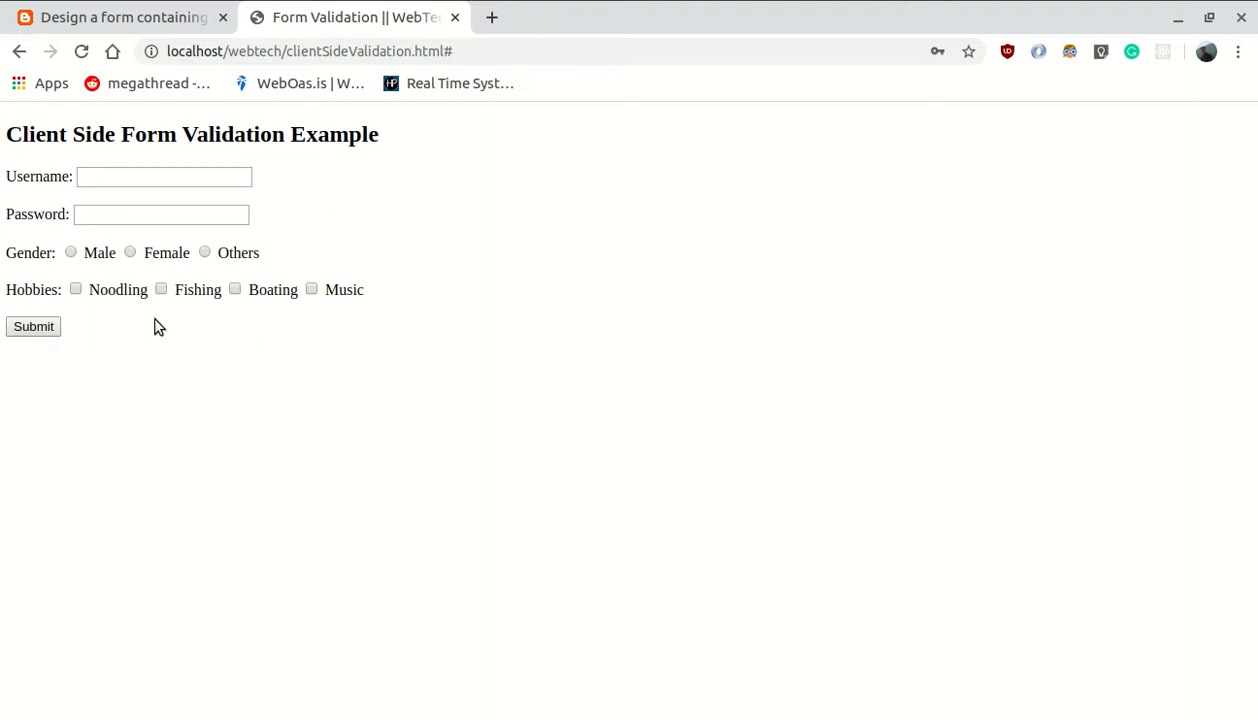